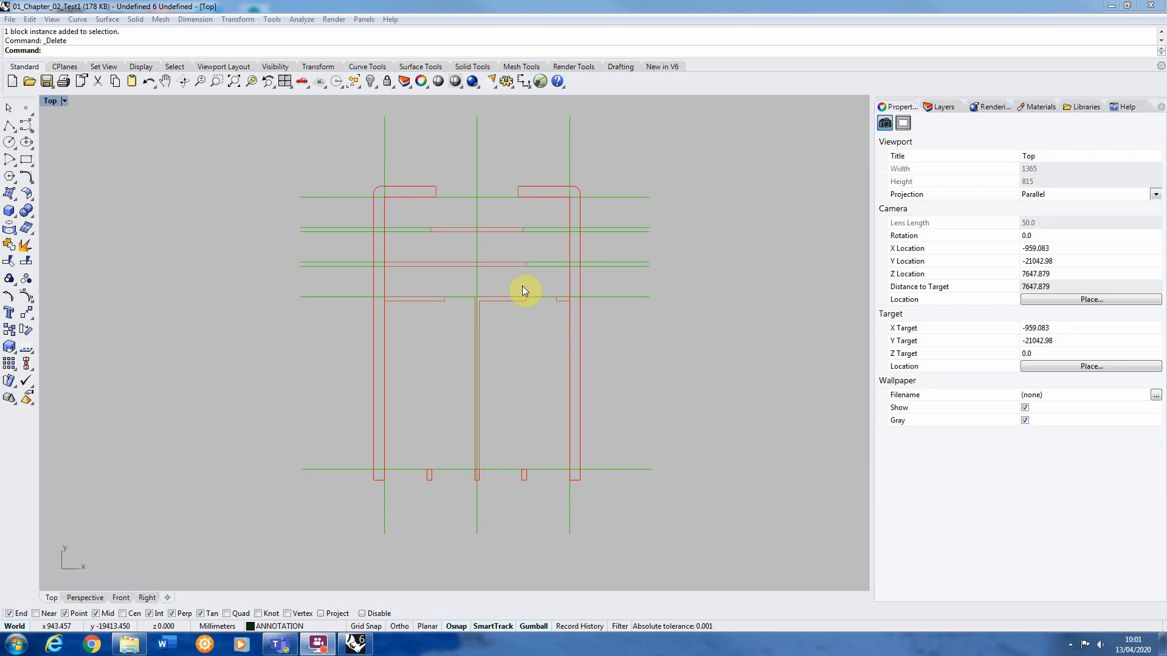
Step: Open the Layers panel and make SECTION_Thin the current layer
click(942, 107)
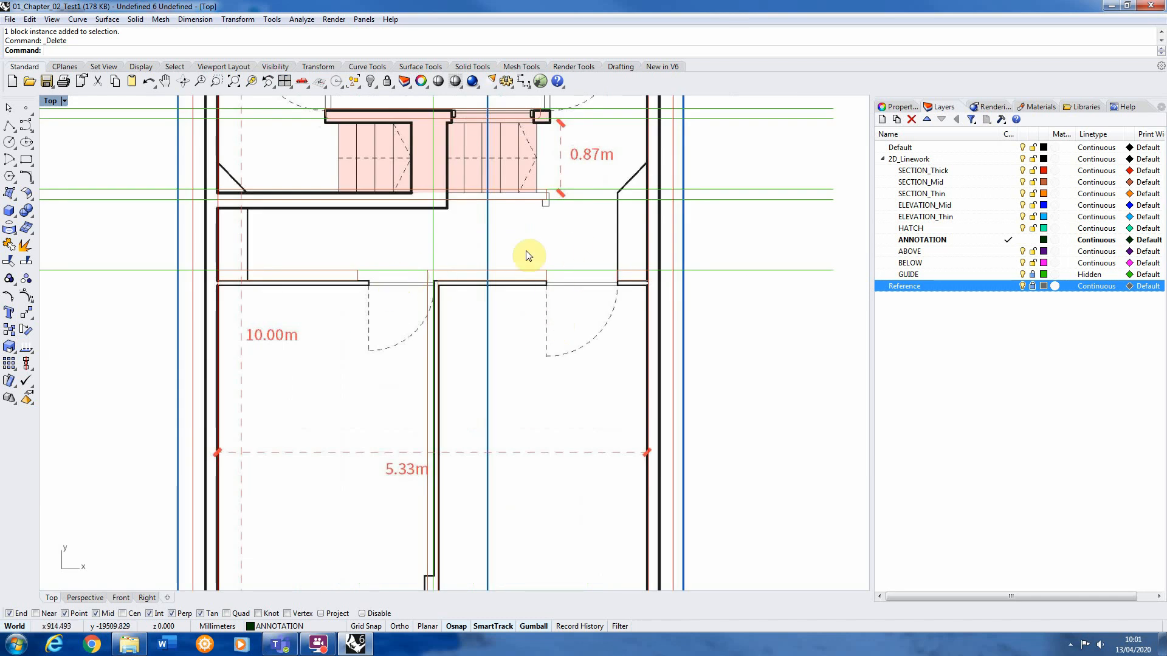
mouse_move(543, 269)
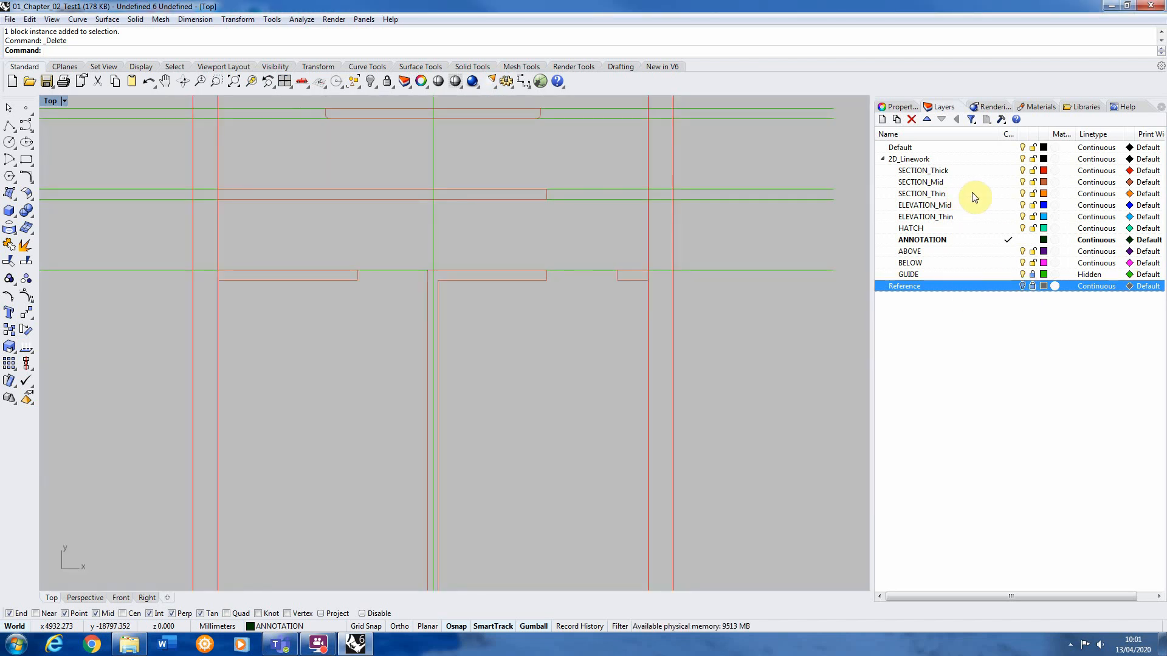
click(922, 194)
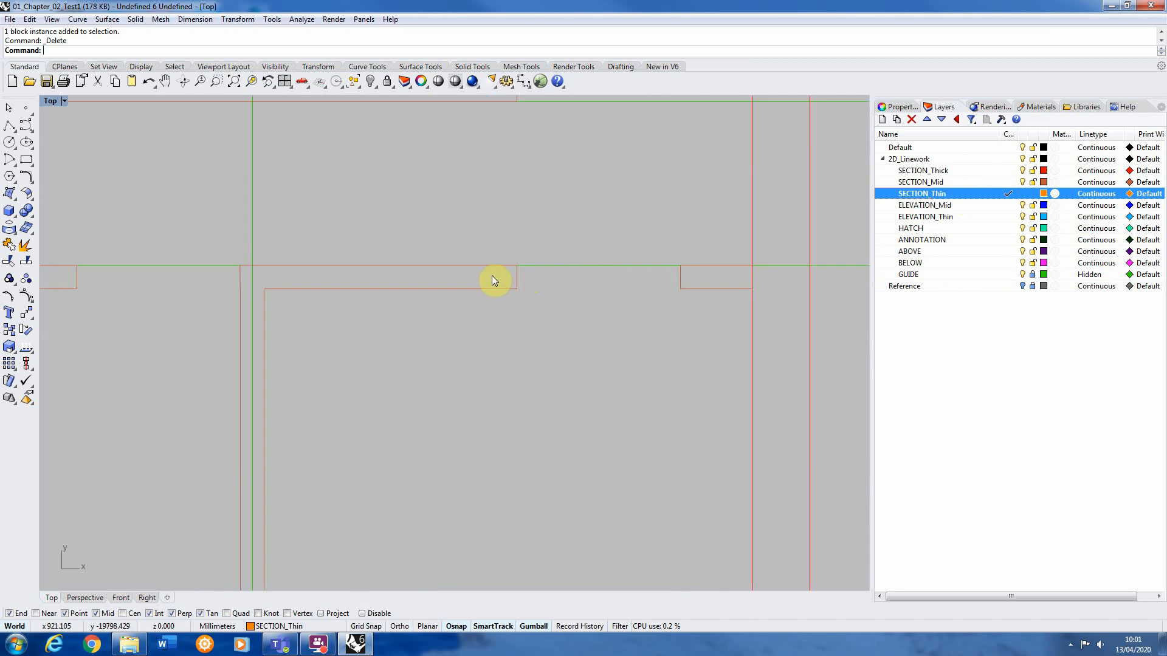
mouse_move(702, 273)
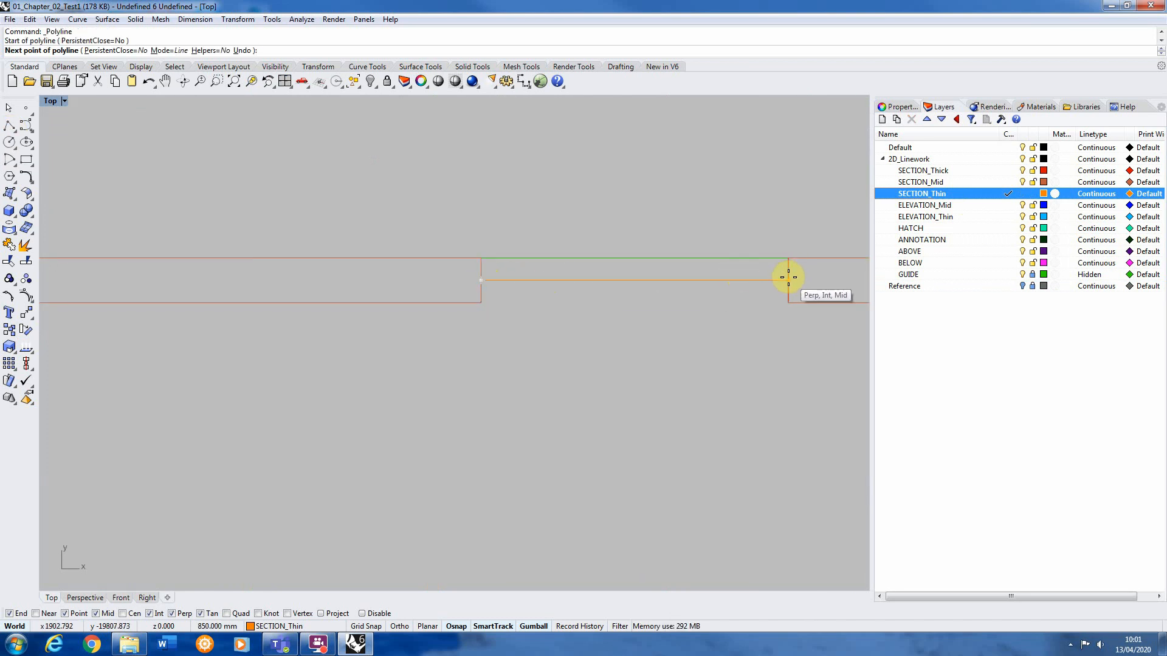
Step: Draw a closed 50 mm thick rectangular door leaf polyline across the wall opening
click(788, 282)
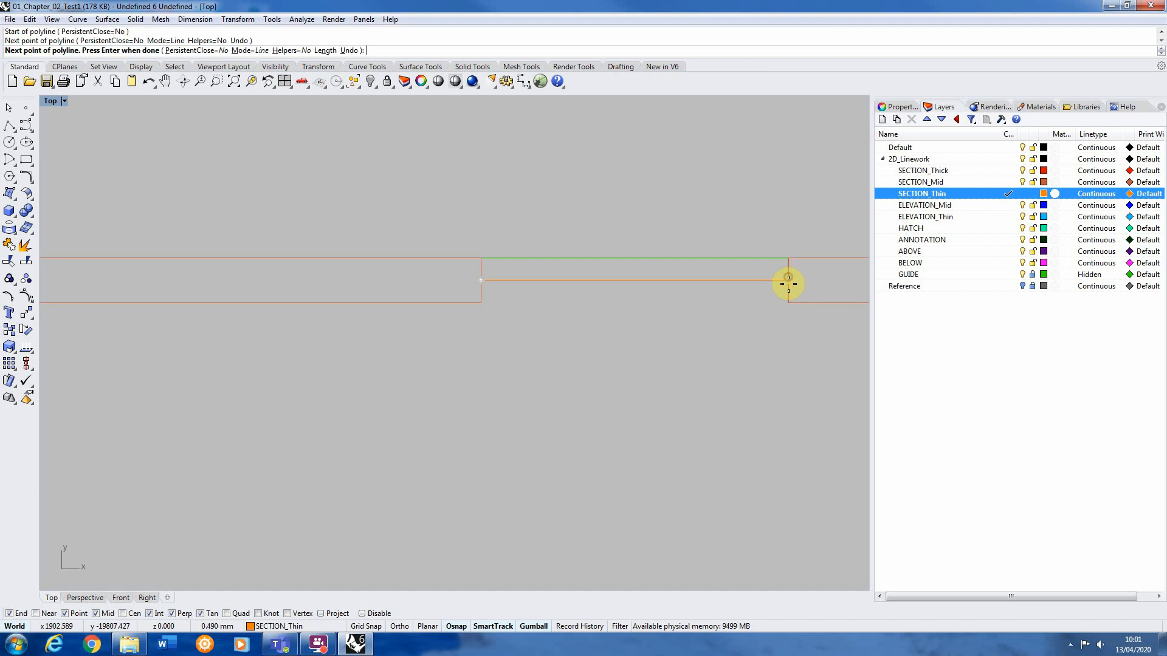
text(50)
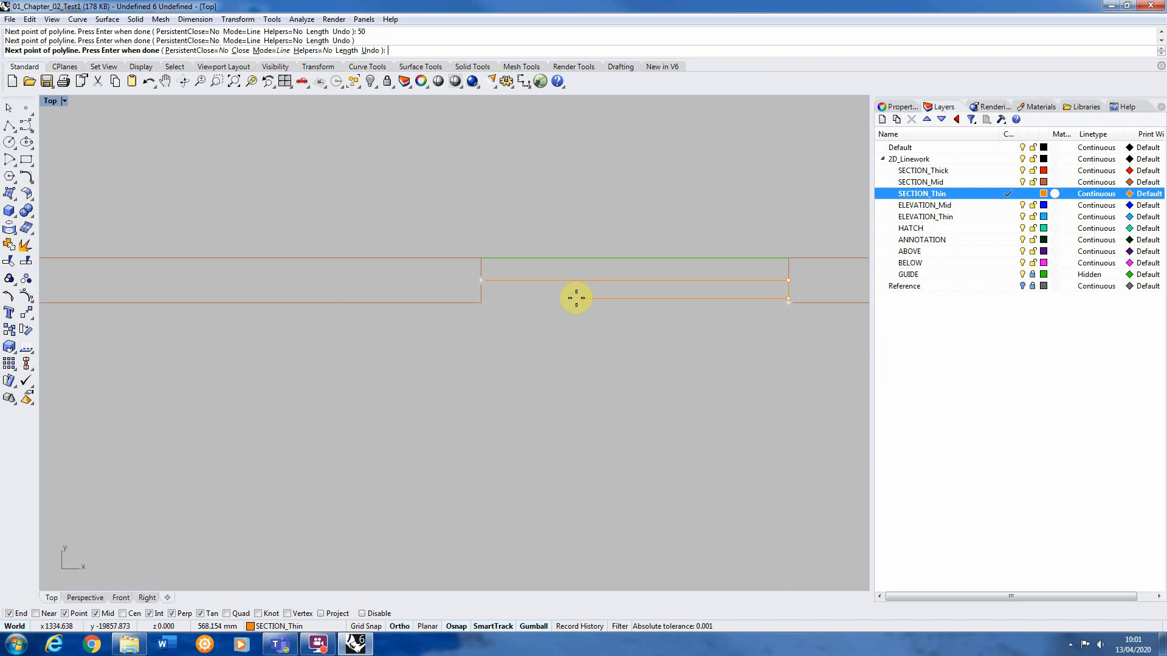
mouse_move(463, 289)
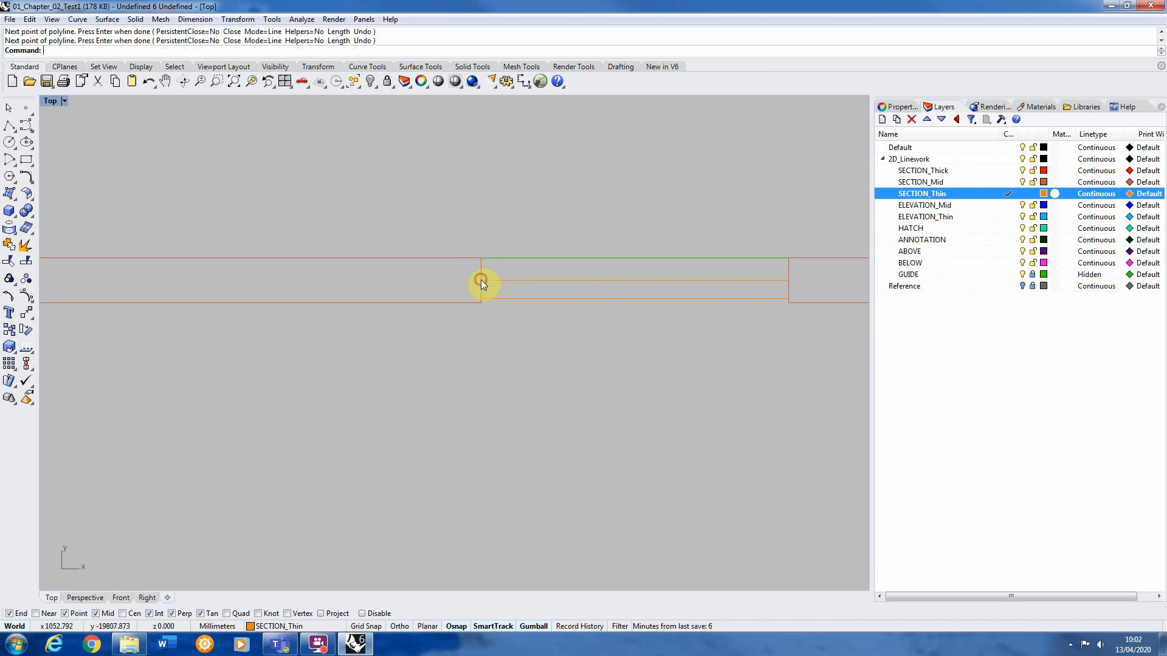
click(484, 285)
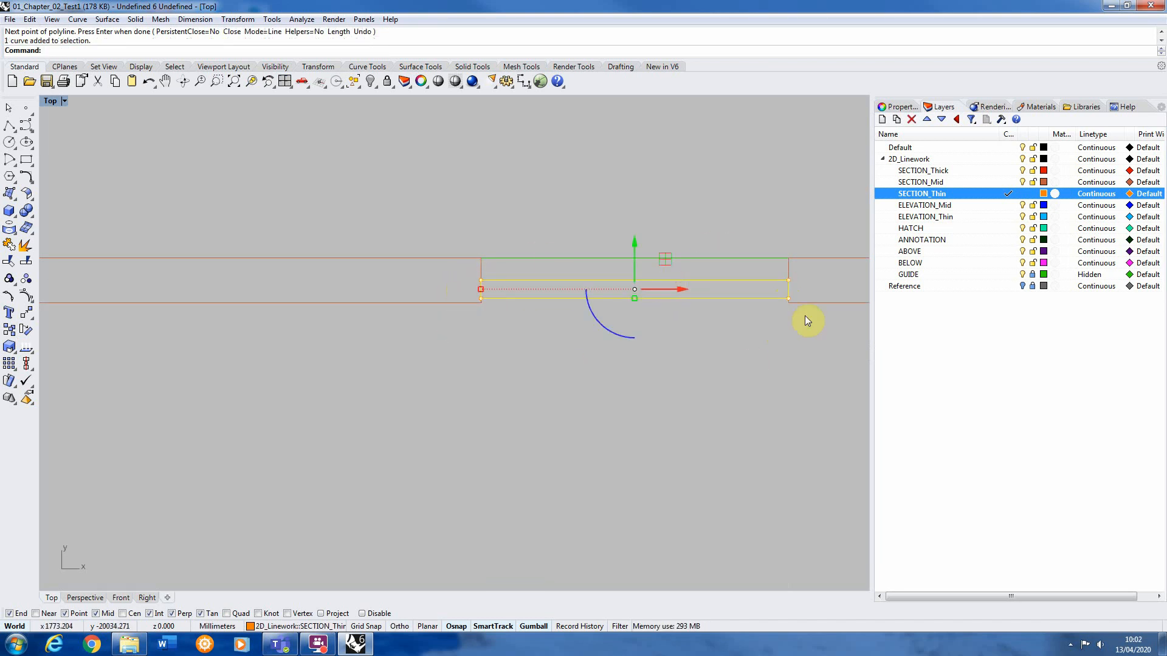
mouse_move(99, 238)
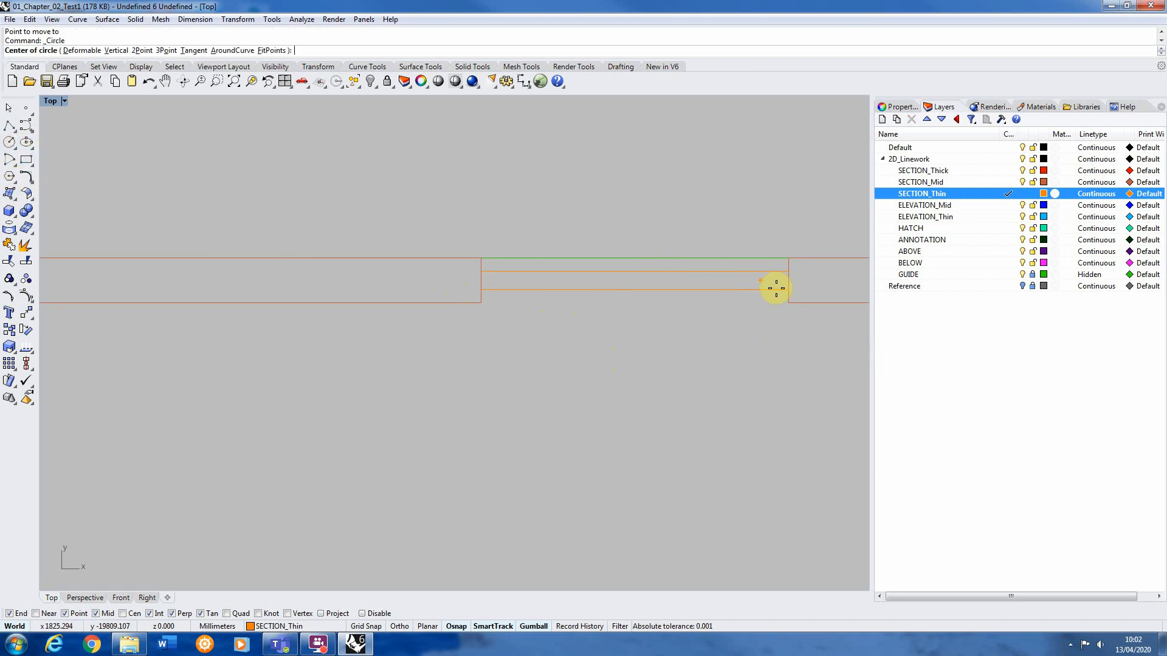
Step: Draw the swing circle centred on the leaf's hinge end and begin the swing line
click(775, 288)
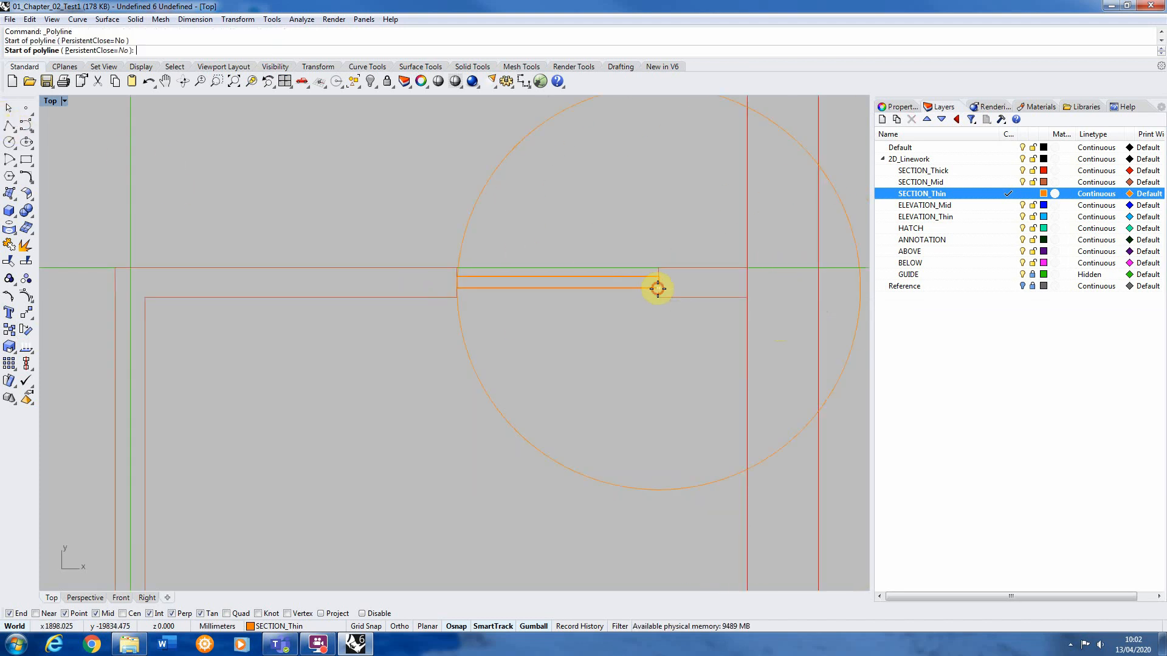
click(658, 288)
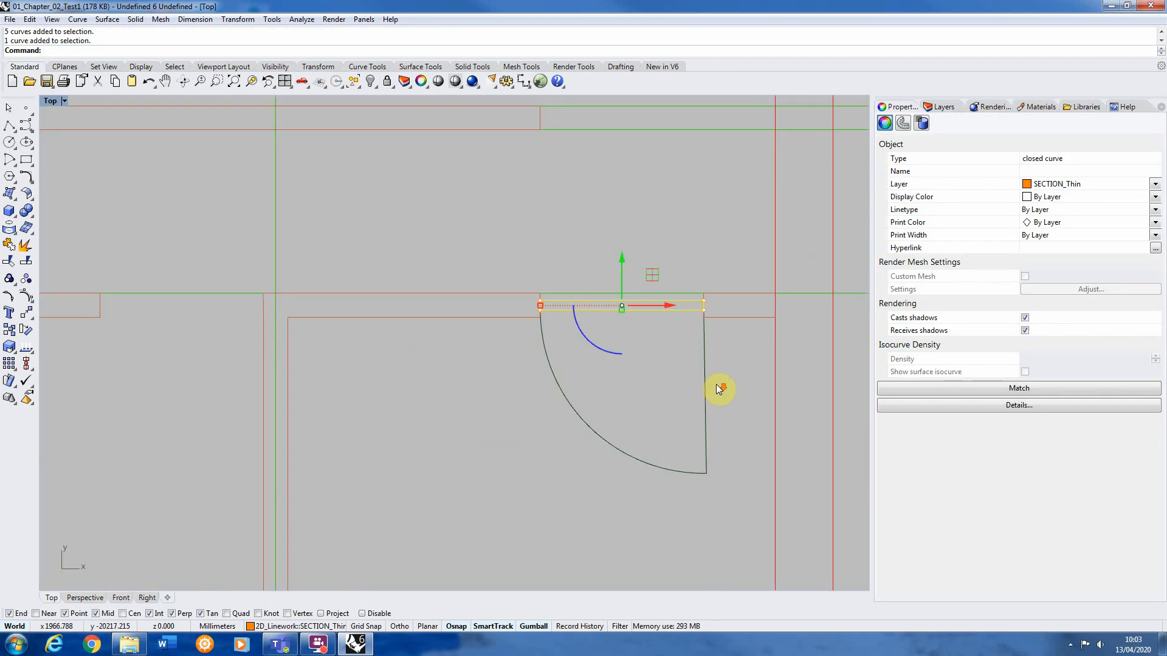
mouse_move(733, 382)
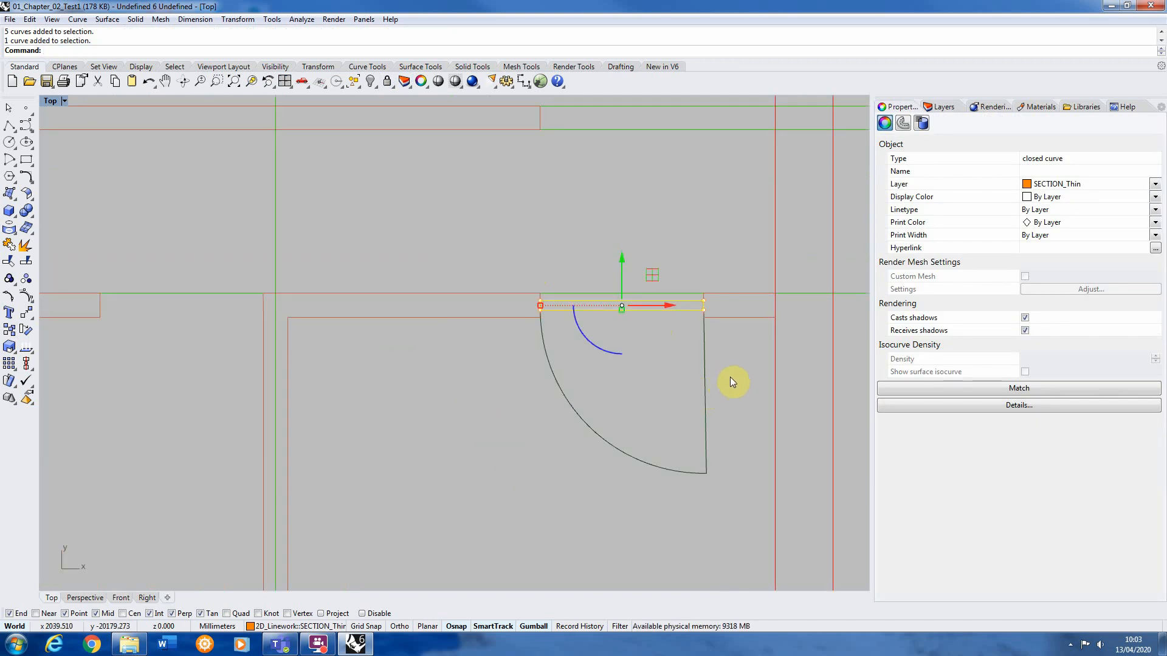
mouse_move(591, 414)
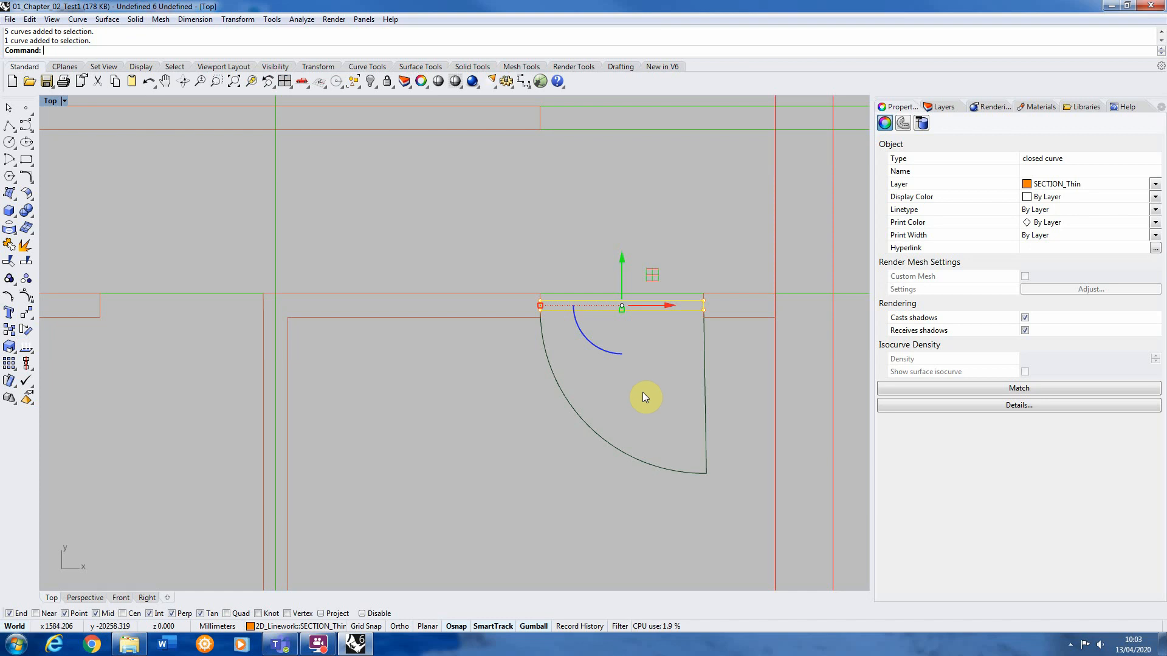
mouse_move(561, 329)
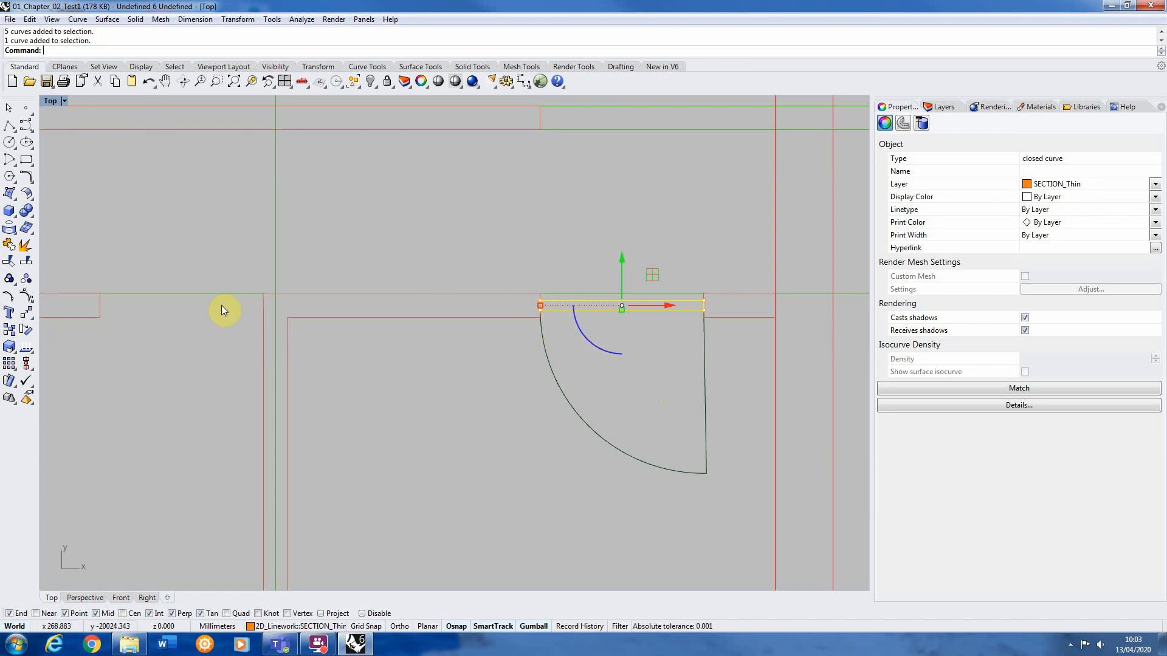
mouse_move(683, 395)
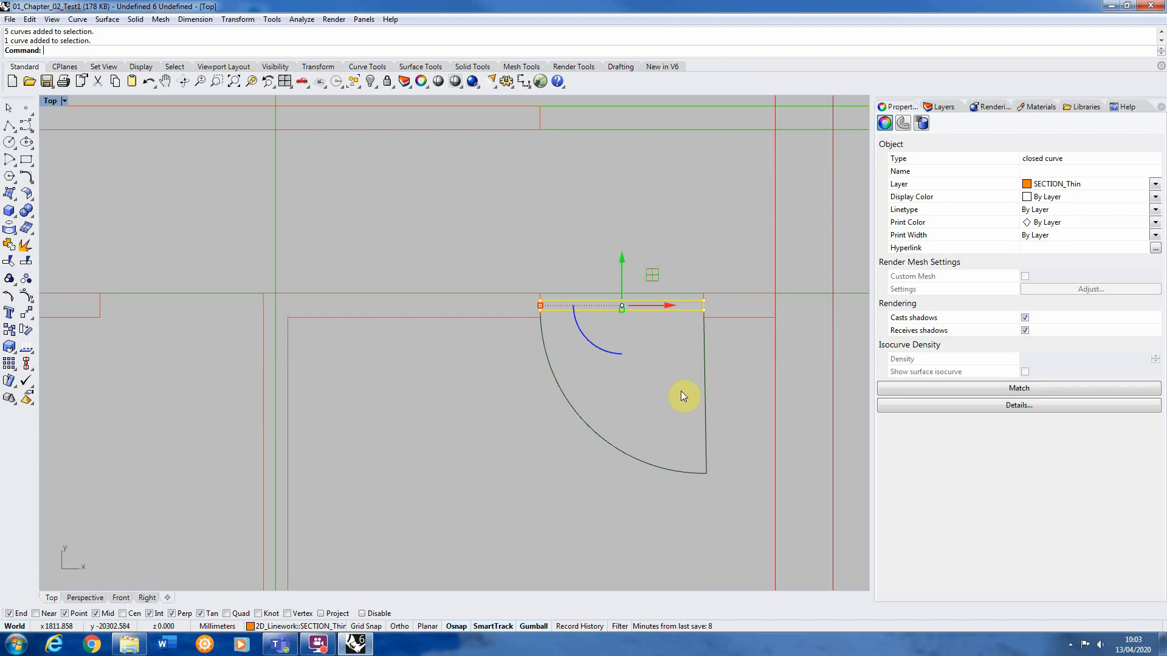
mouse_move(660, 395)
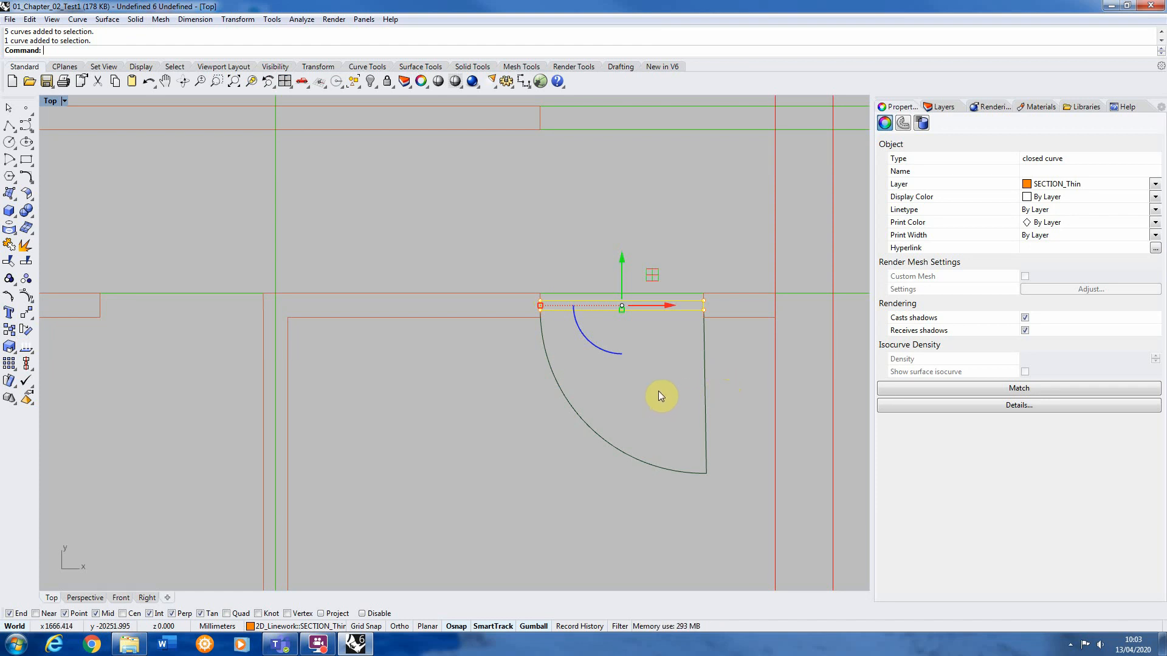
mouse_move(660, 395)
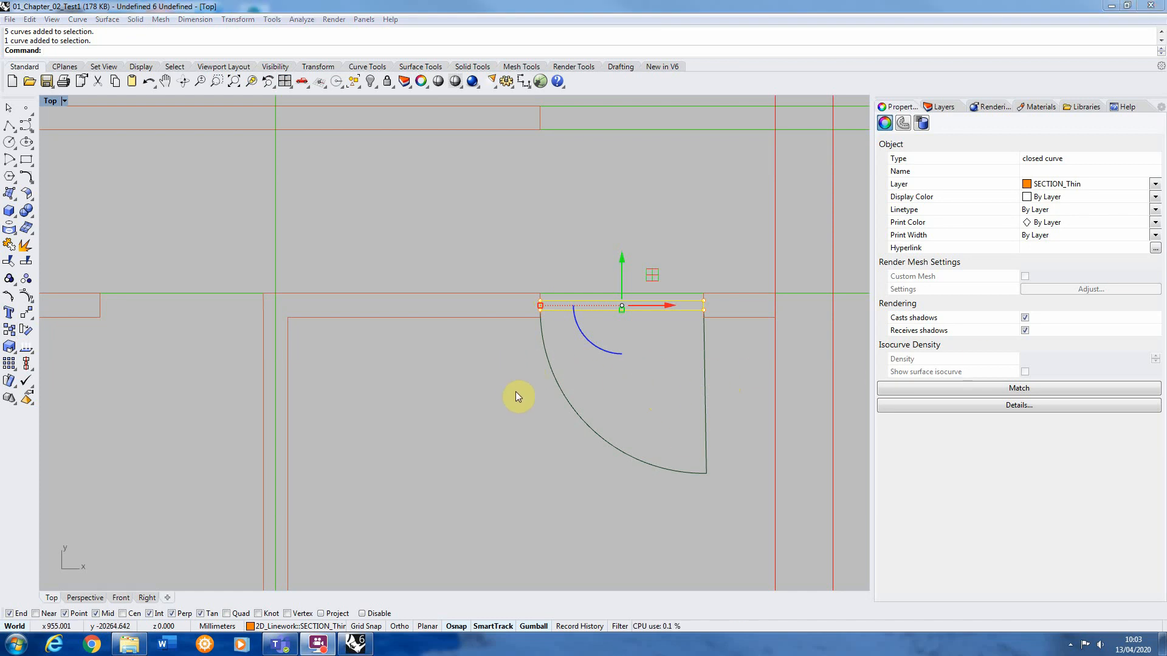
mouse_move(607, 395)
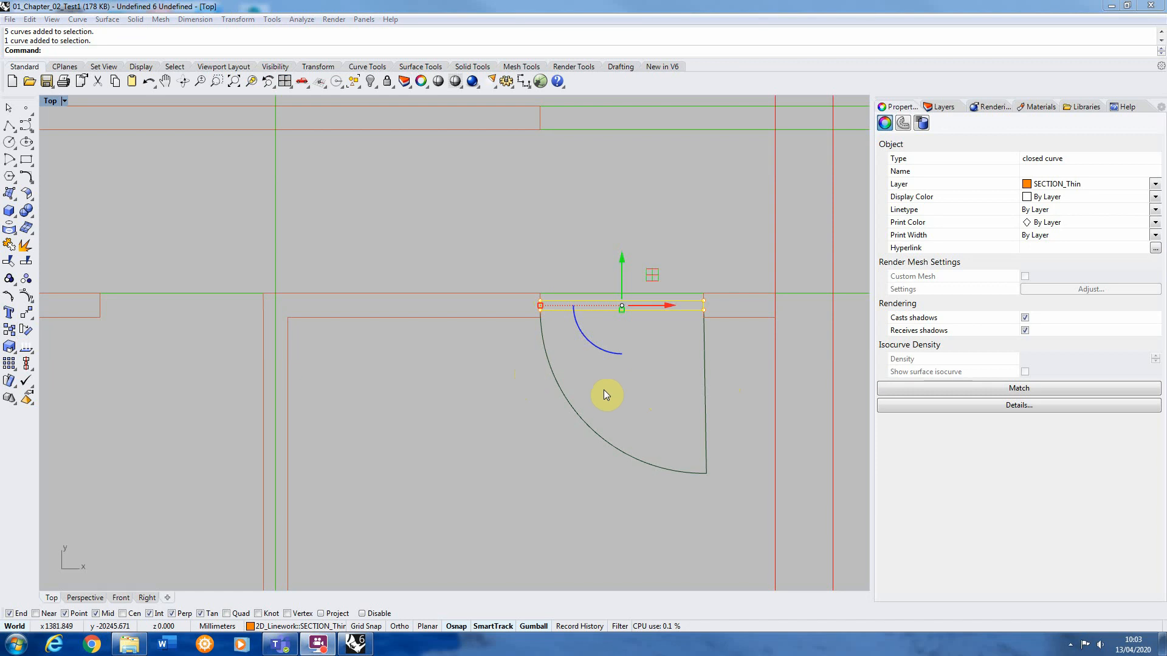
mouse_move(733, 439)
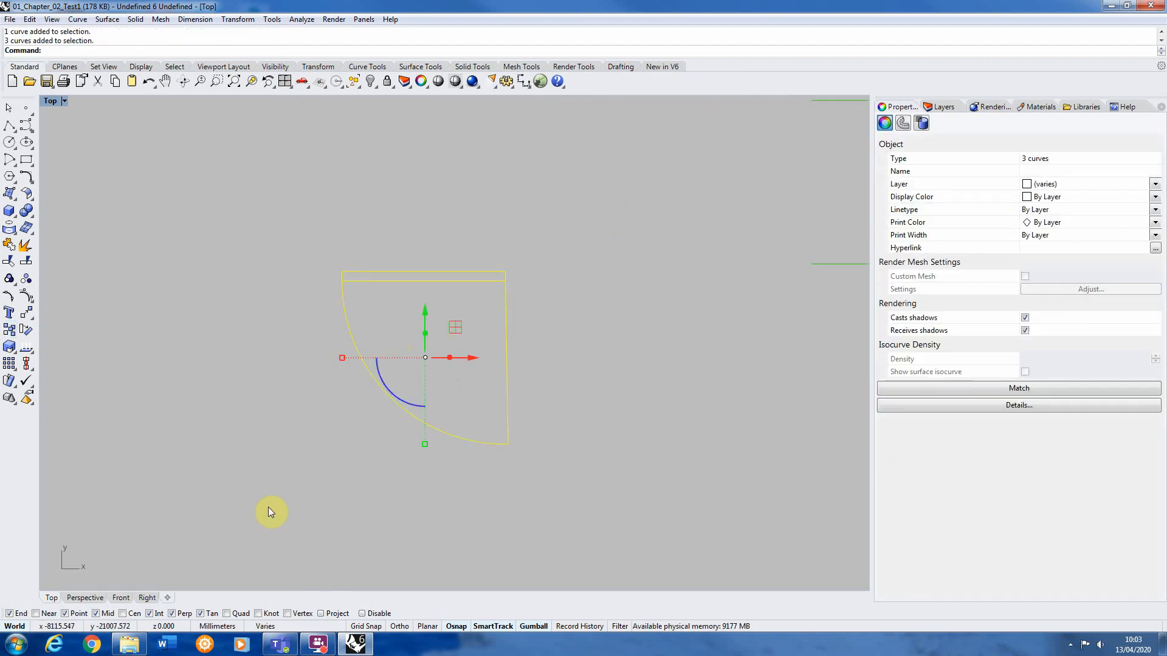
Step: Save the door leaf and swing as block Door01, replacing the existing definition
text(Block)
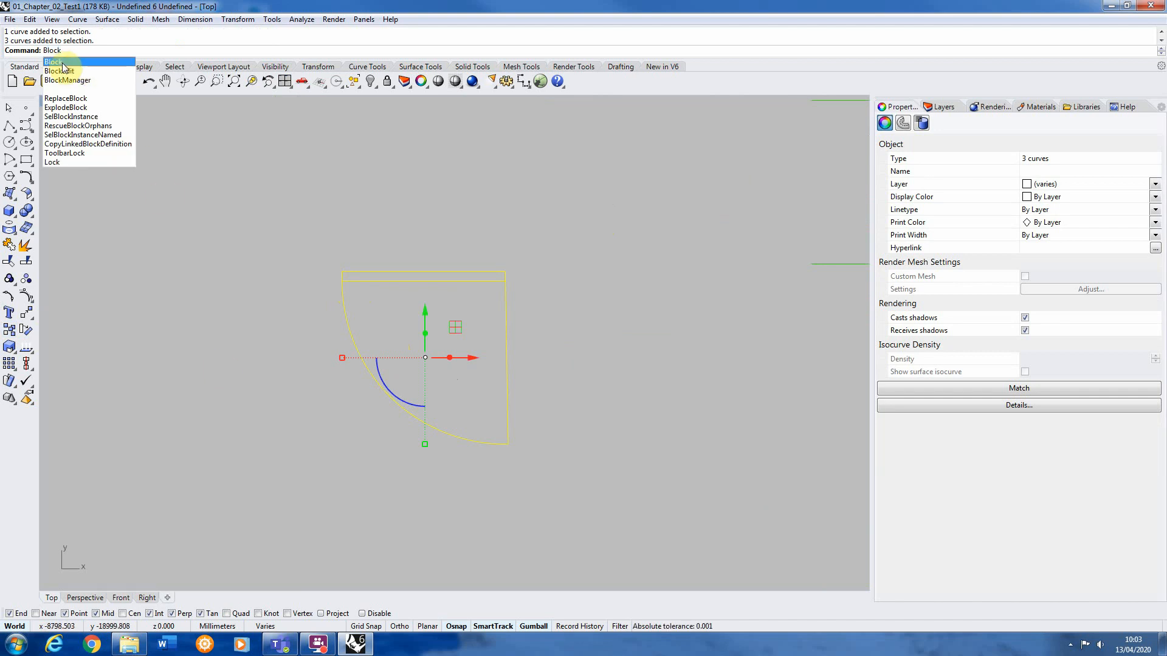
click(53, 62)
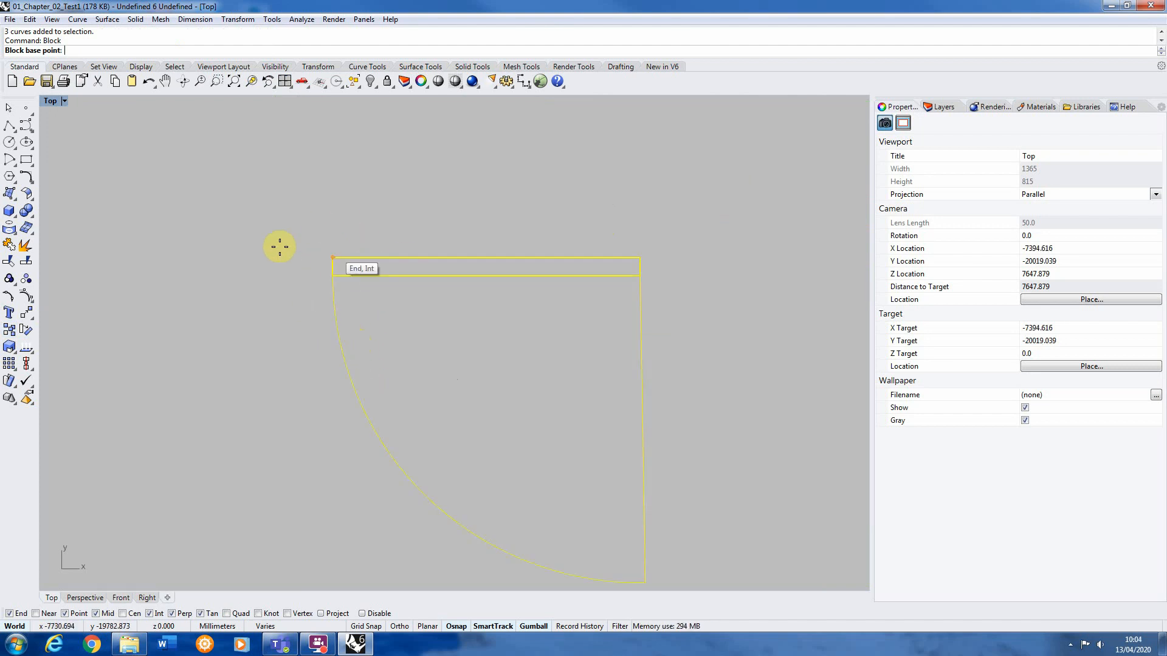
mouse_move(331, 253)
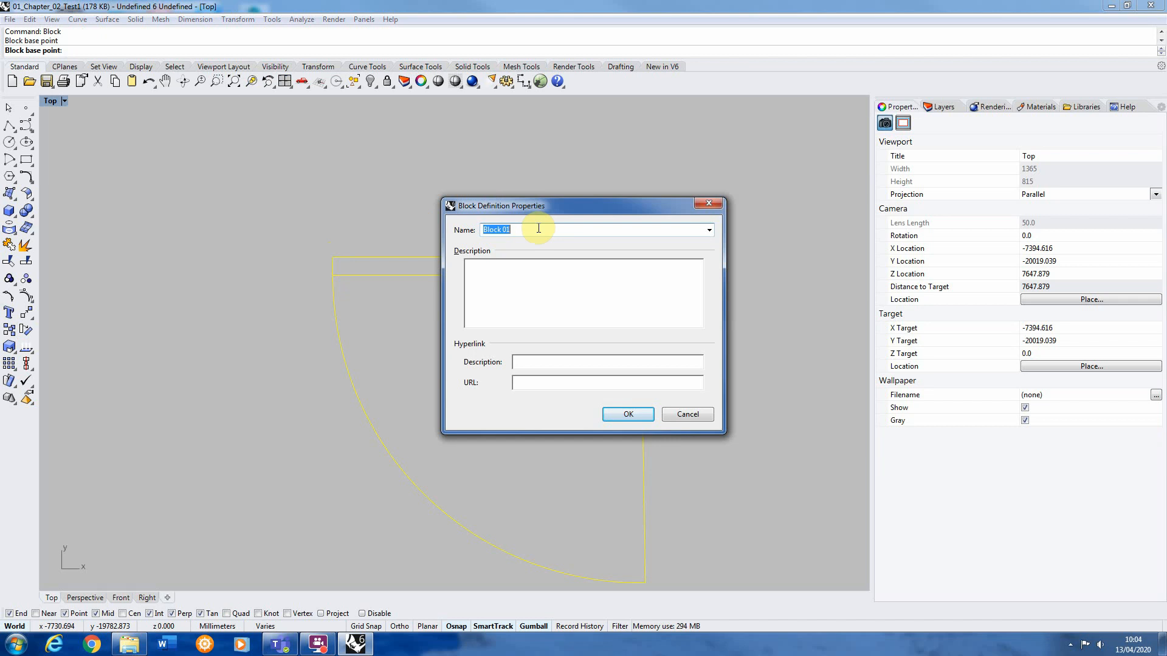
text(Door01)
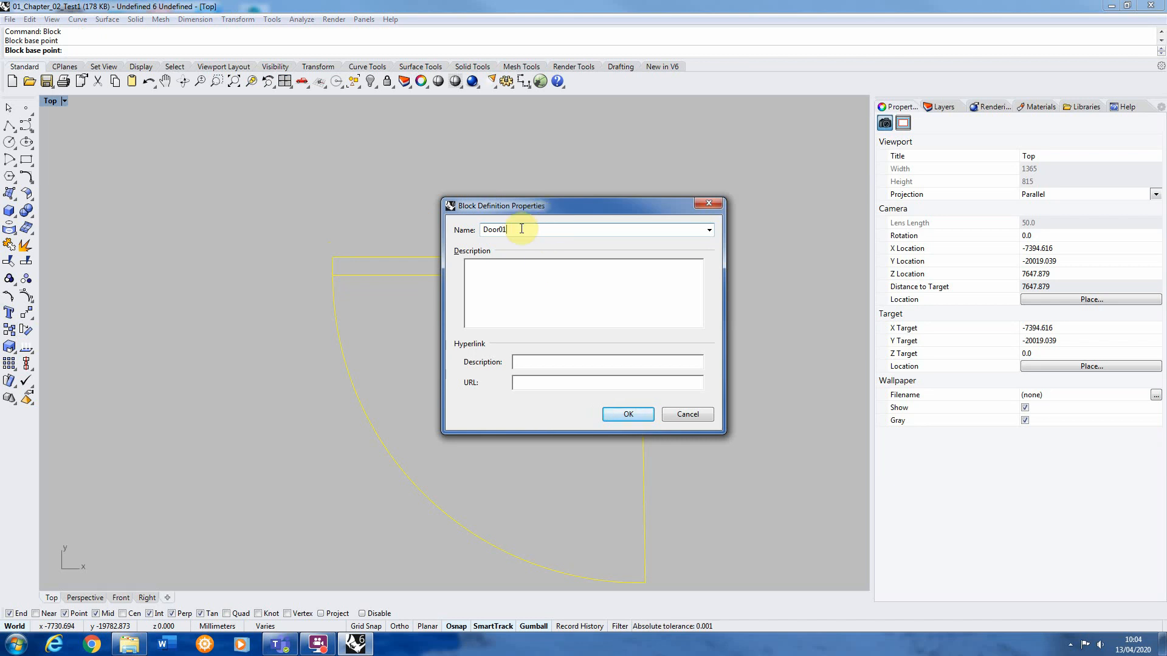
mouse_move(637, 338)
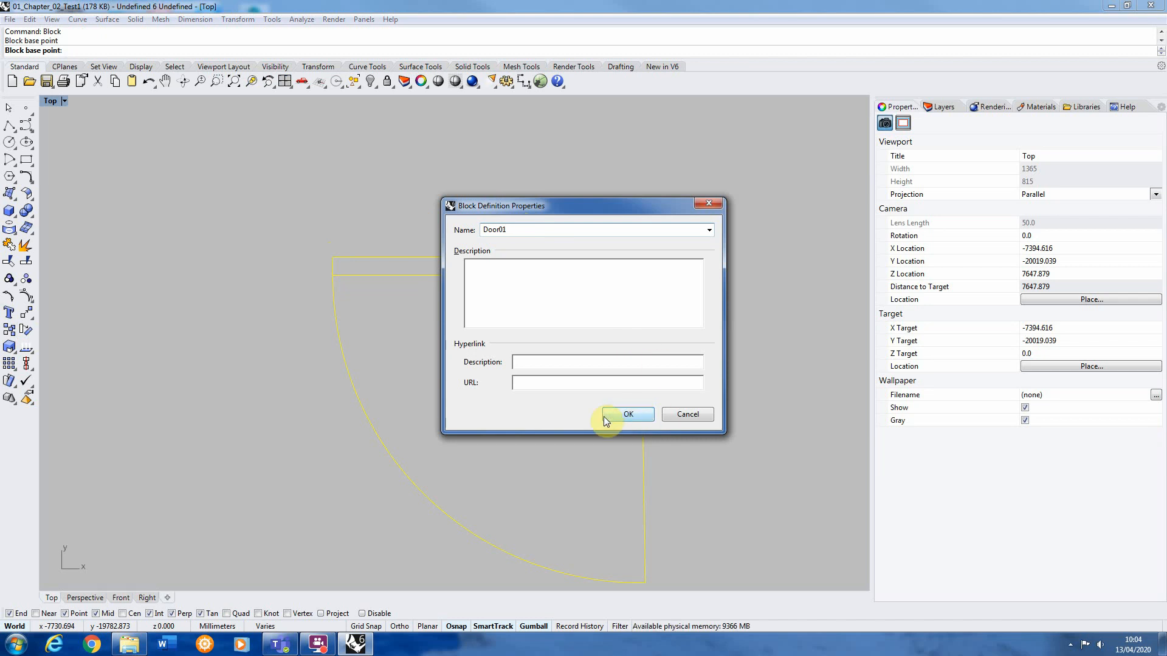
click(628, 414)
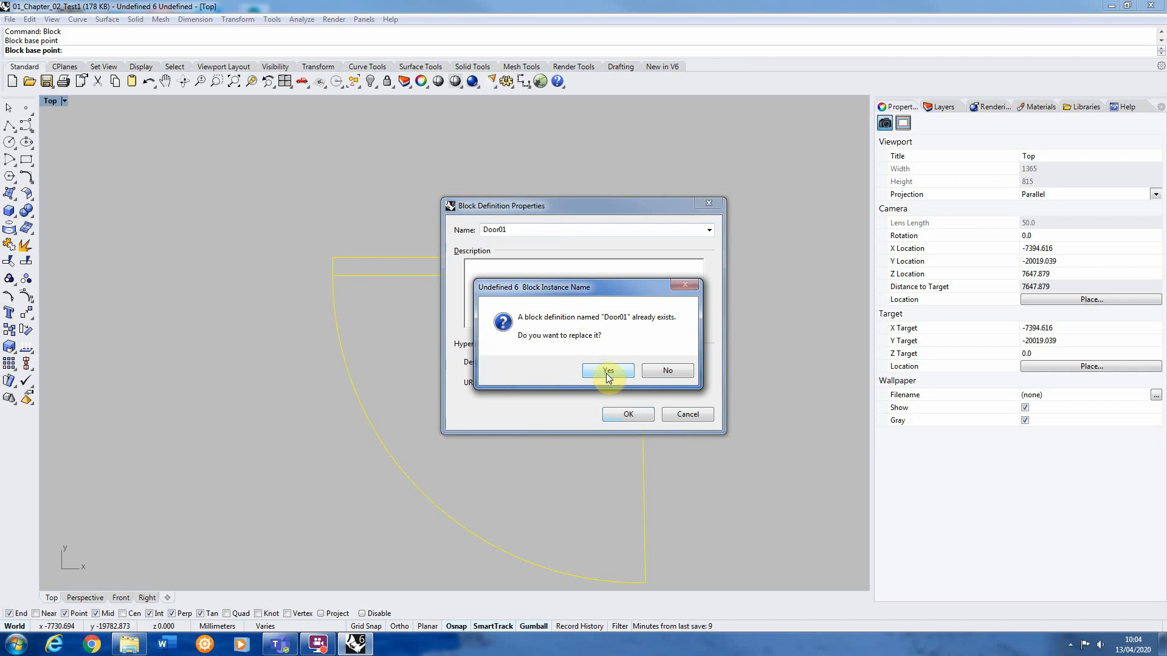
click(607, 371)
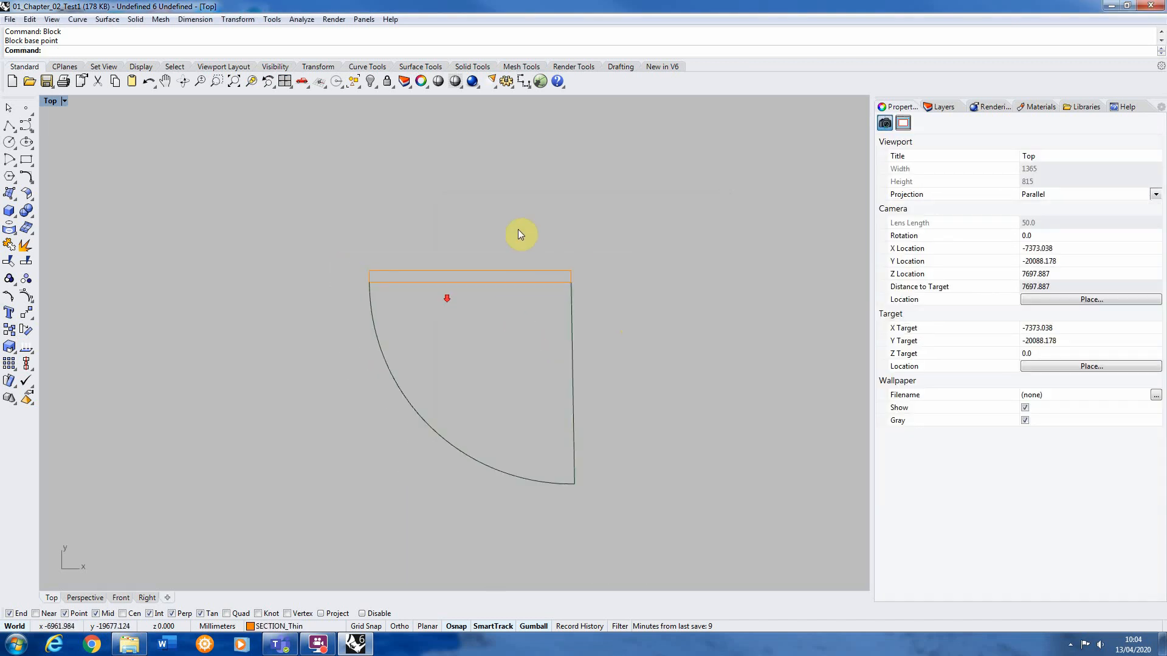
mouse_move(465, 288)
text(Block)
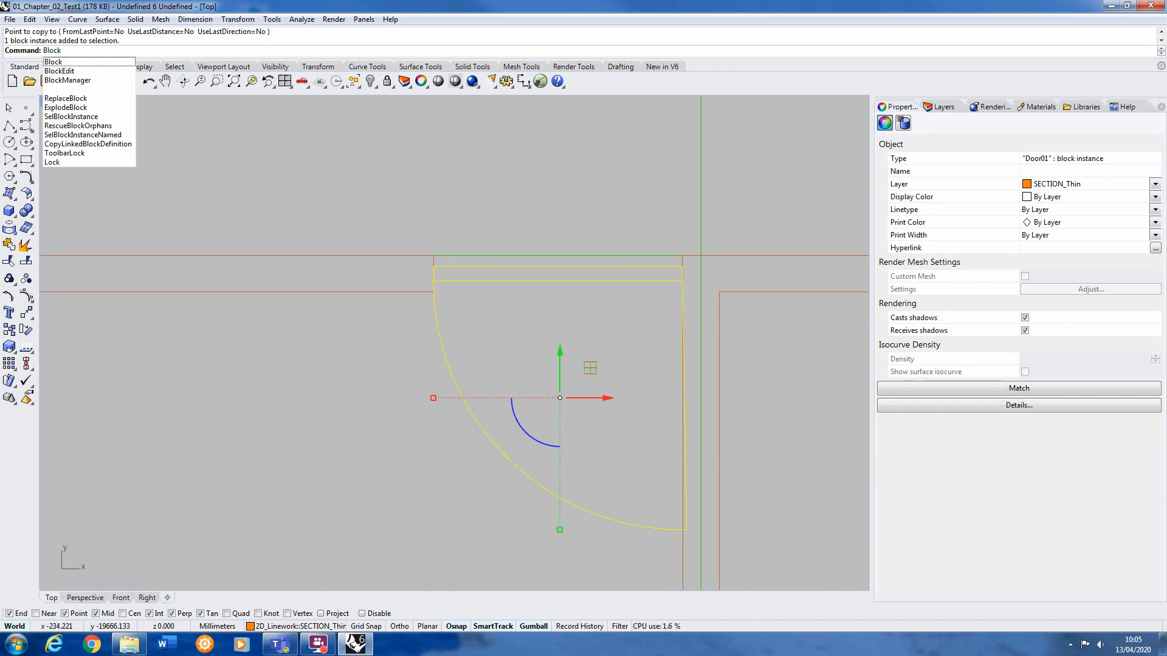
Step: Open the Door01 block definition in BlockEdit
click(59, 71)
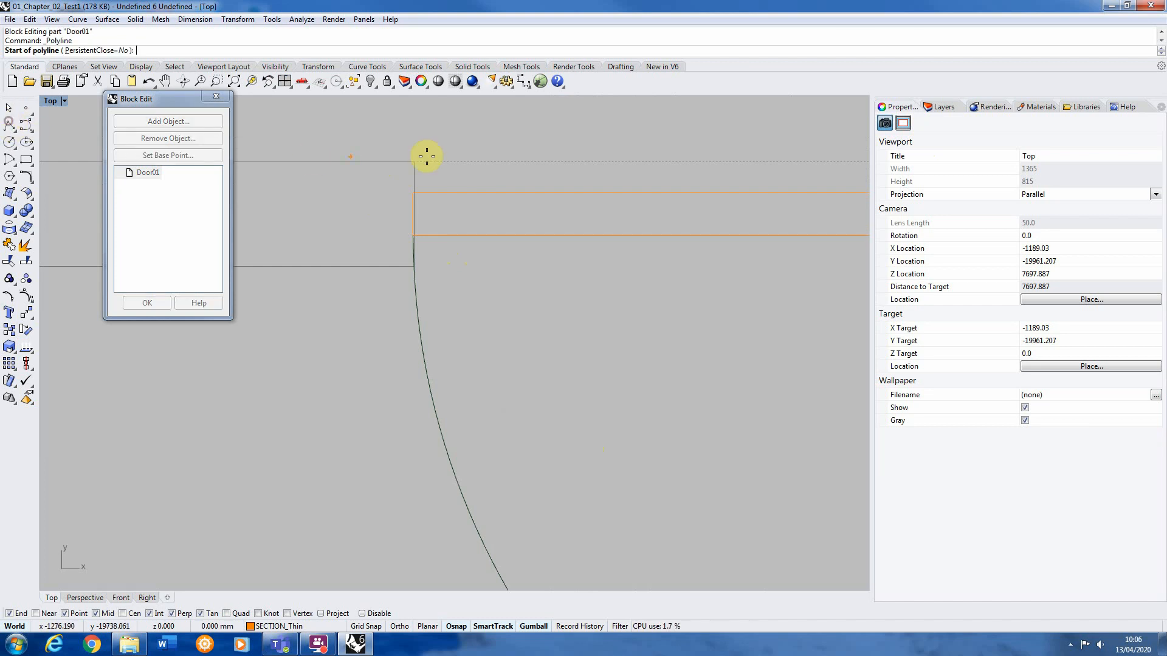
Step: Cap the leaf end with an outline, then select both jamb outlines as Trim cutters
click(427, 157)
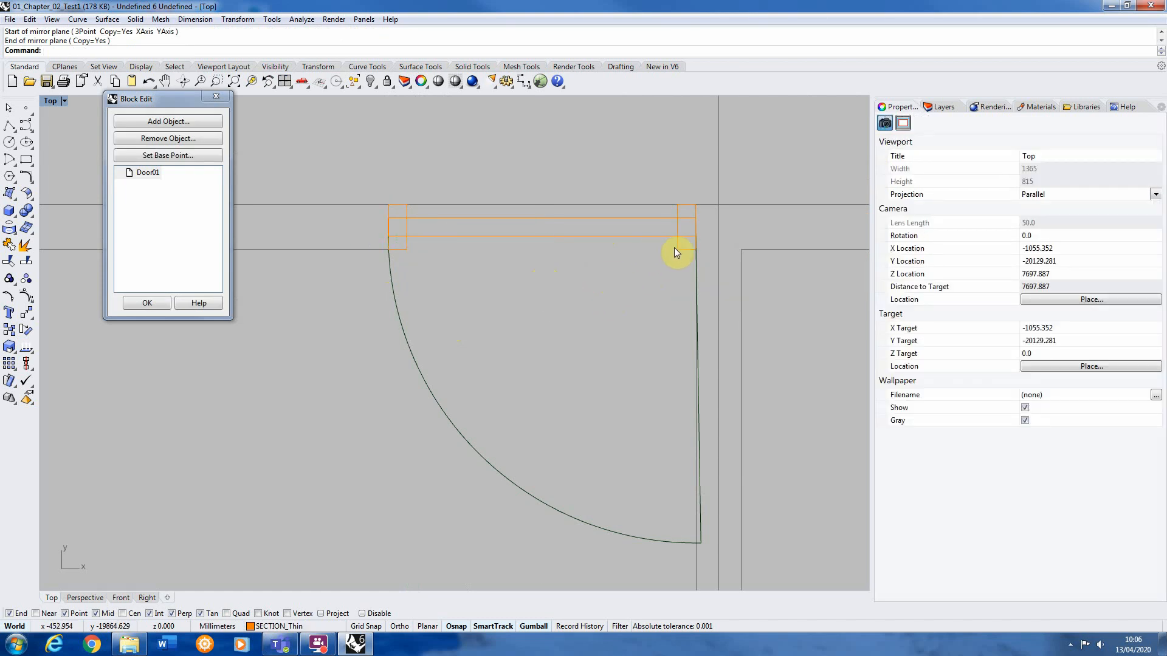
click(676, 252)
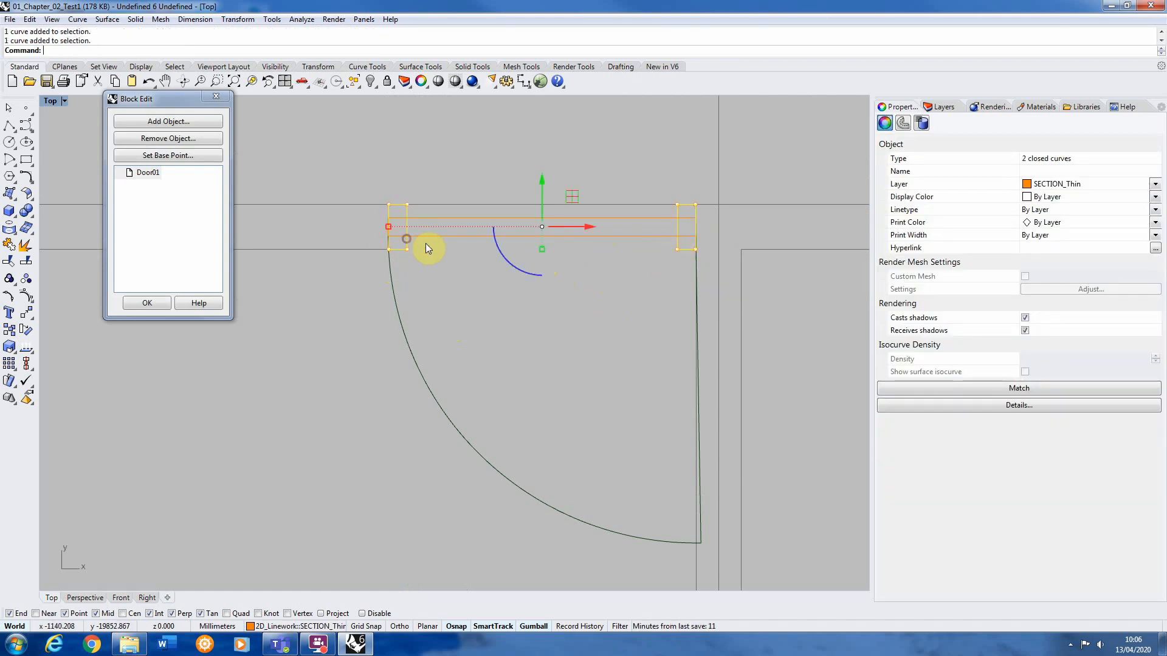
text(Trim)
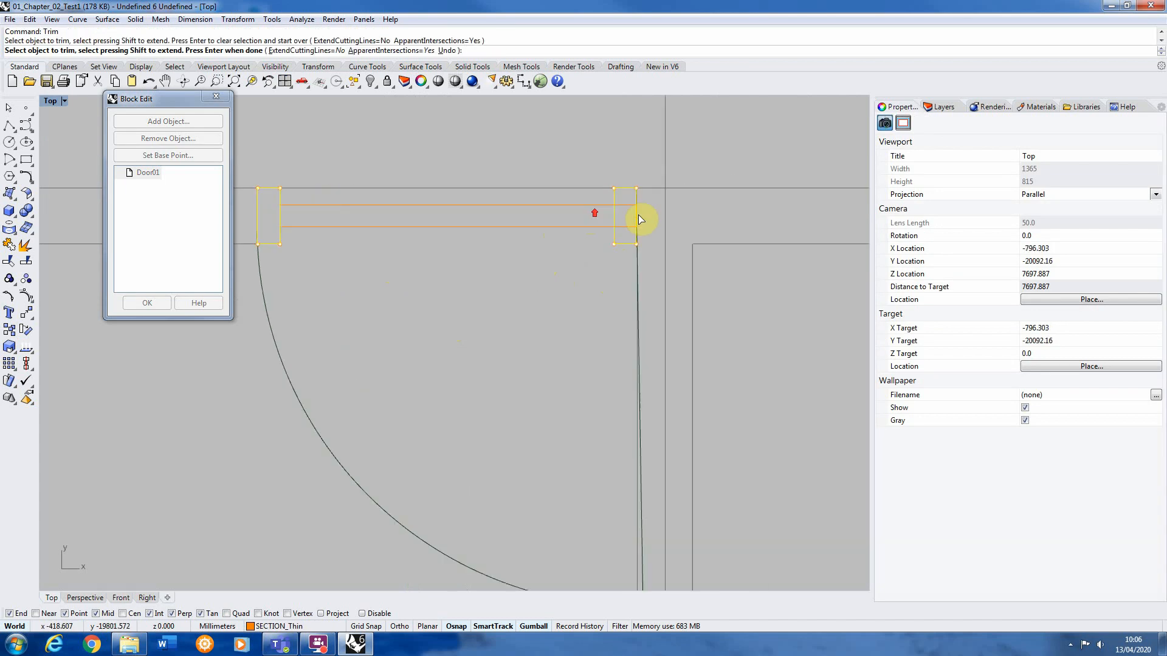
Step: Trim the leaf lines inside the jambs and move the leaf 25 mm
click(640, 220)
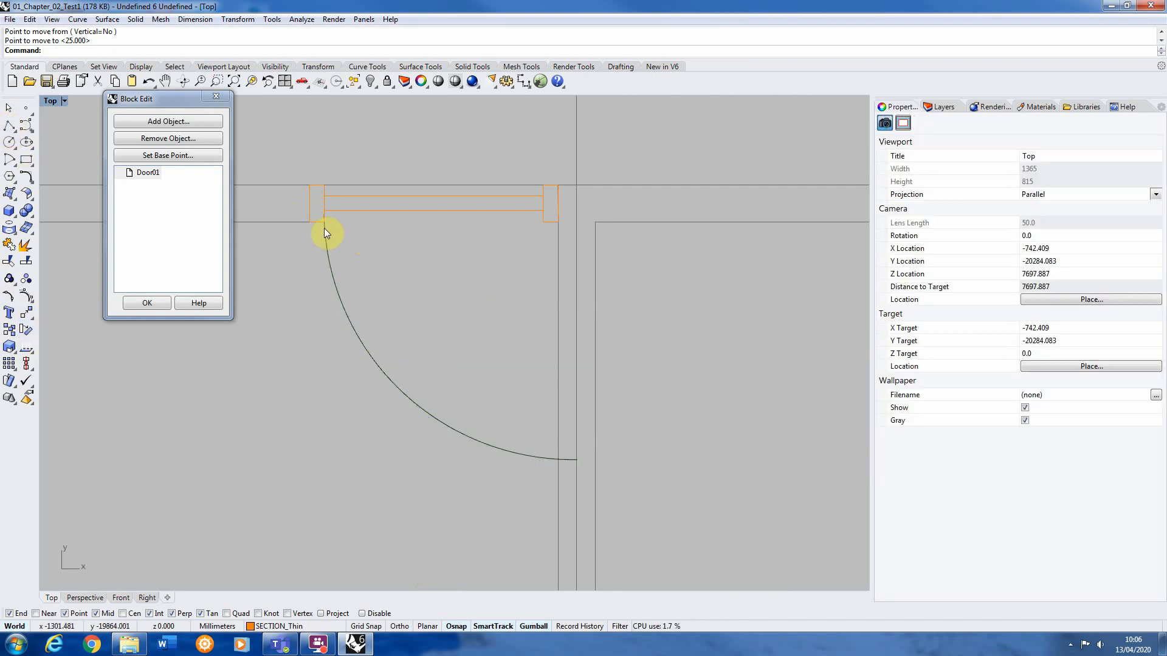
Step: Scale the swing arc 2-D from the hinge to fit the leaf, then exit Block Edit
click(324, 234)
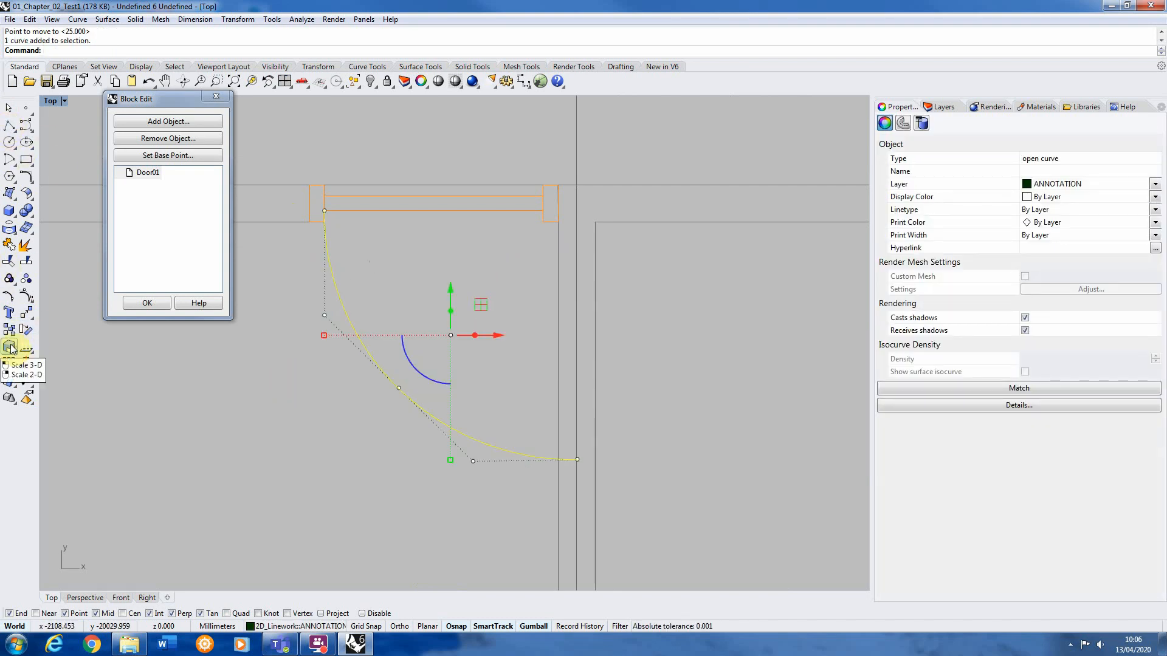
click(11, 346)
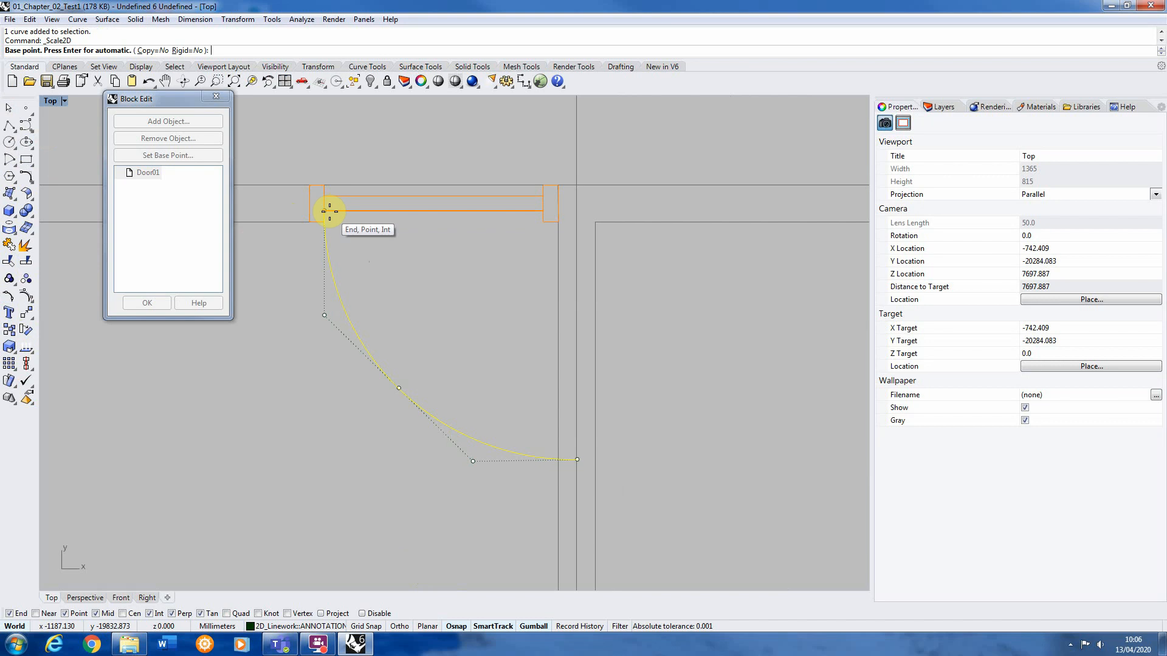
click(327, 212)
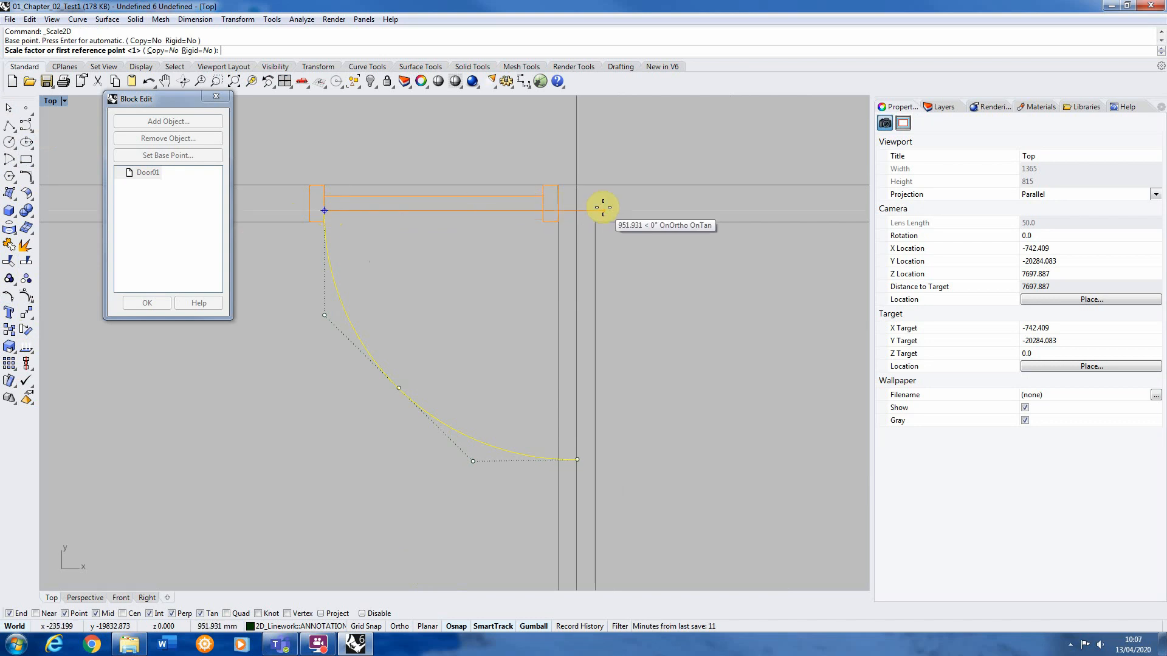
mouse_move(579, 454)
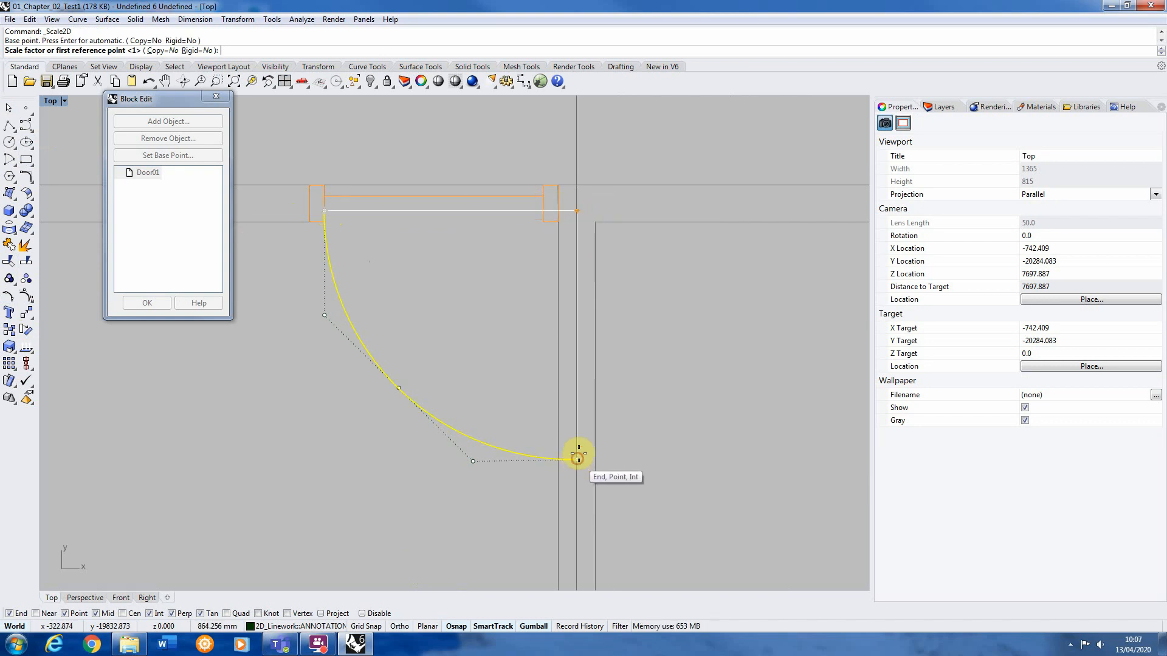
click(578, 455)
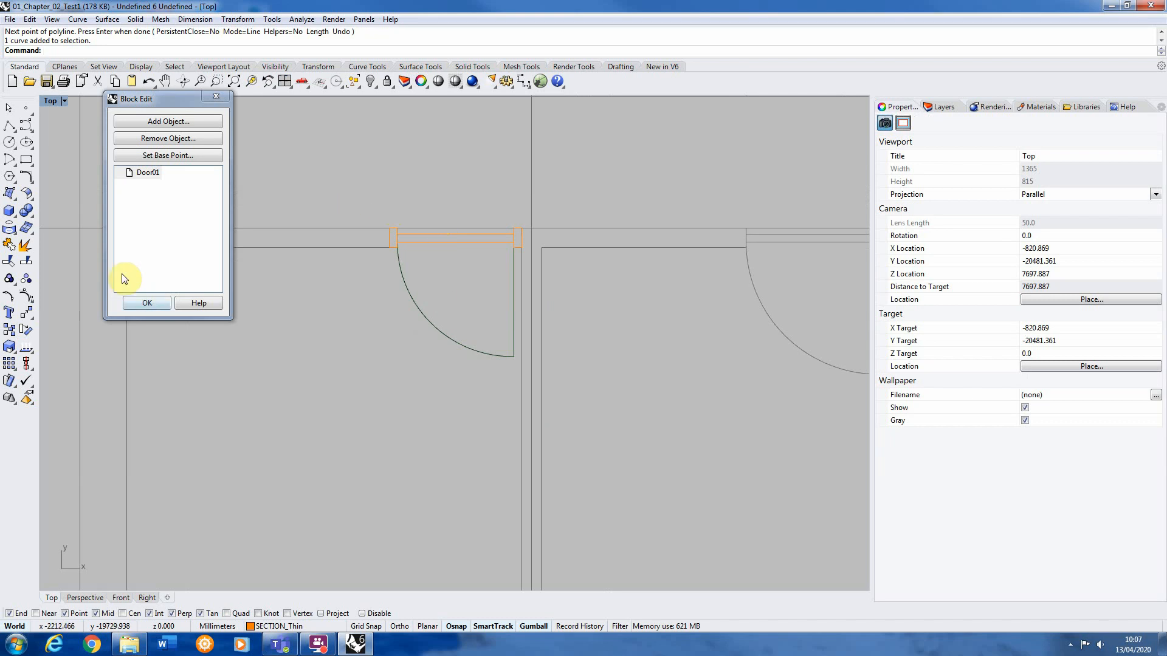
click(146, 302)
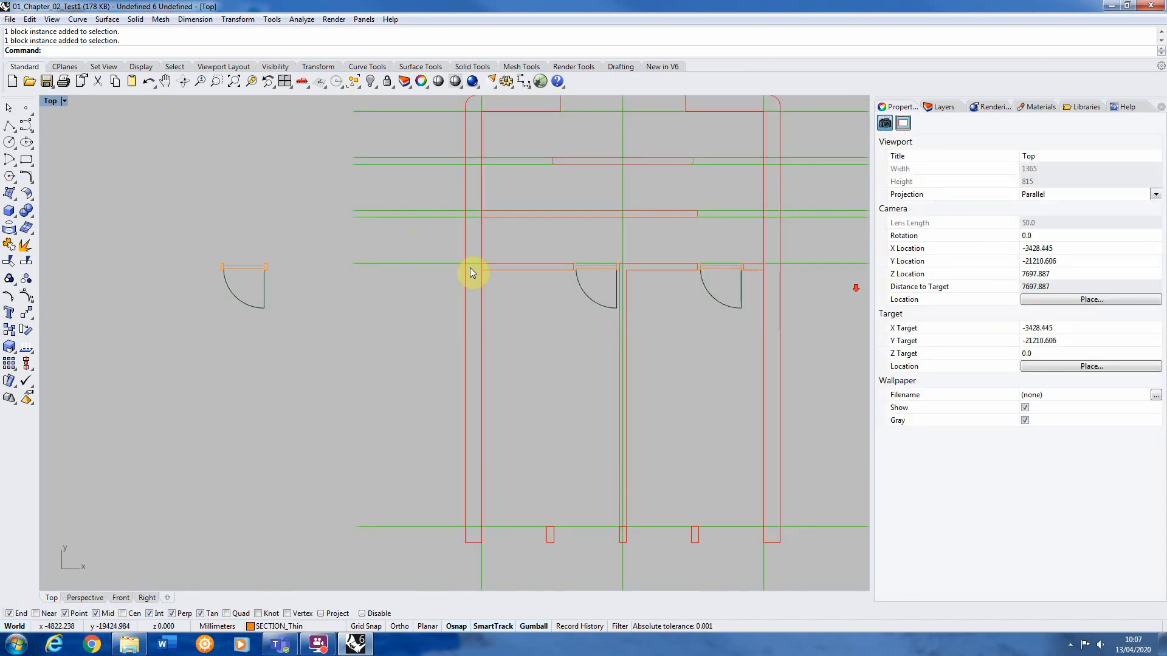
mouse_move(653, 229)
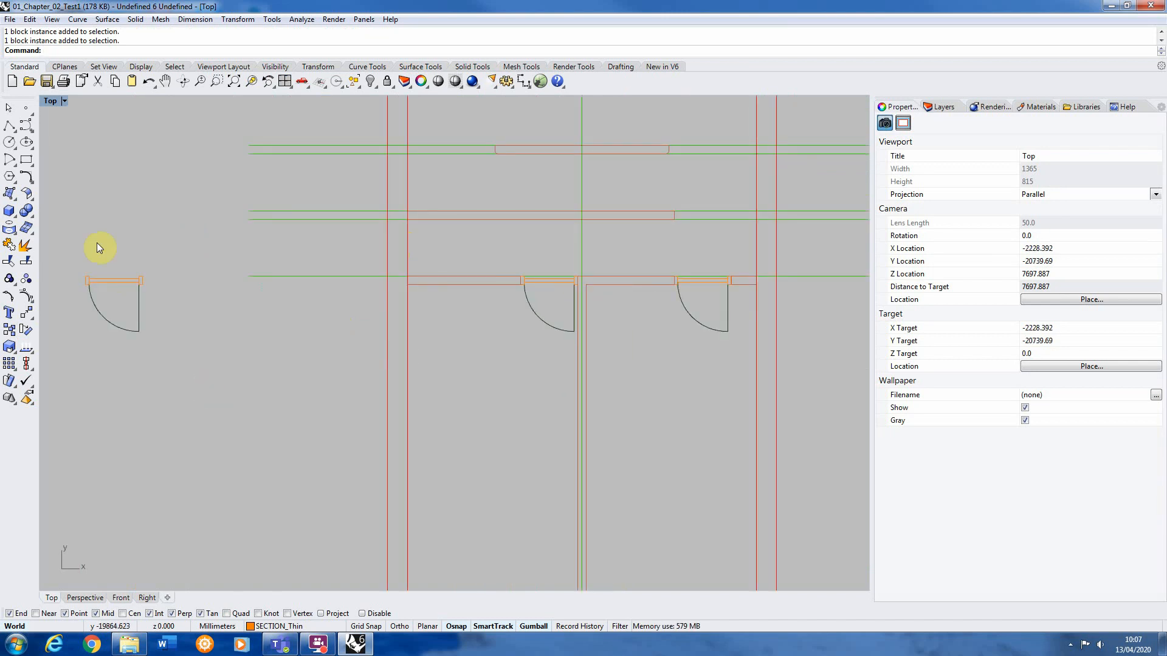
mouse_move(431, 264)
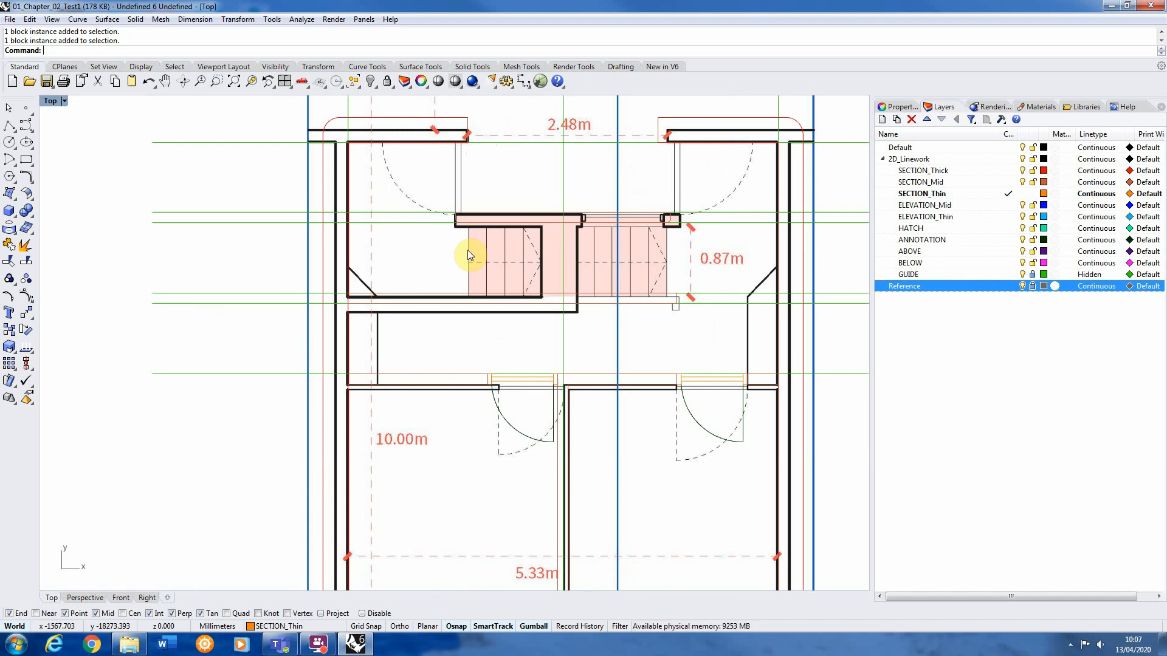
mouse_move(629, 265)
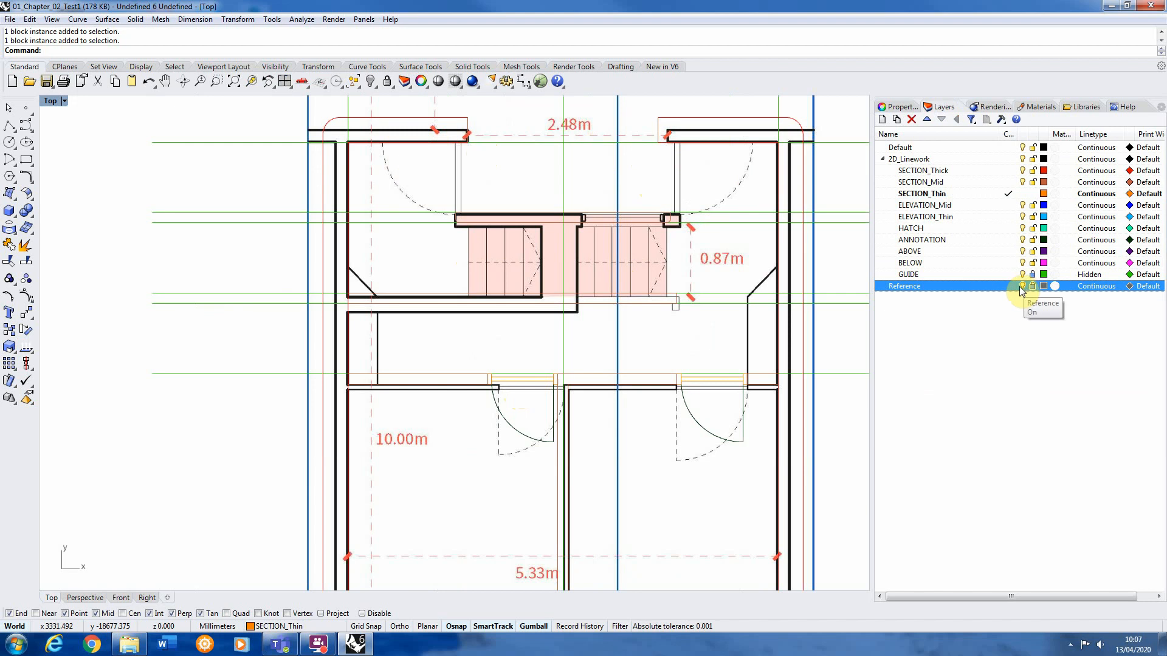
Step: Turn off the Reference layer's light bulb after checking the front entrance
click(1022, 286)
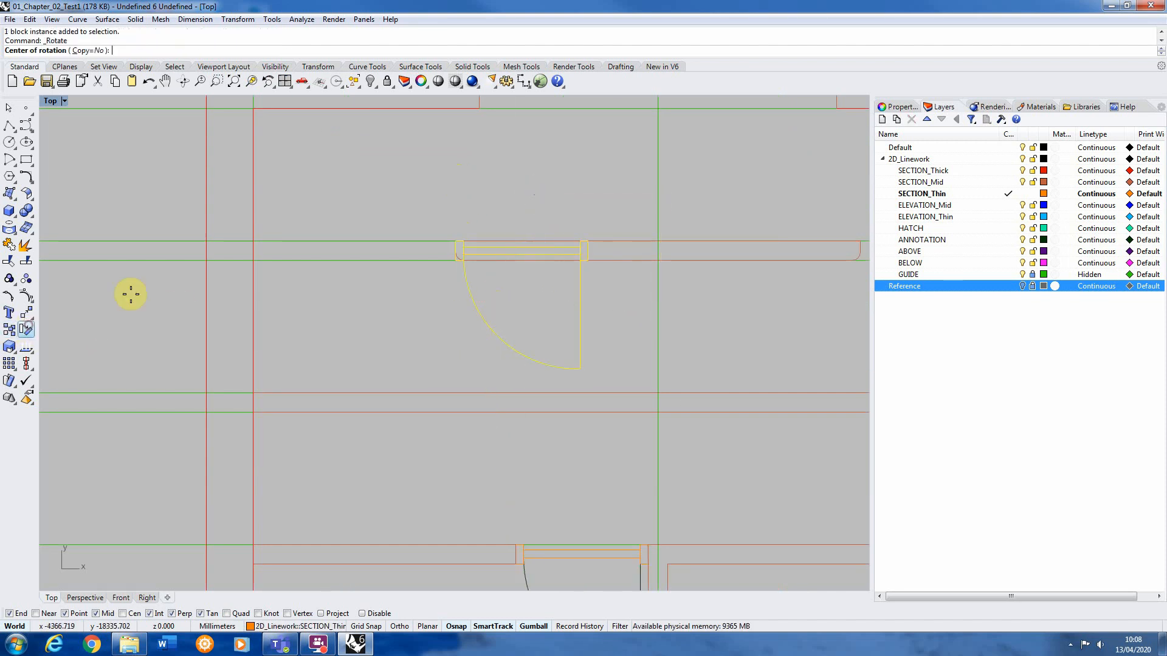
Step: Rotate the door 90° about its hinge and mirror it along the wall line
click(594, 239)
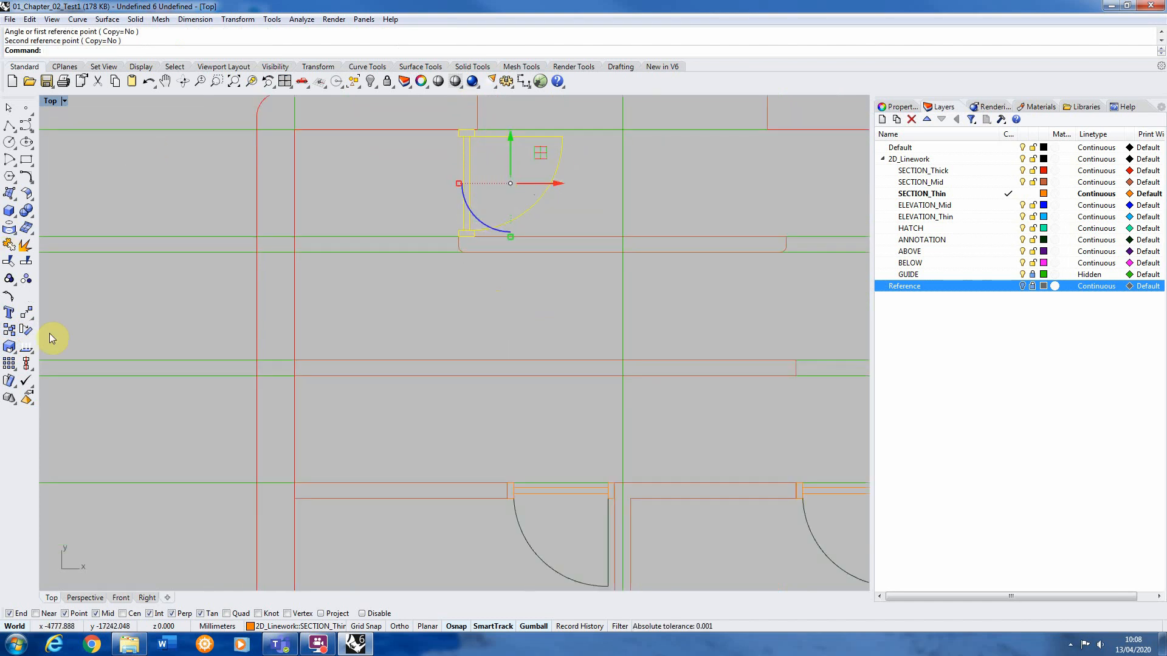
text(Mirror)
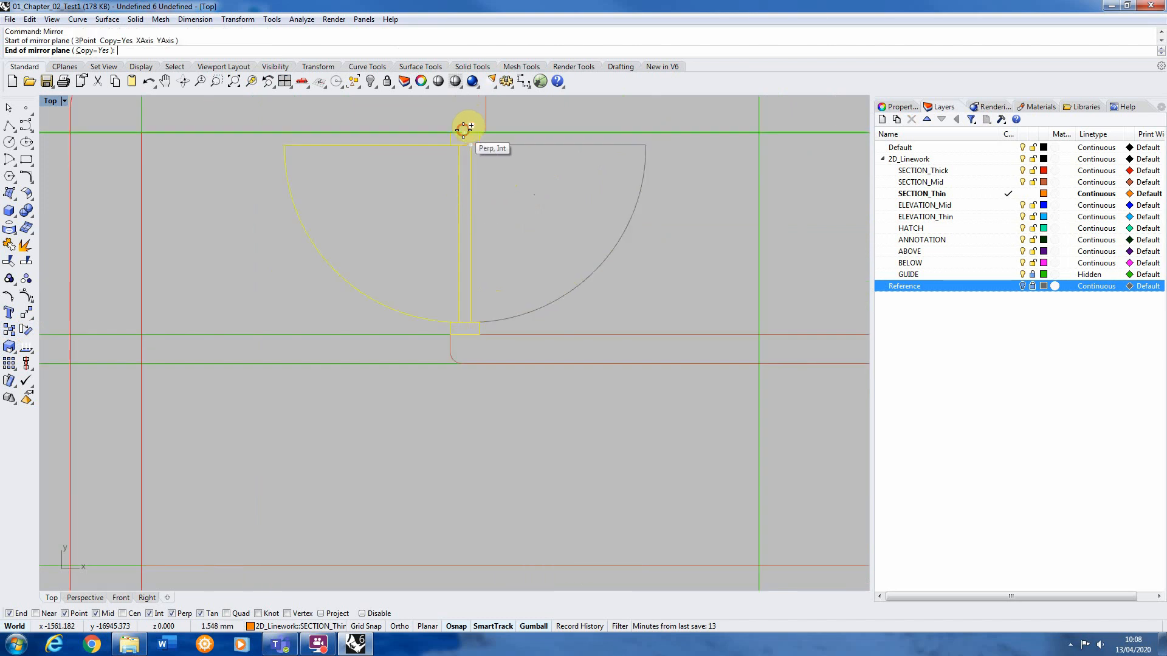
click(468, 129)
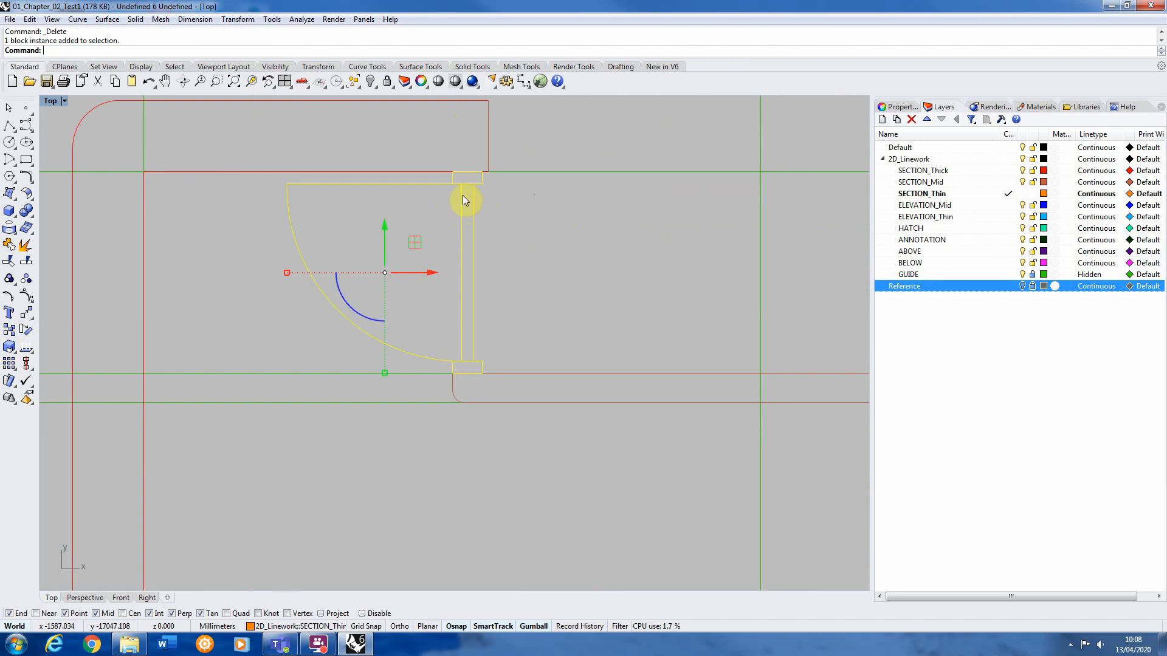
mouse_move(458, 265)
text(B)
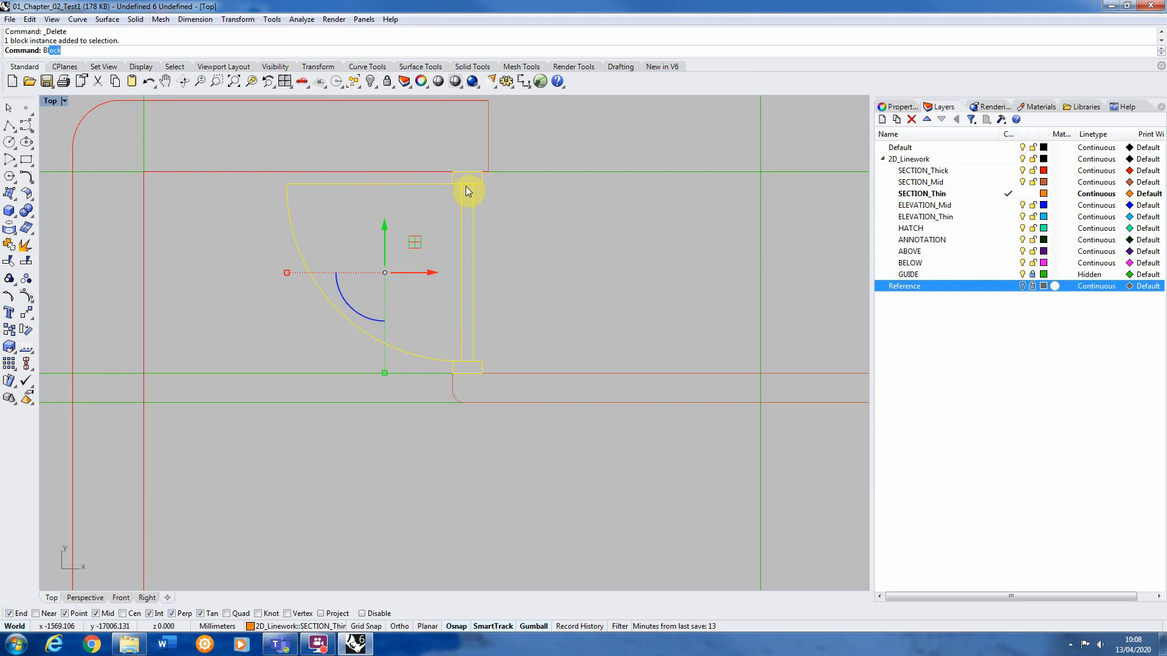
Step: Explode the mirrored front door block into loose curves for a new block
text(l)
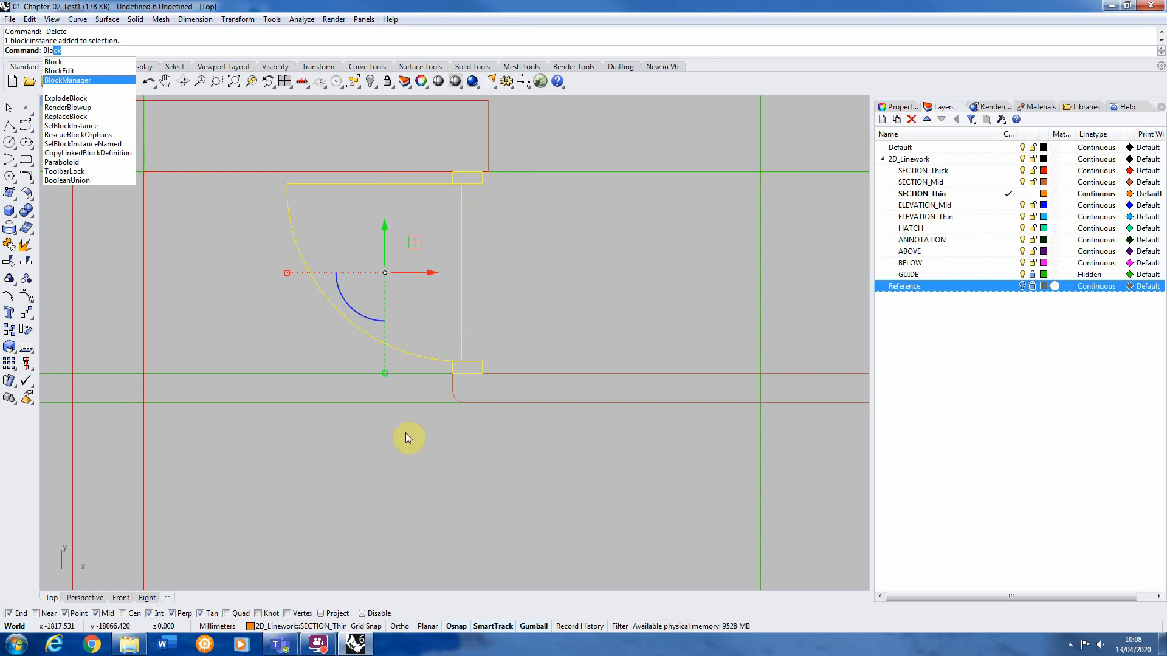
click(544, 285)
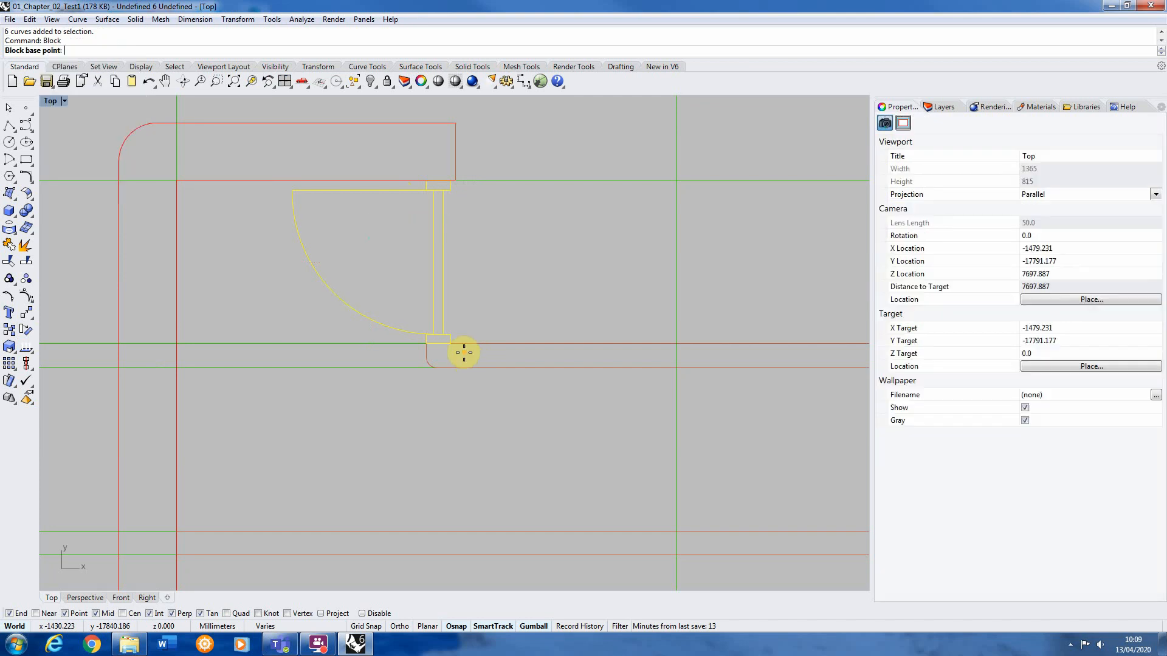
mouse_move(428, 344)
text(D)
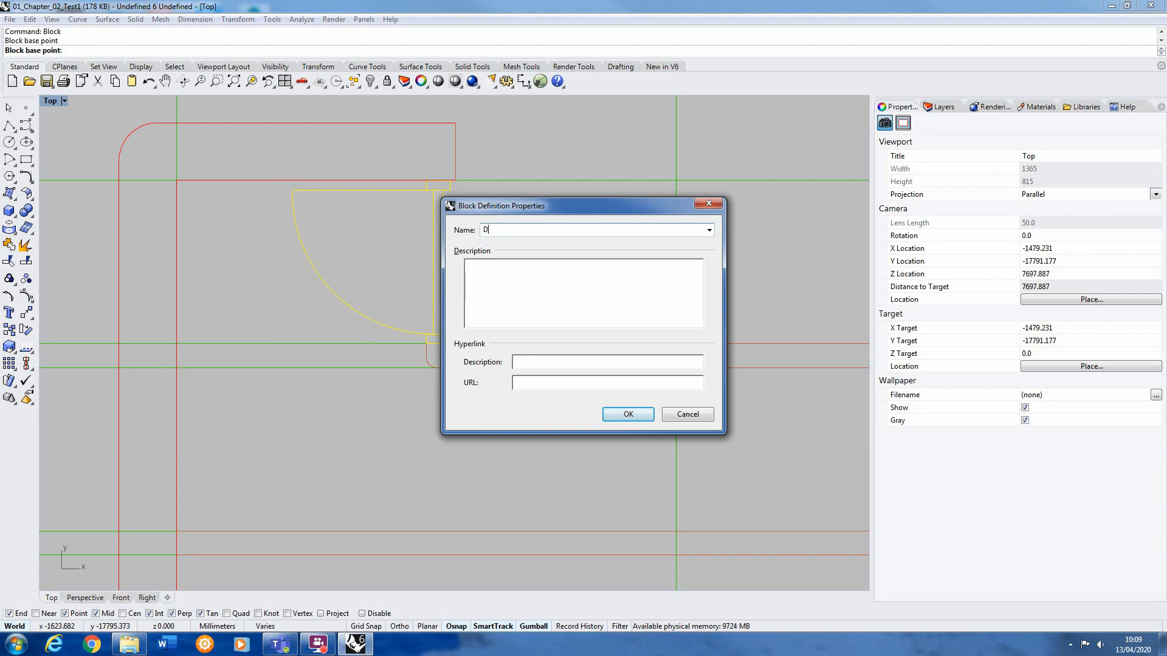
Step: Name the block definition Door_Front and confirm it
text(oor_Front)
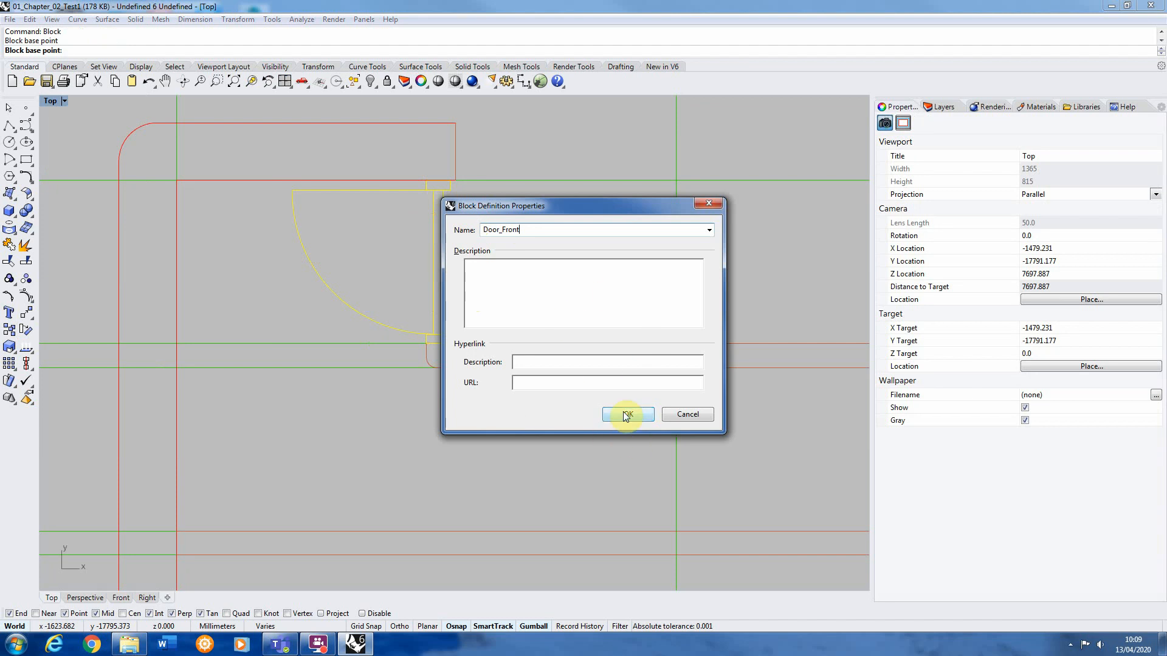
click(628, 414)
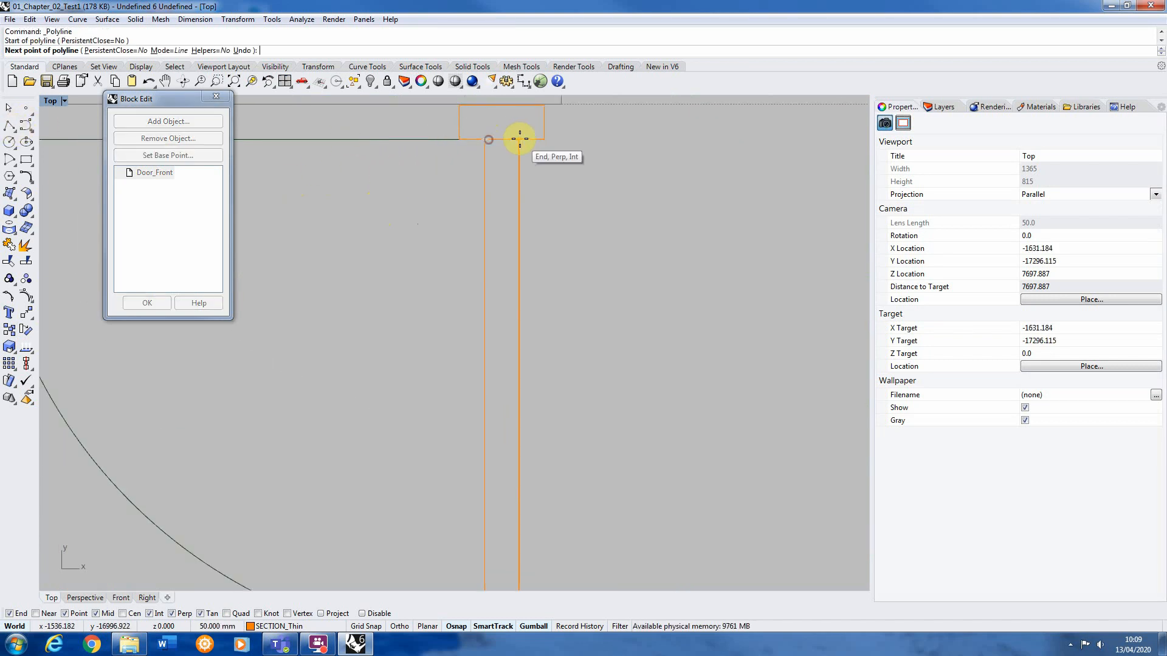
Step: Draw the door leaf outline between the jambs with a 40 mm width
click(488, 139)
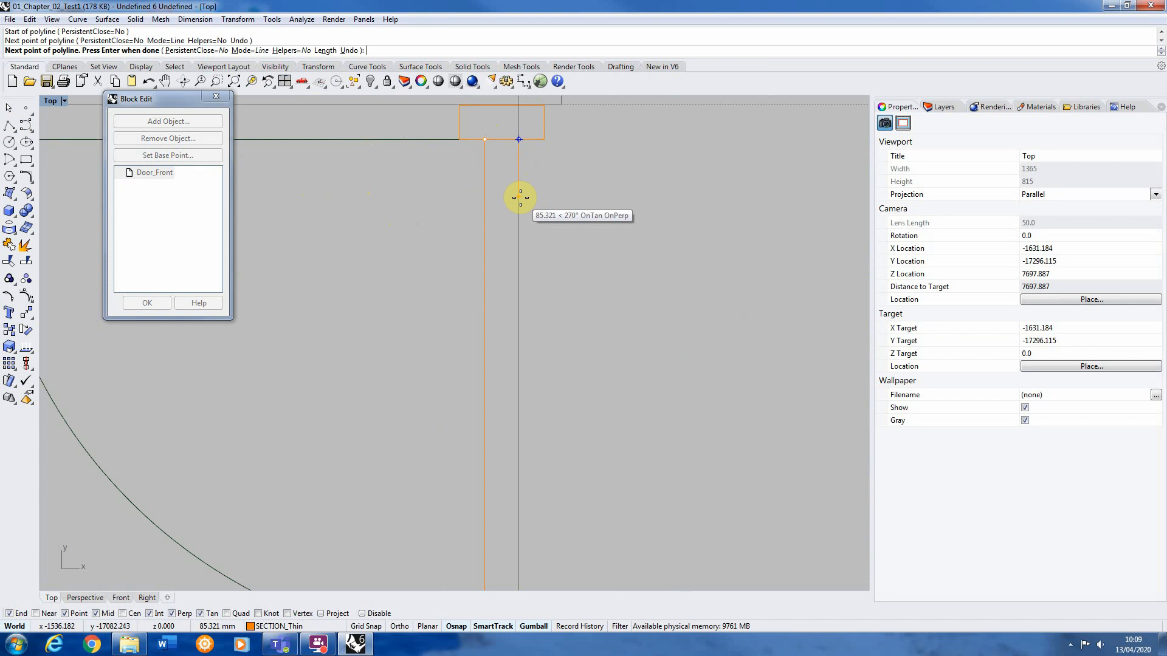
text(40)
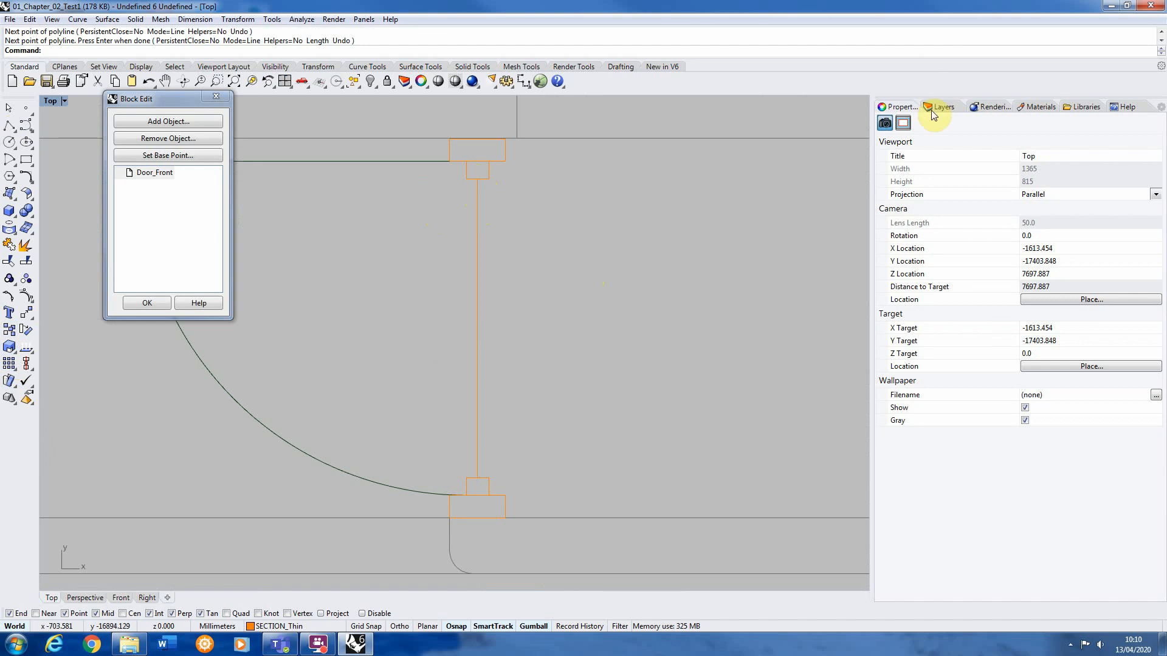
Step: Make ELEVATION_Thin the current layer and draw a thin line inside the door leaf
click(941, 107)
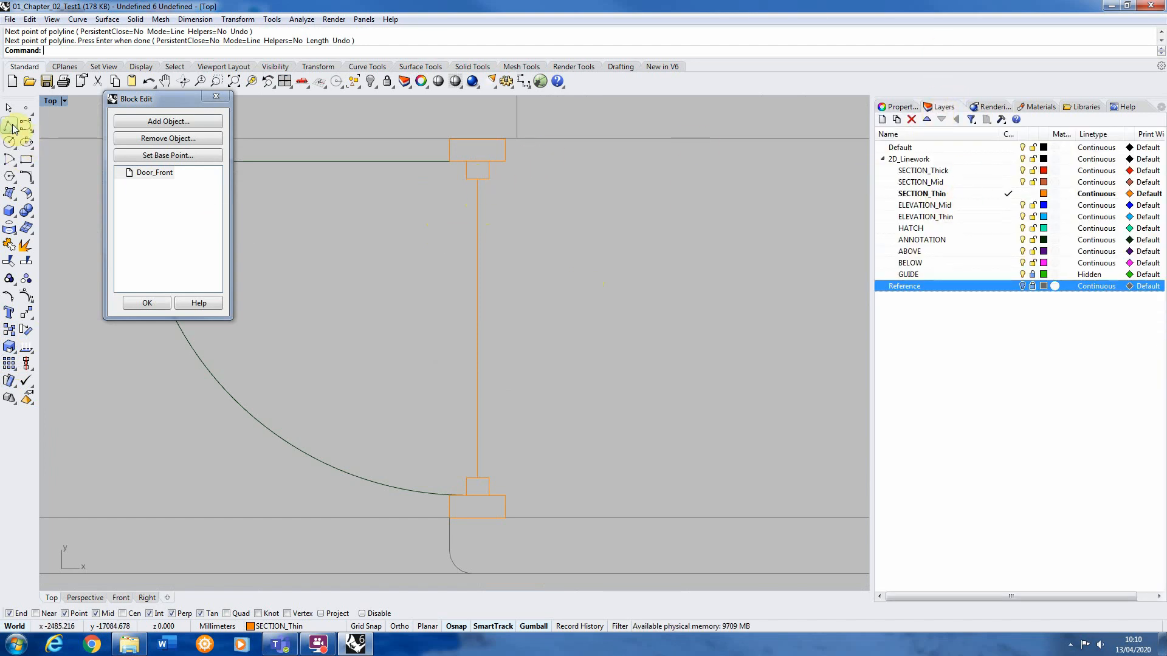
mouse_move(11, 126)
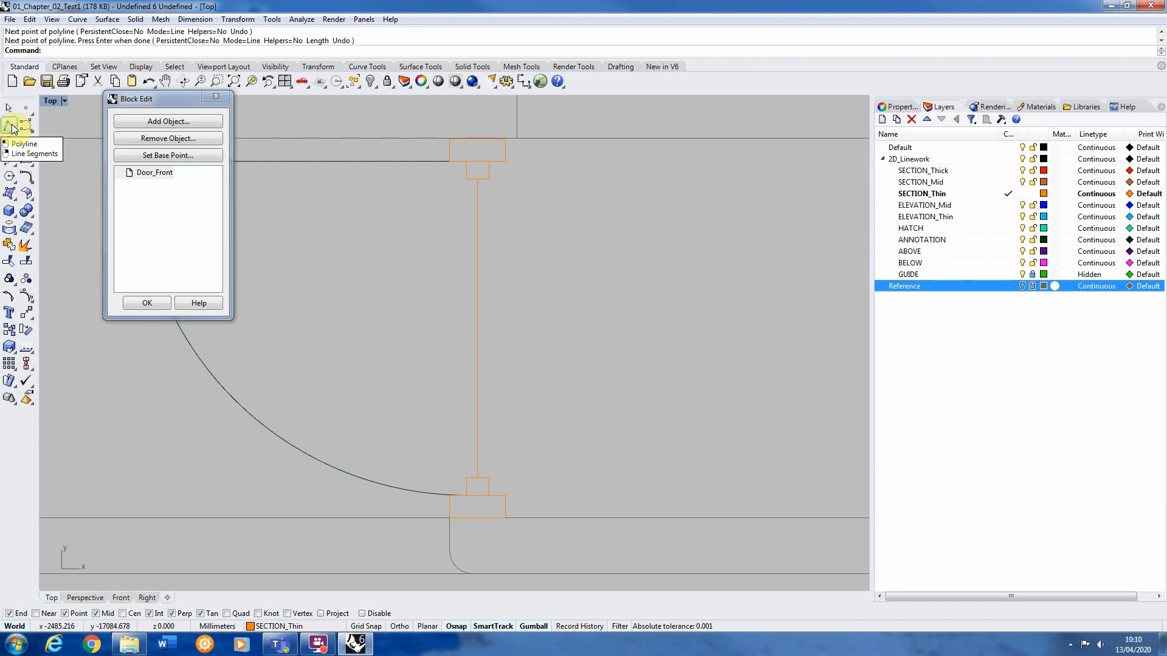
mouse_move(942, 216)
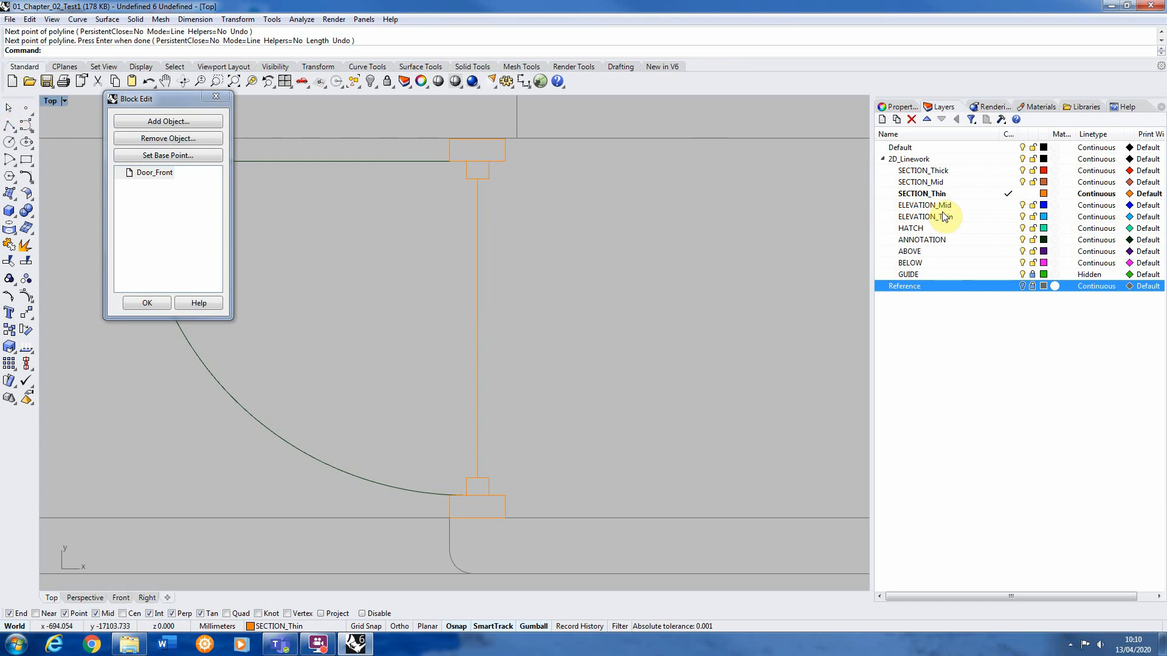
click(923, 217)
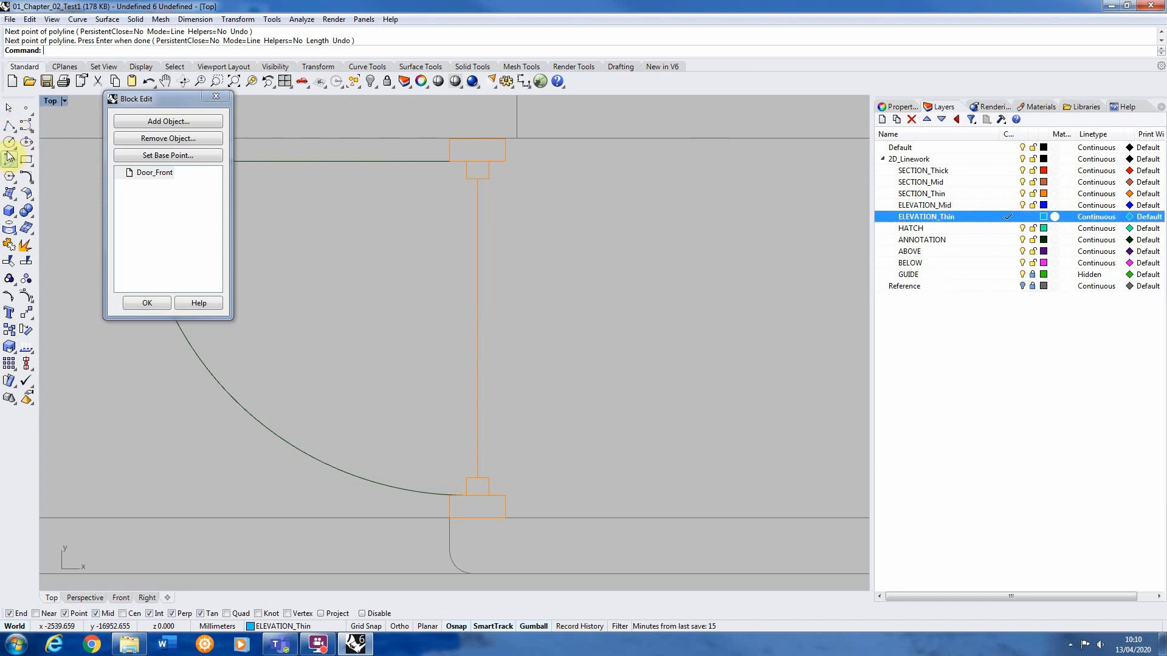
click(486, 180)
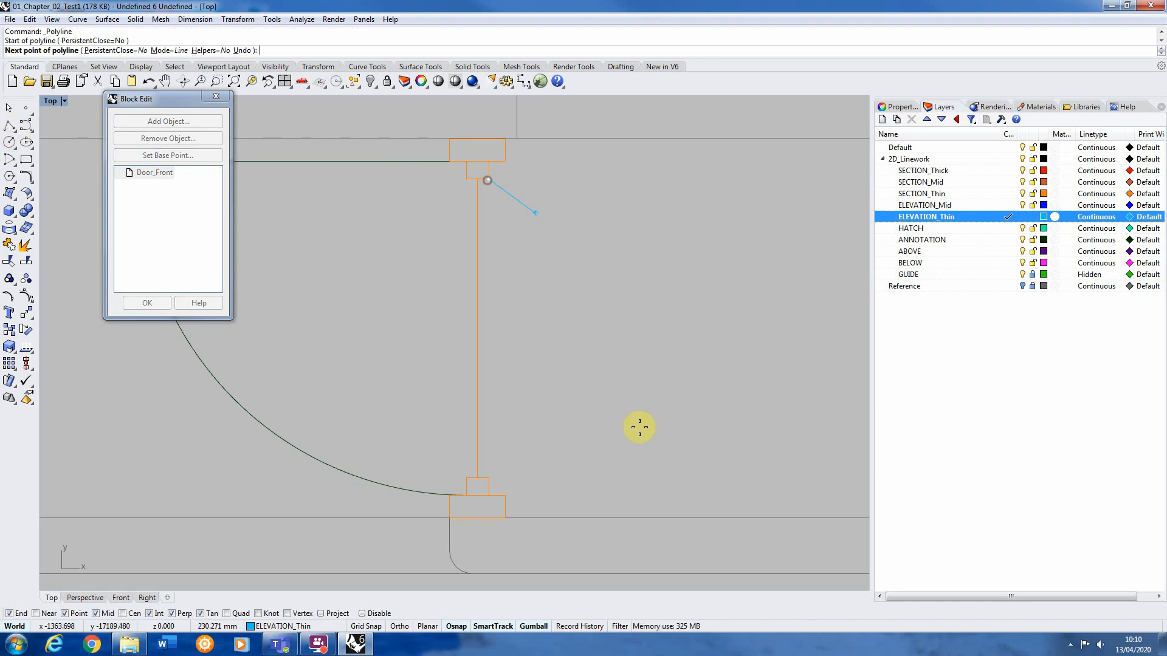
click(457, 461)
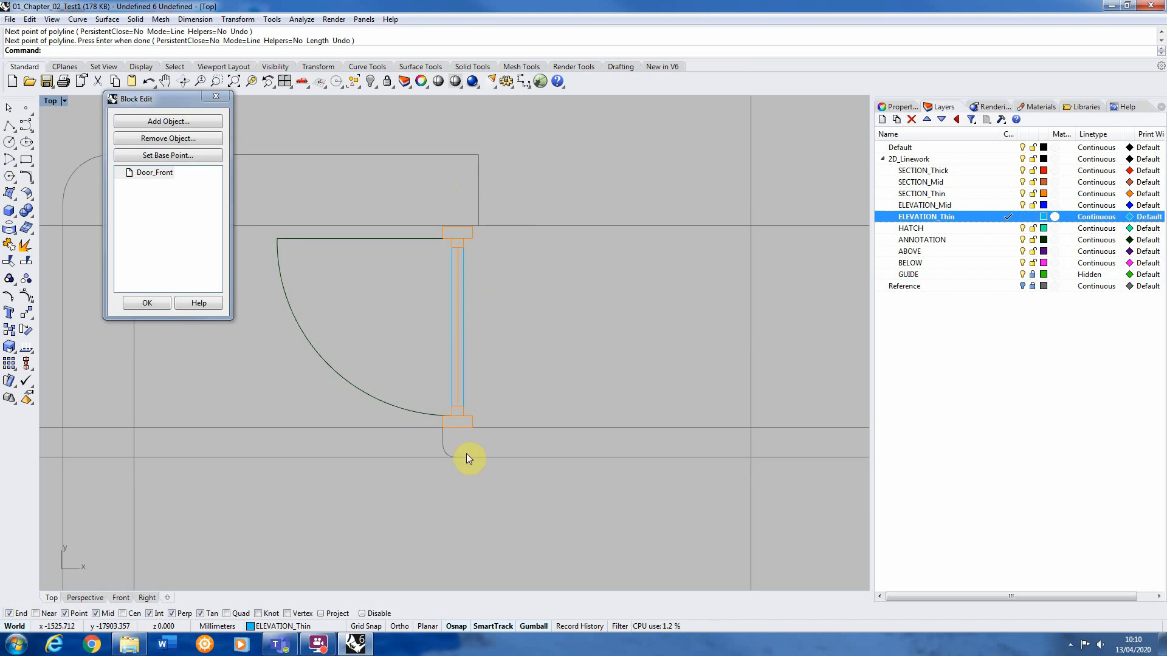
click(146, 303)
text(Mirror)
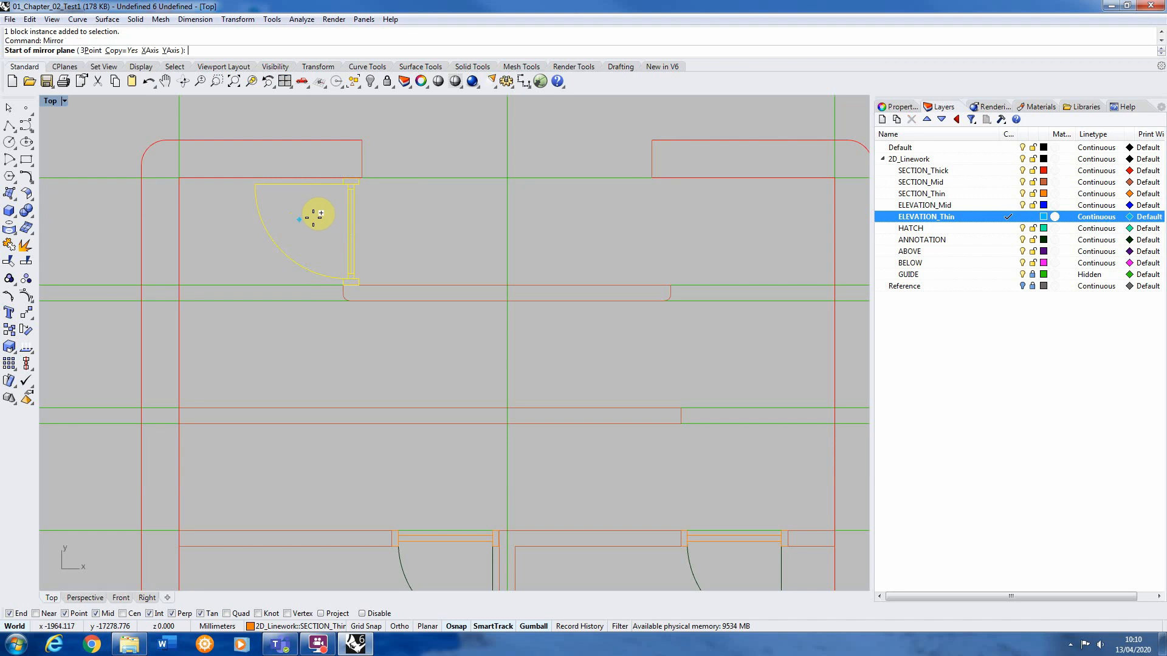
Step: Pick the first mirror-line point to copy the door block into the second opening
click(506, 178)
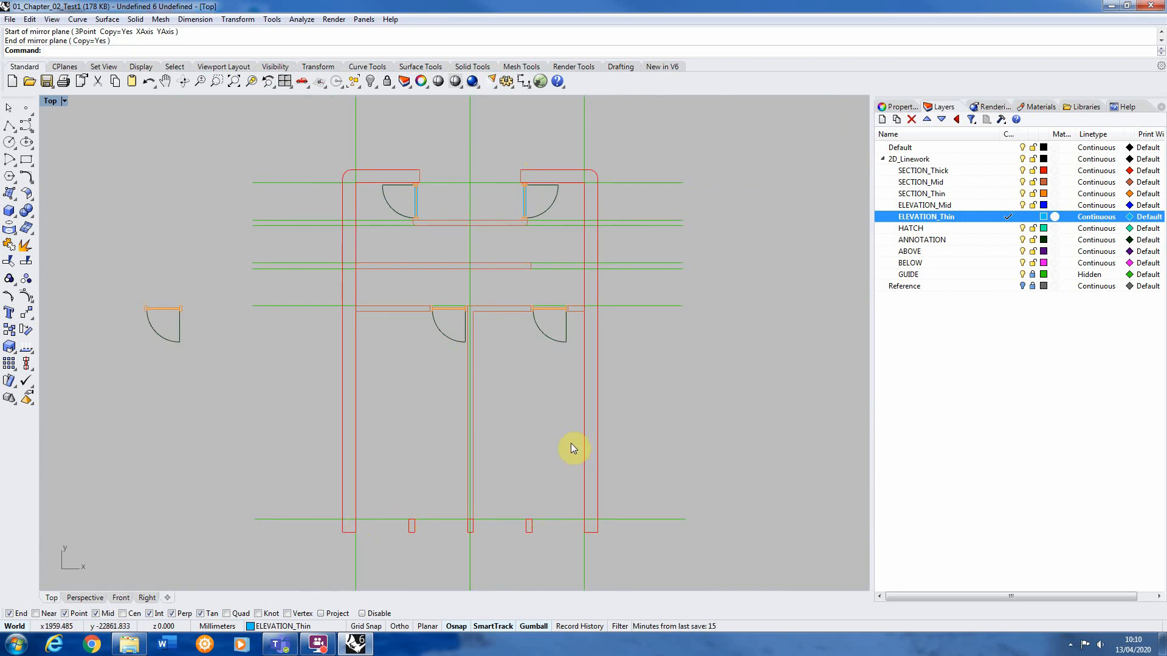
mouse_move(495, 548)
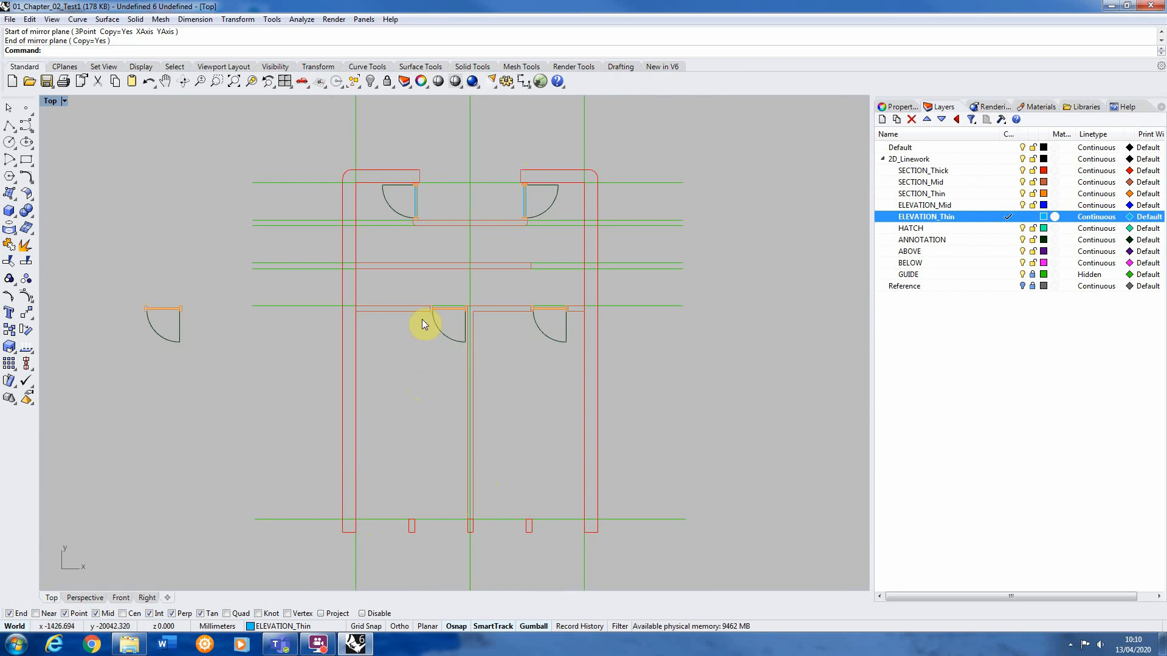
mouse_move(408, 310)
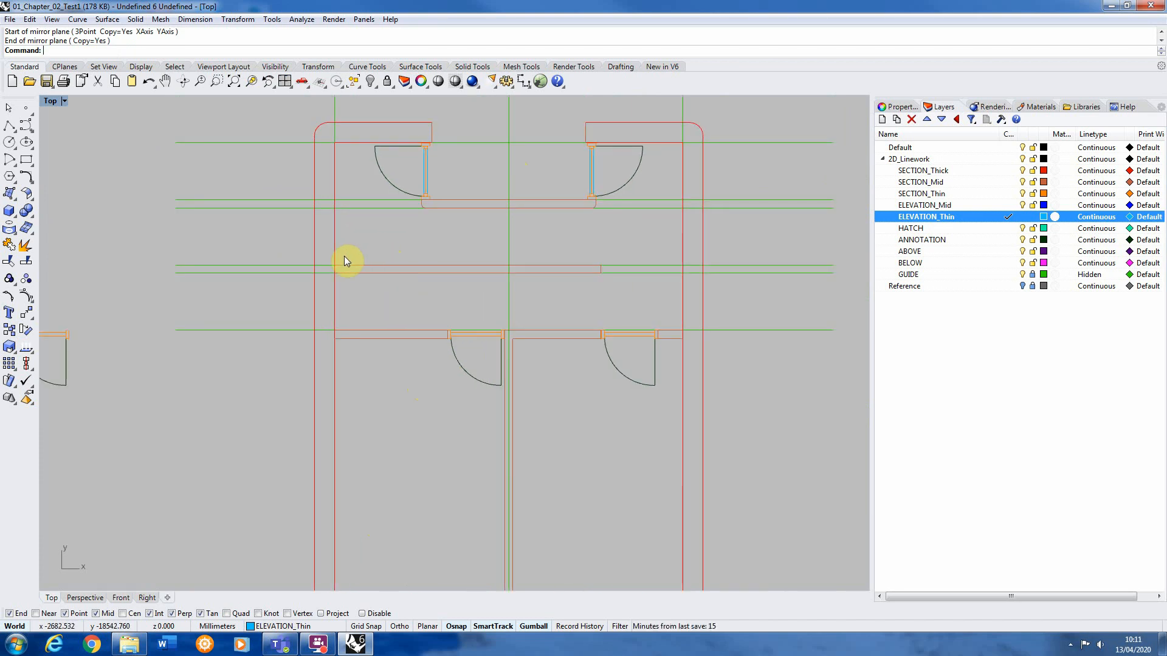
mouse_move(354, 292)
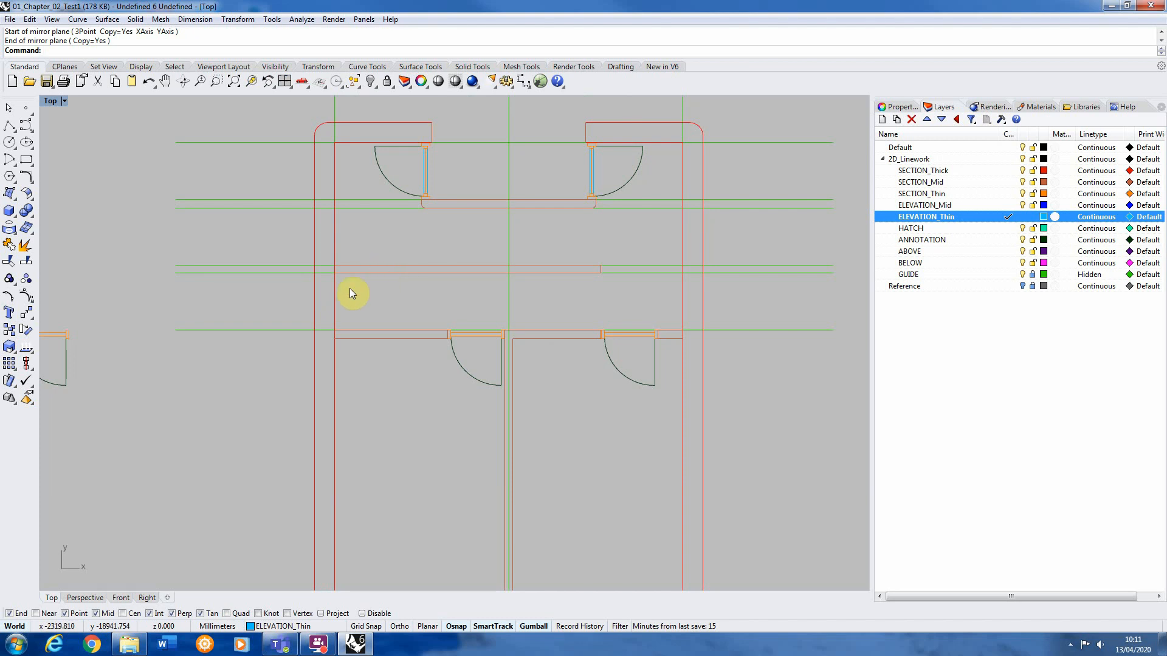
mouse_move(336, 306)
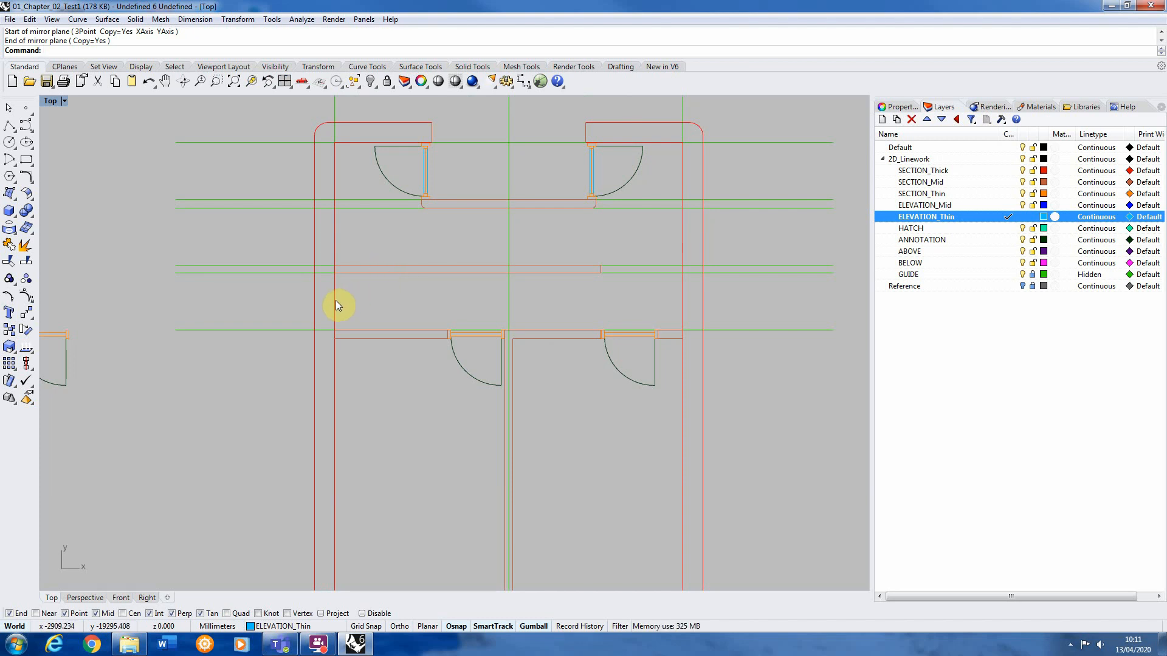
mouse_move(457, 215)
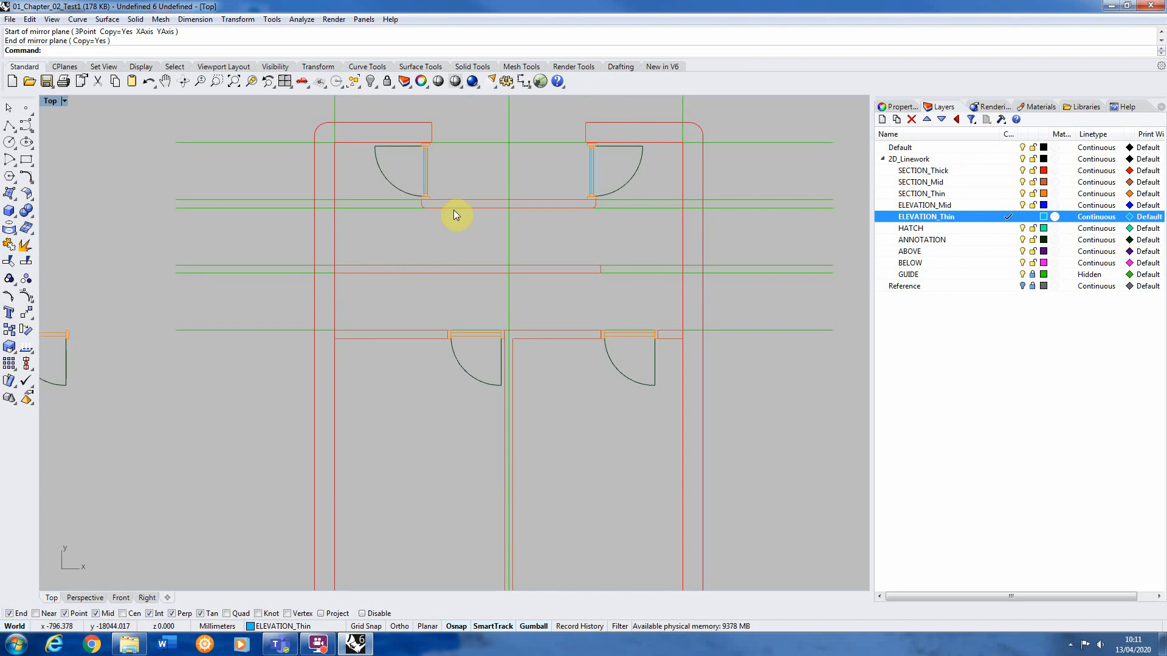
mouse_move(600, 293)
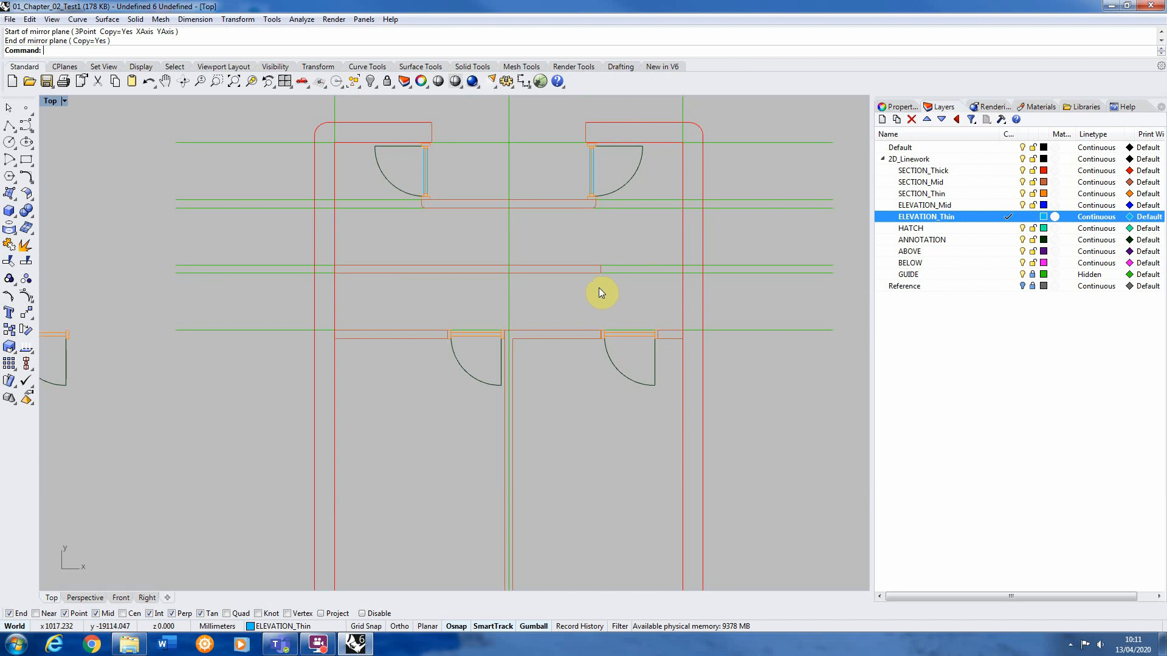
mouse_move(461, 220)
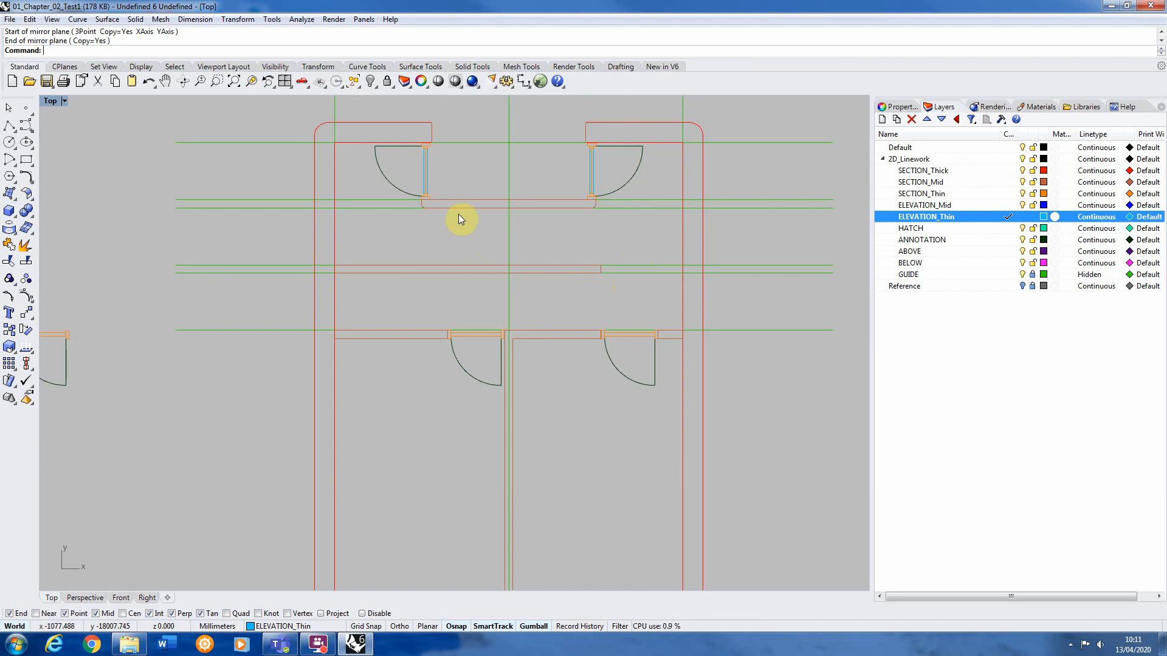
mouse_move(774, 311)
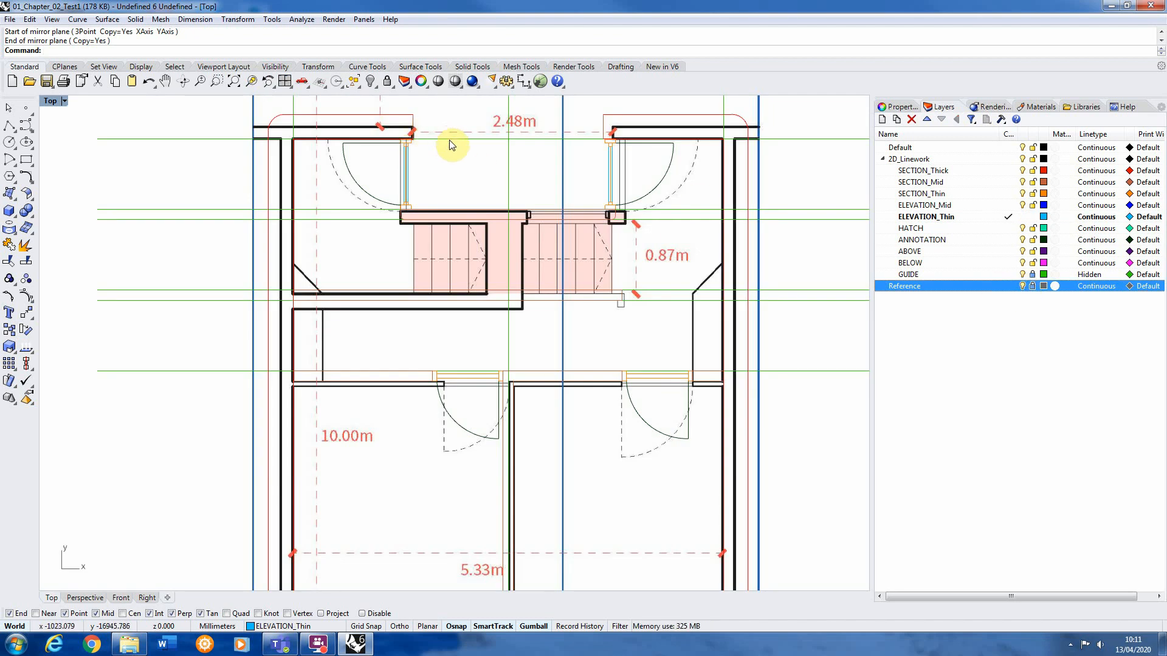
mouse_move(553, 256)
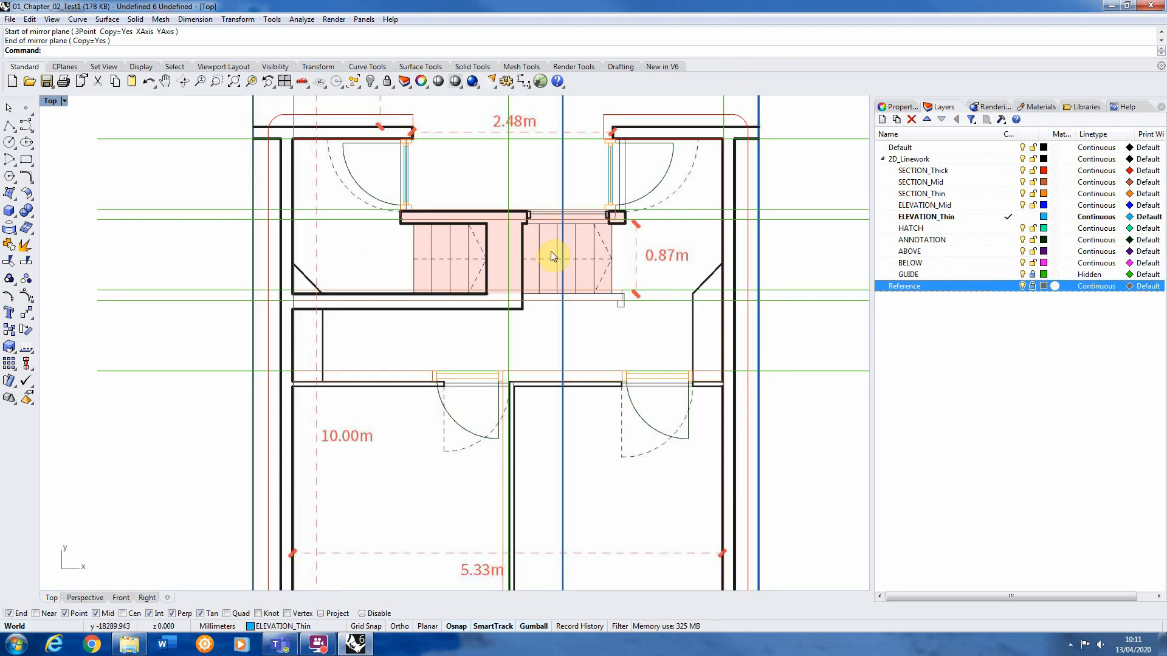
mouse_move(665, 183)
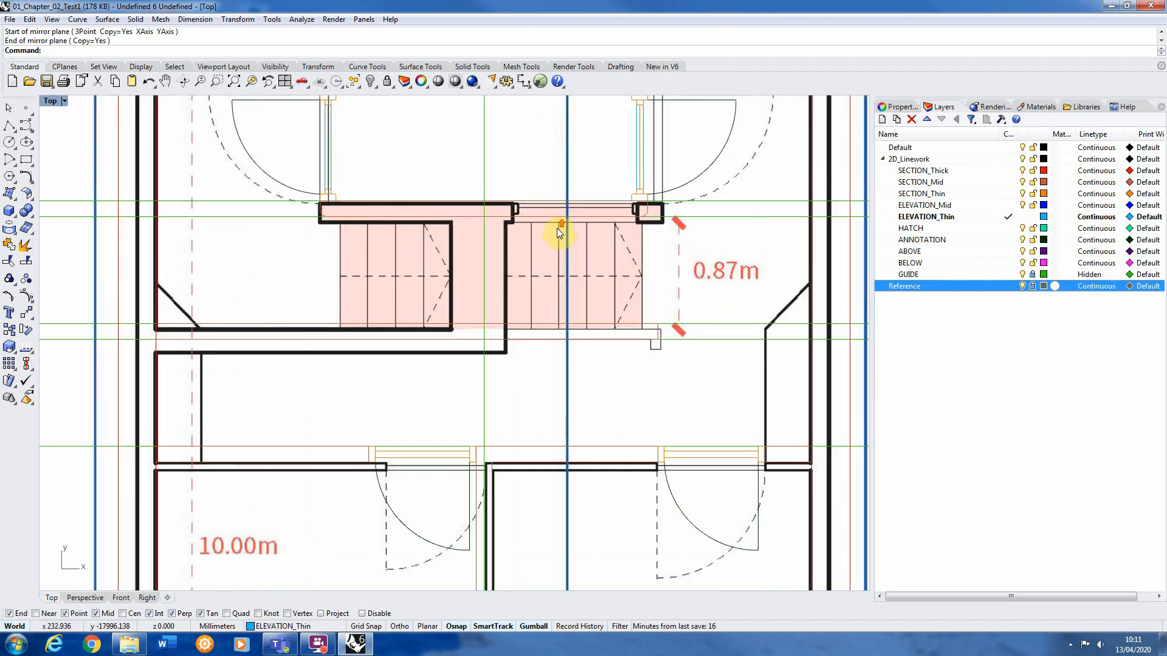
mouse_move(11, 122)
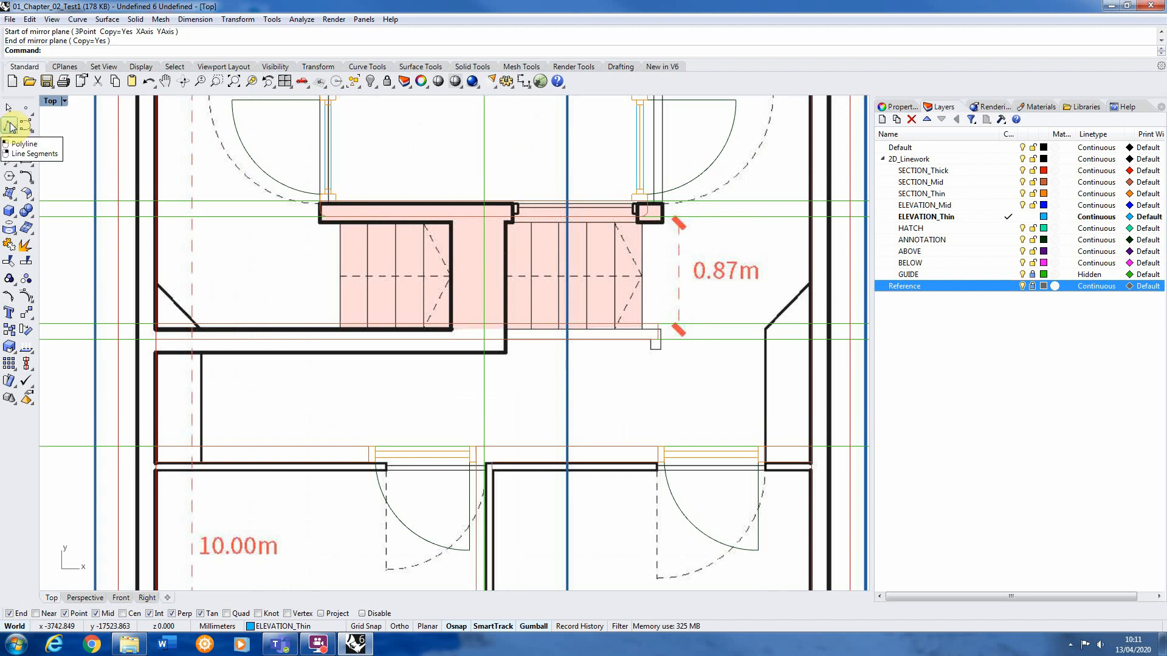
Step: Draw two vertical stud lines, trim them at the wall line and extend them to the landing
click(10, 123)
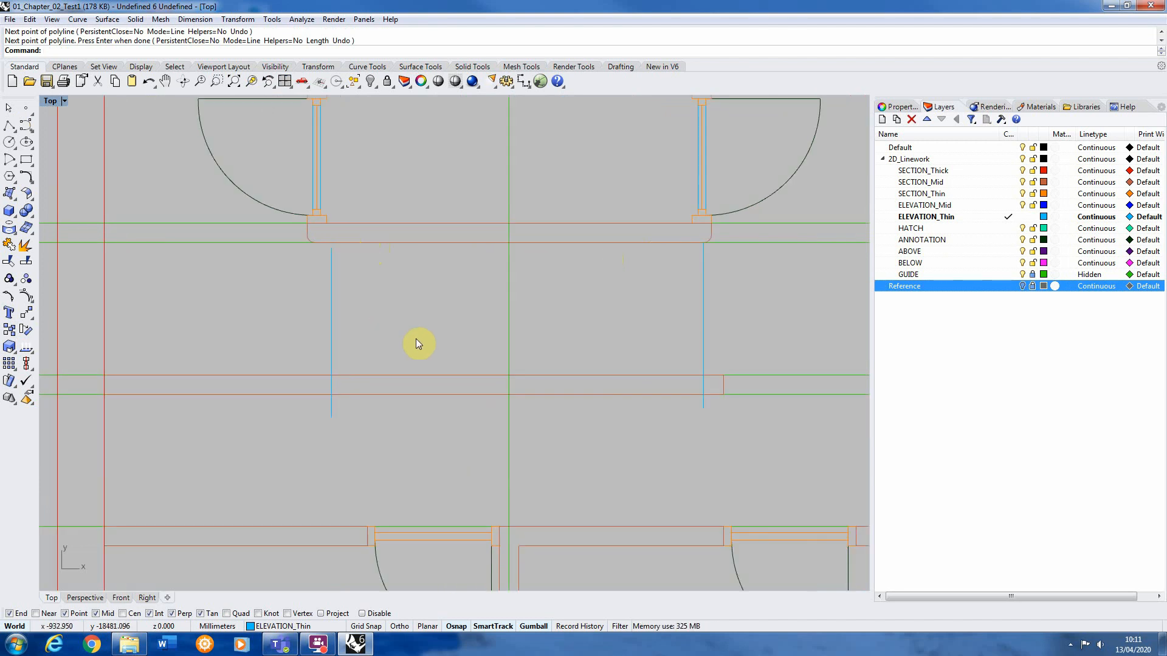
click(414, 374)
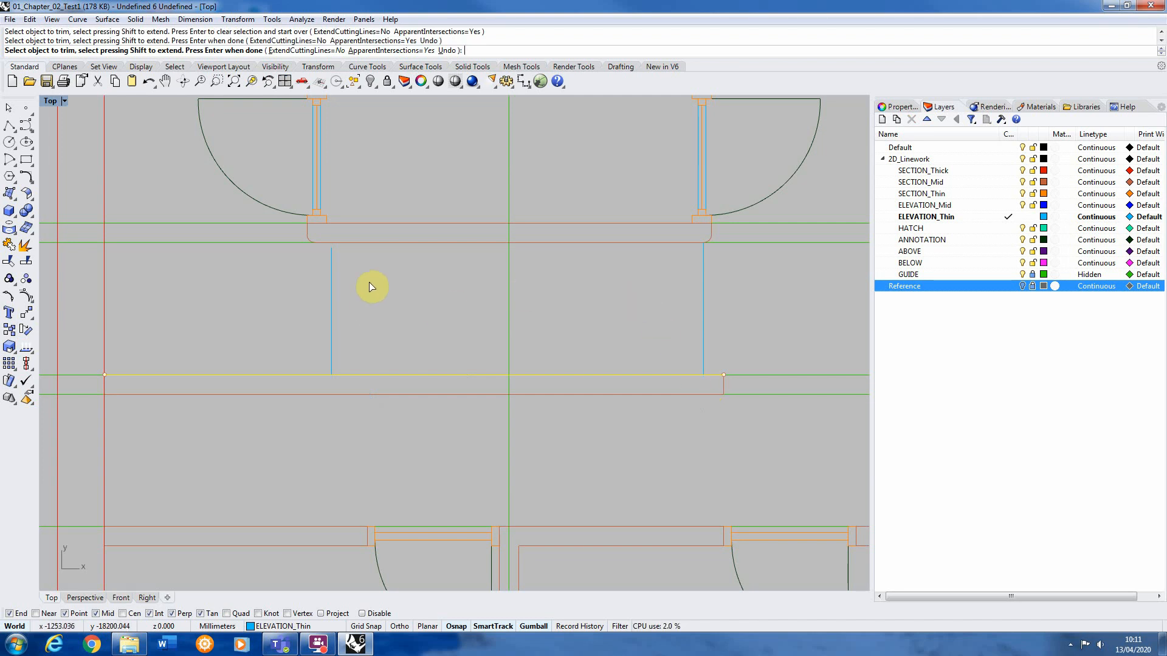
click(346, 242)
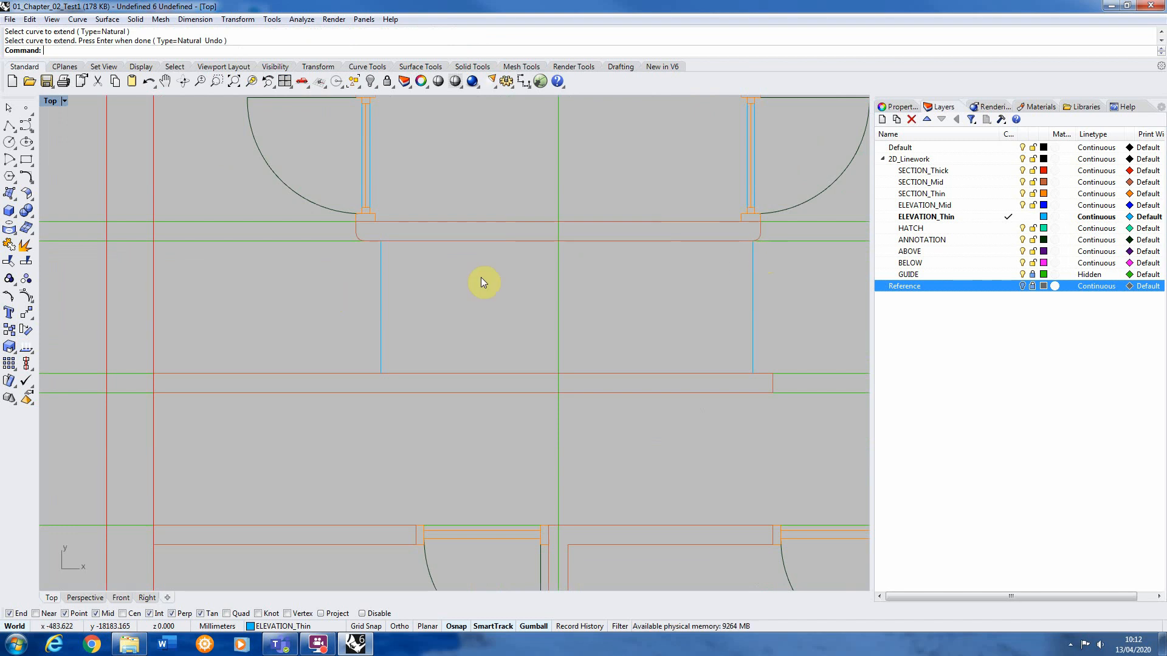
click(381, 308)
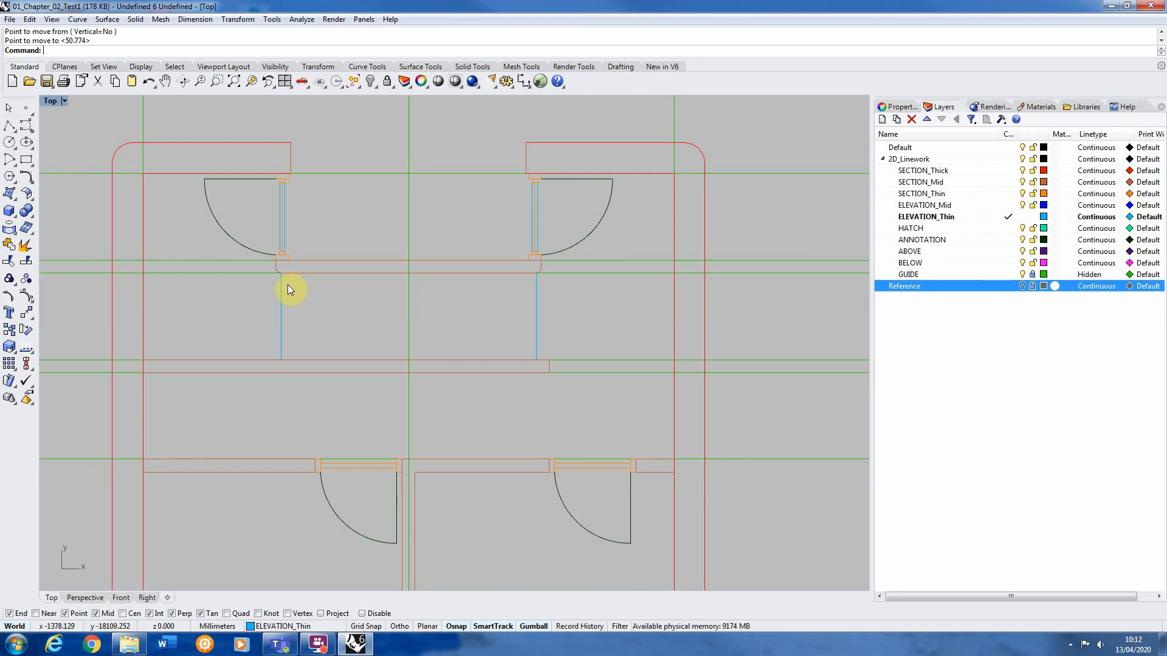
mouse_move(307, 306)
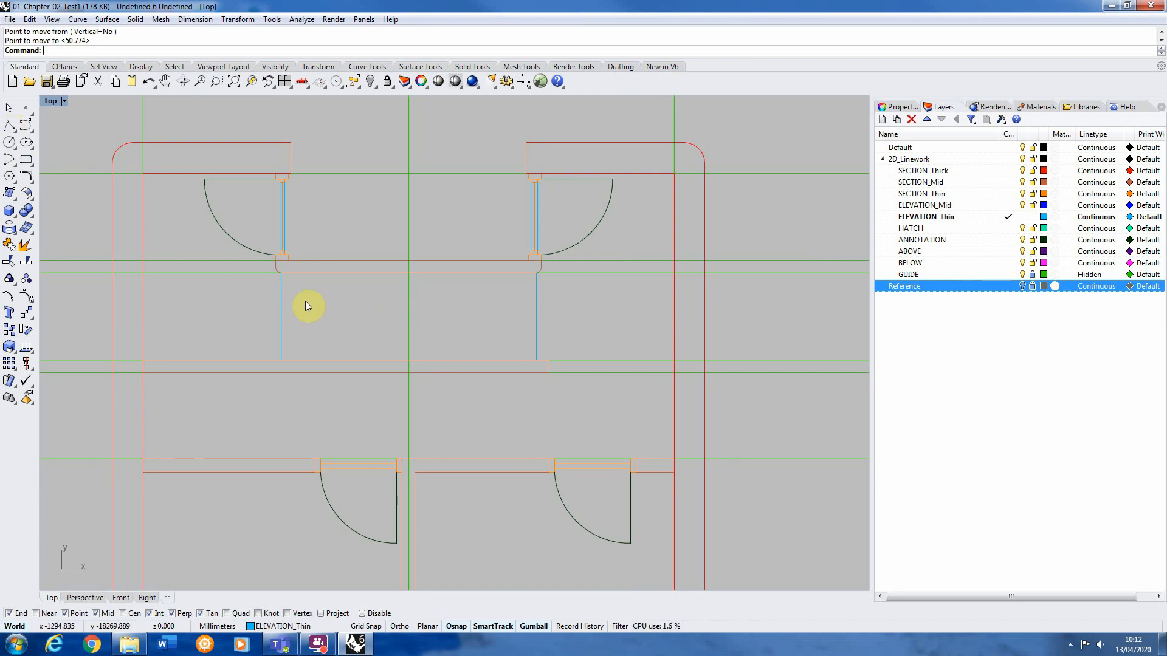
mouse_move(621, 316)
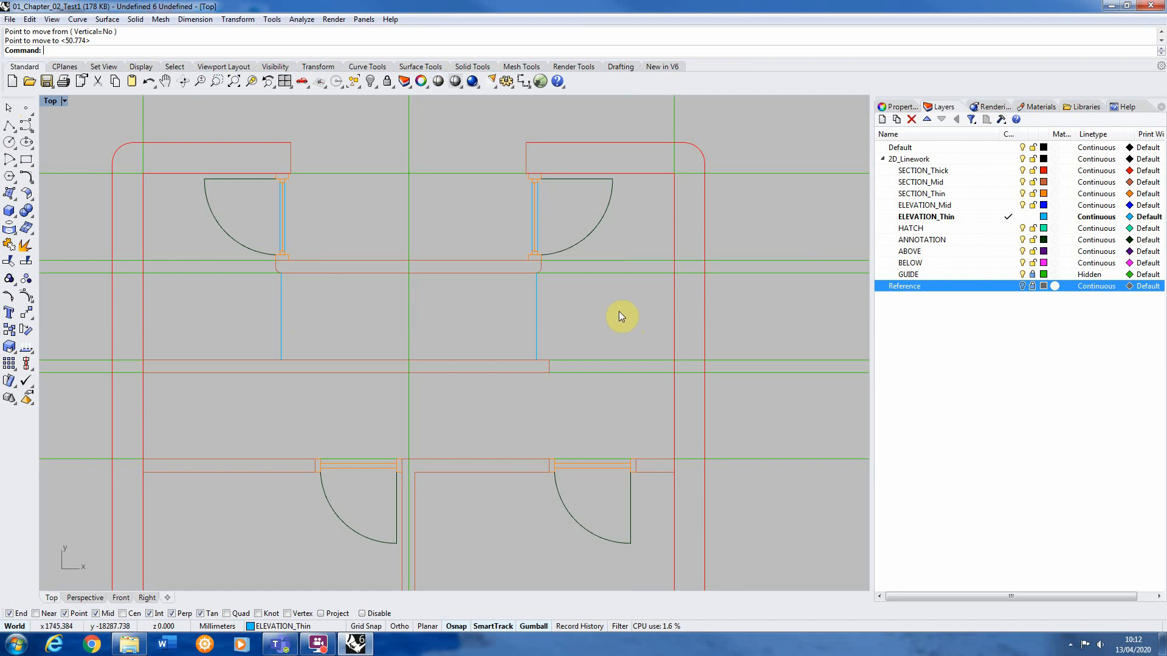
mouse_move(11, 123)
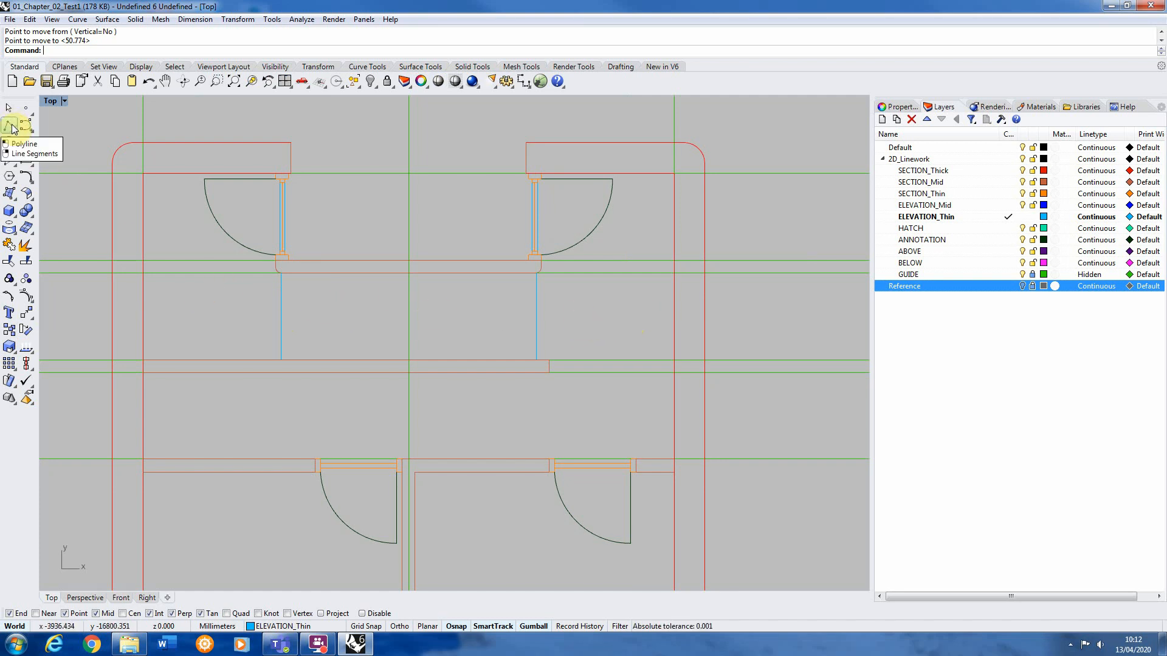
Step: Draw a horizontal line from the left stud perpendicular to the right stud
click(10, 123)
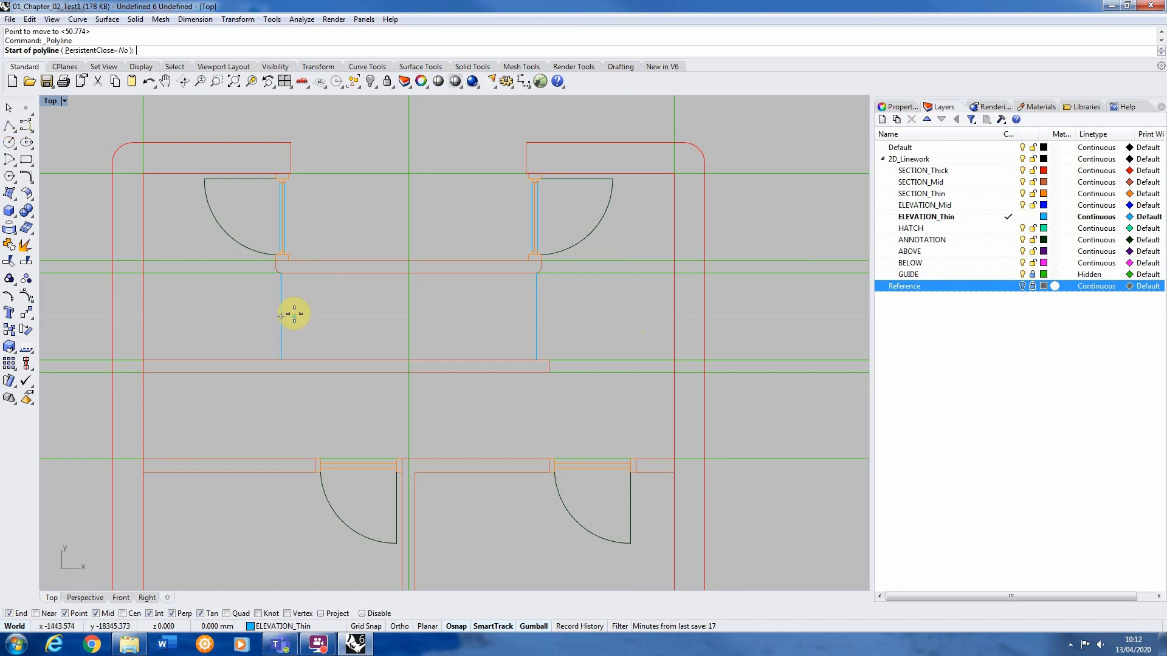
click(281, 316)
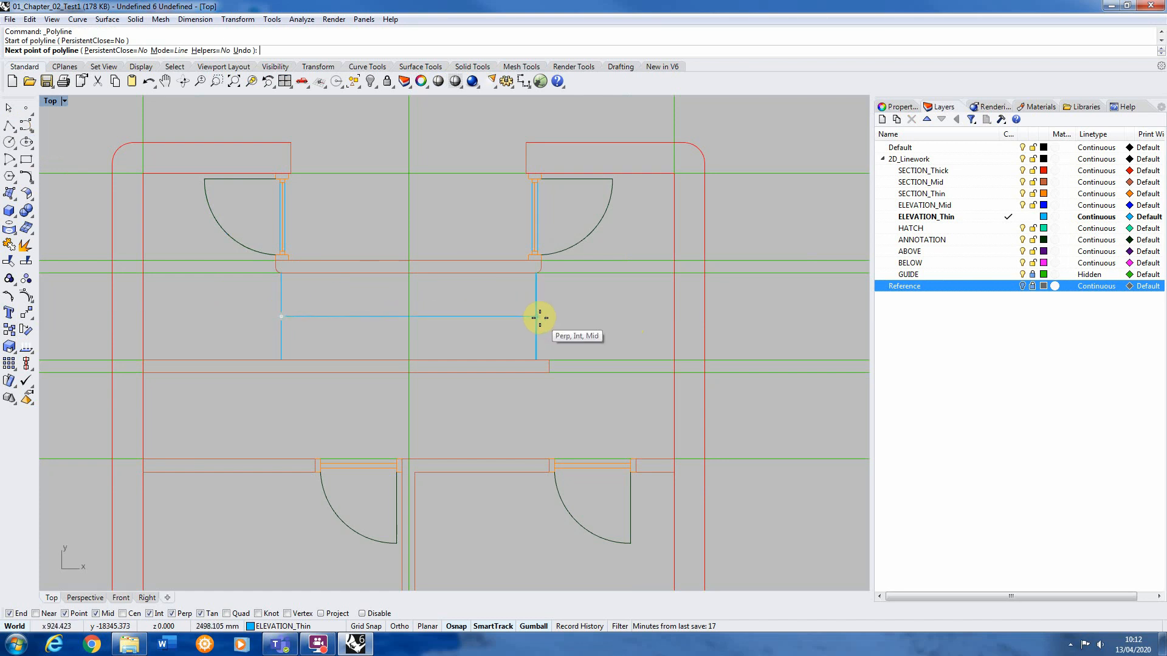
mouse_move(518, 302)
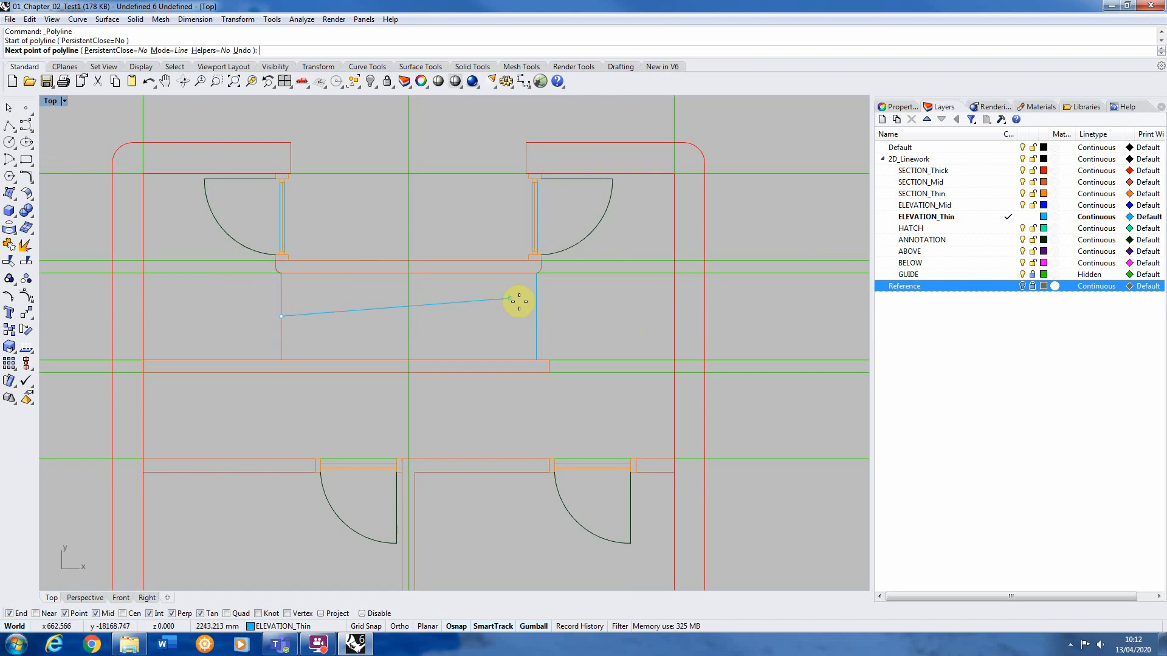
click(518, 302)
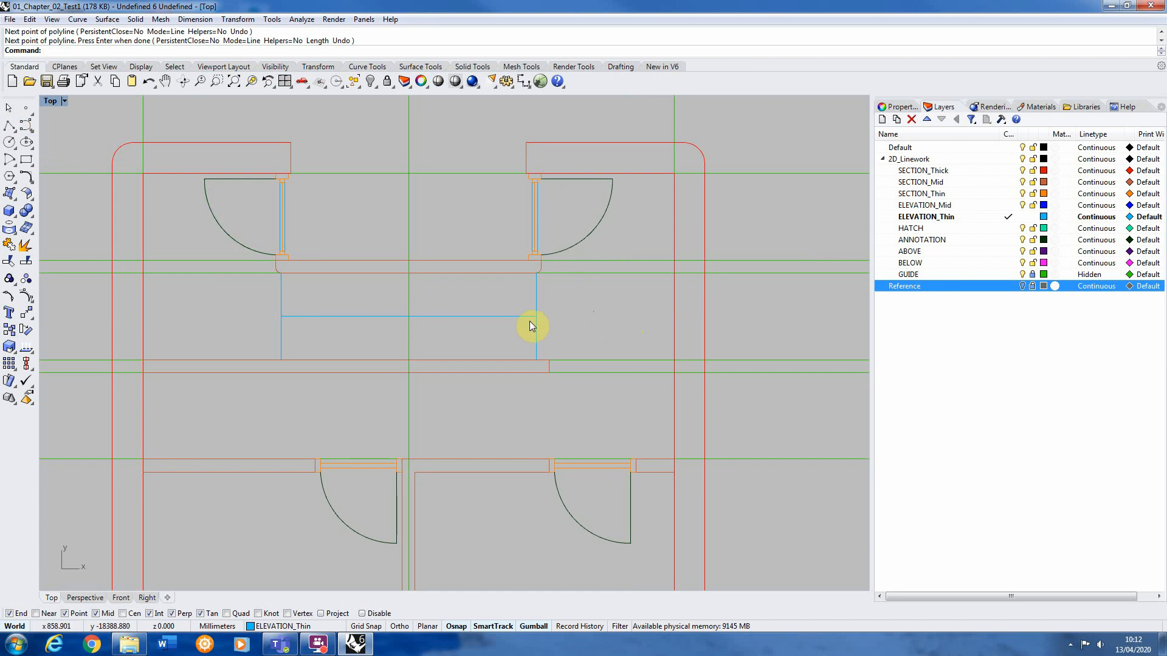
mouse_move(304, 308)
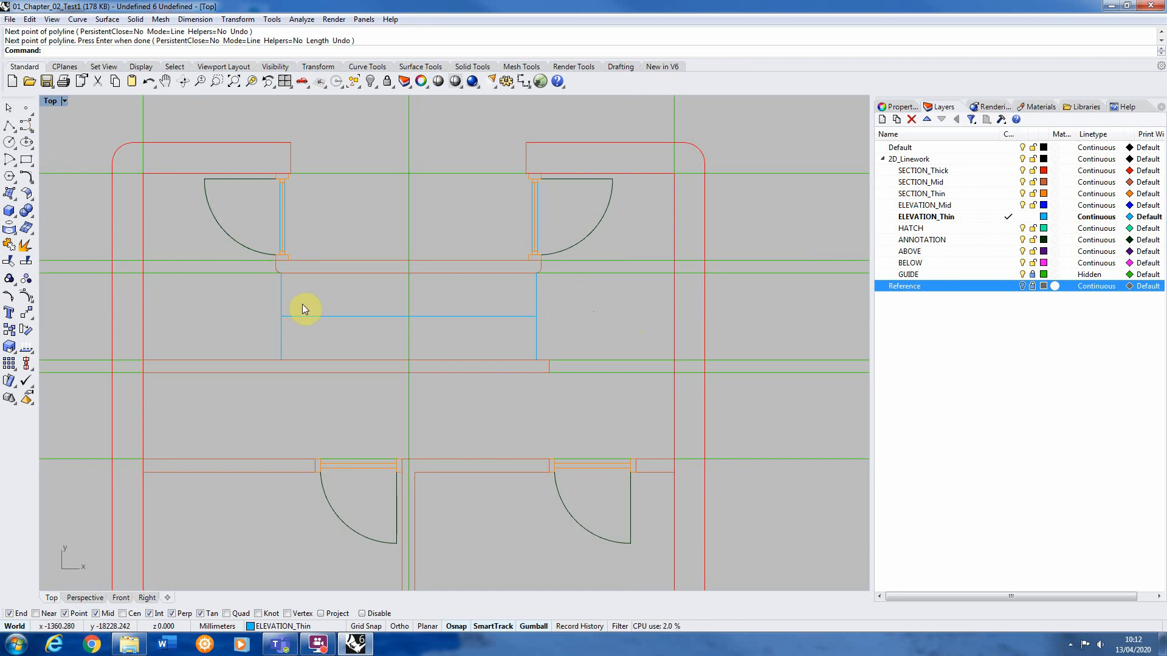
Step: Select the new horizontal line and start the ArrayCrv command on it
click(281, 316)
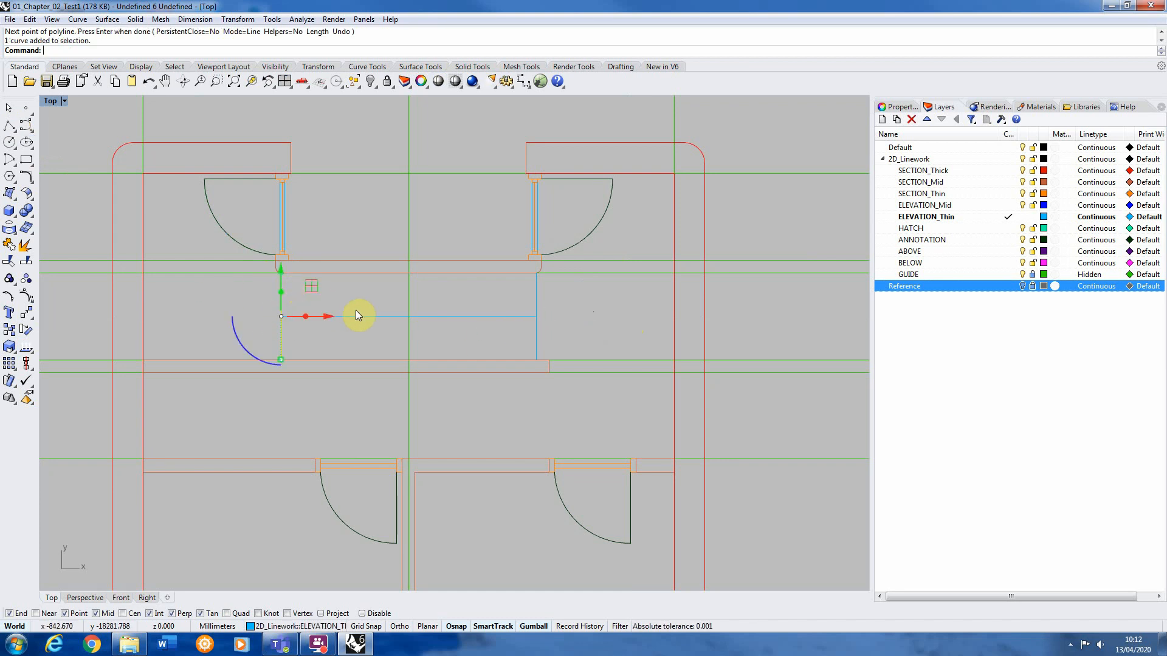
text(ArrayCrv)
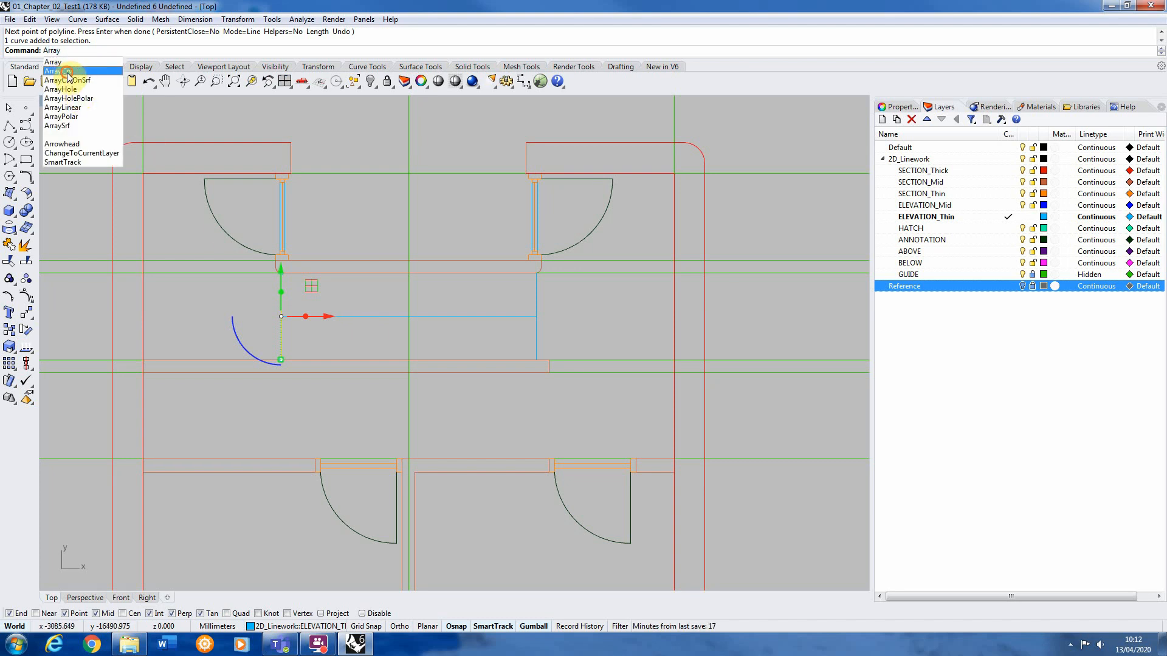
click(57, 70)
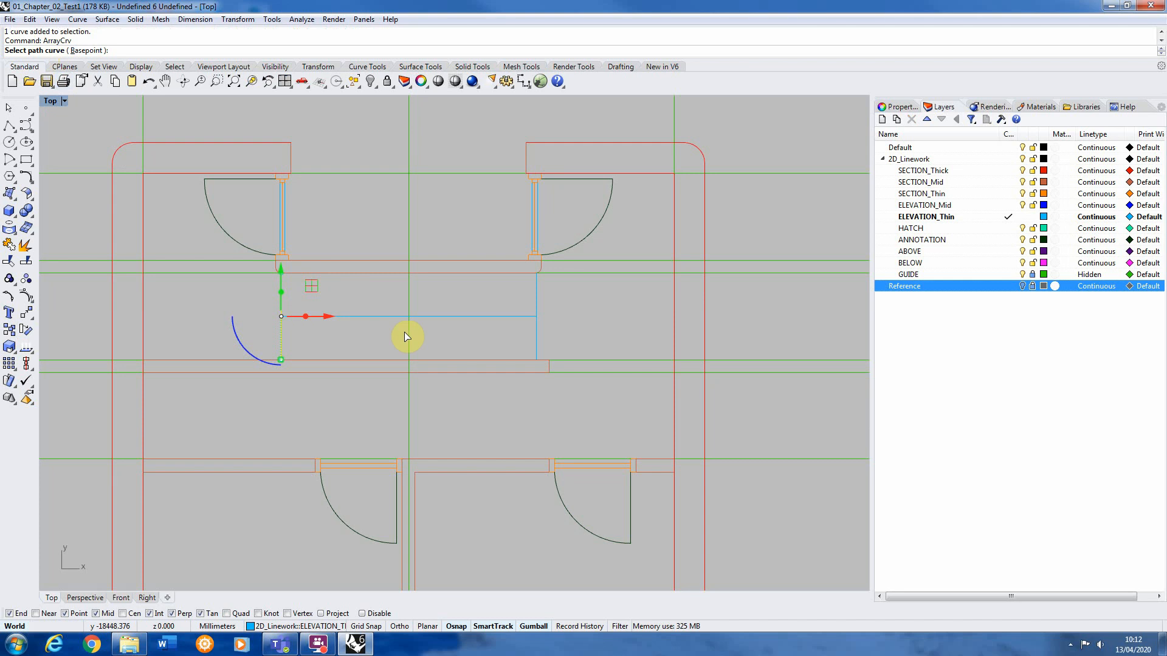
mouse_move(478, 321)
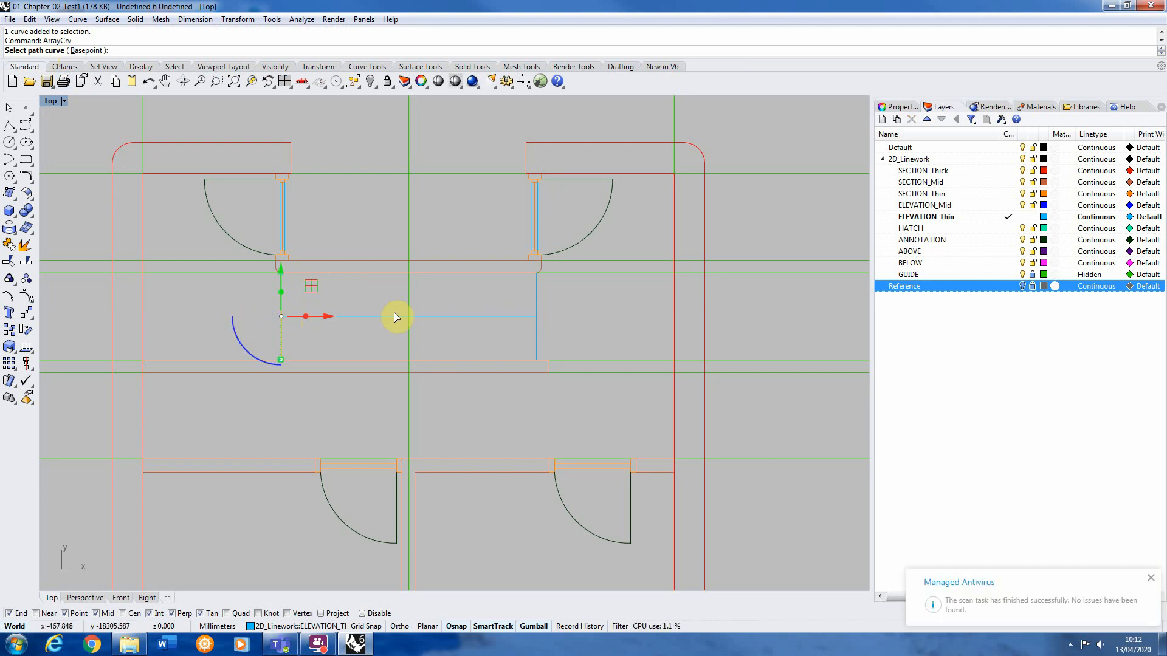
Step: Pick the staircase path curve and raise the number of arrayed tread lines
click(397, 316)
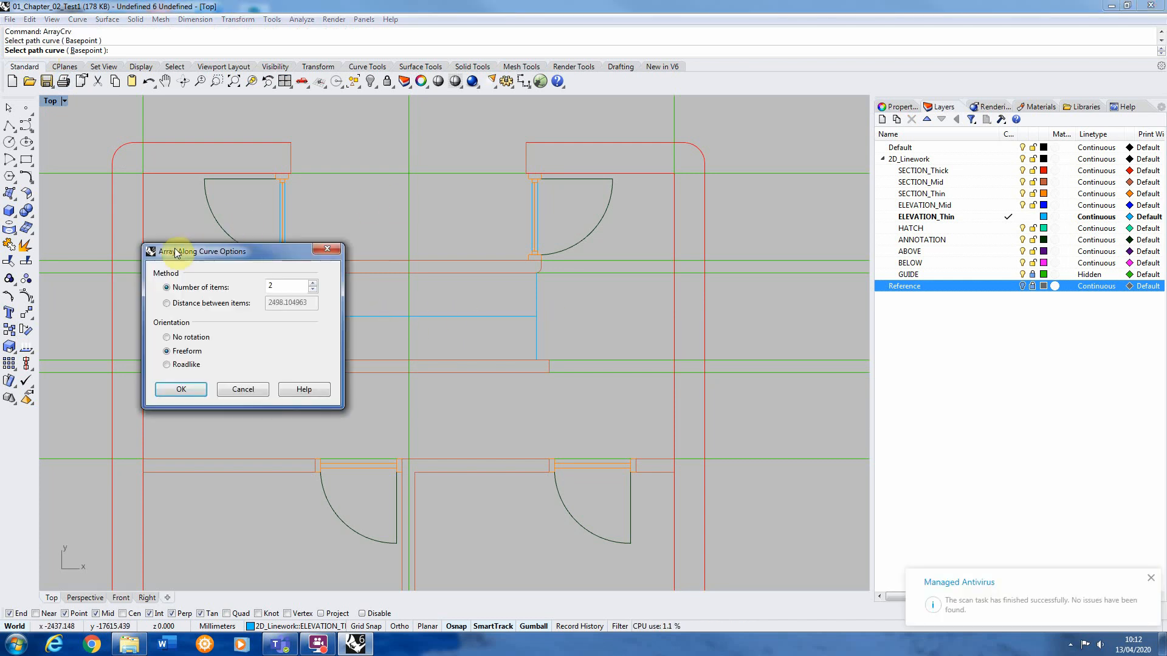
mouse_move(143, 215)
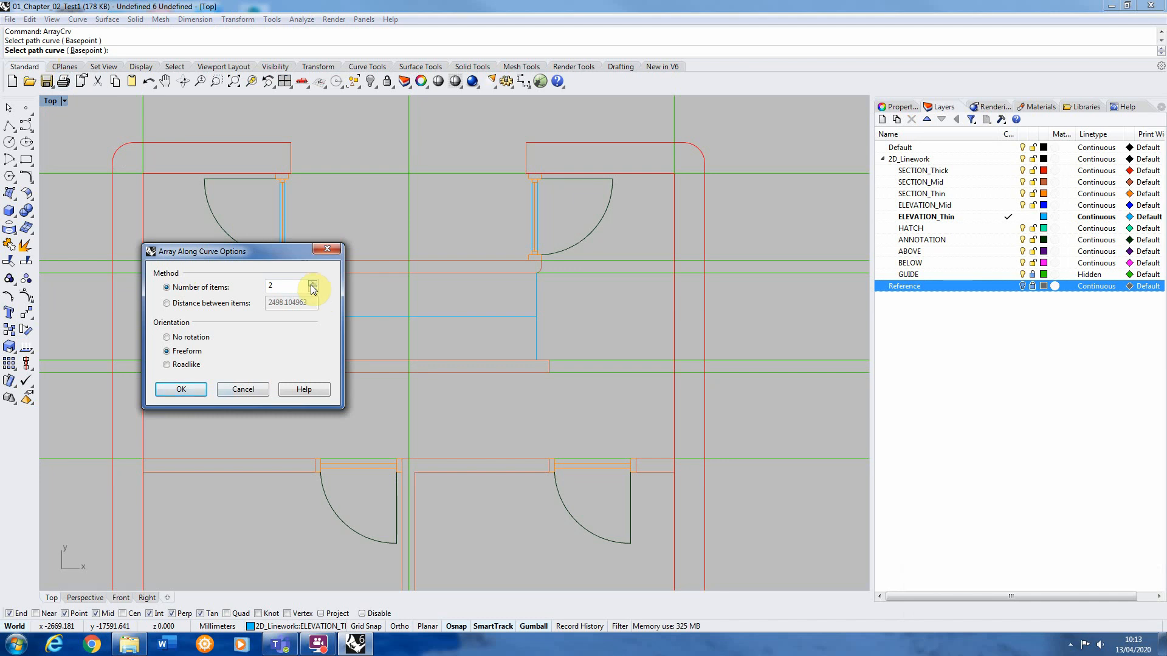
click(313, 285)
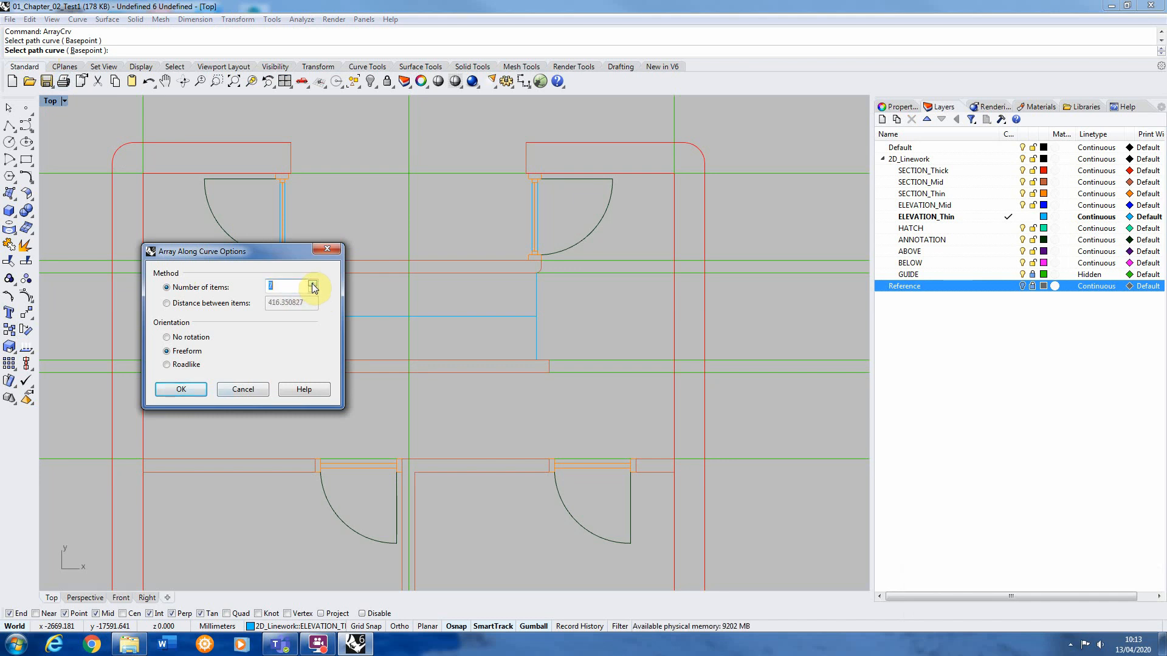
click(313, 284)
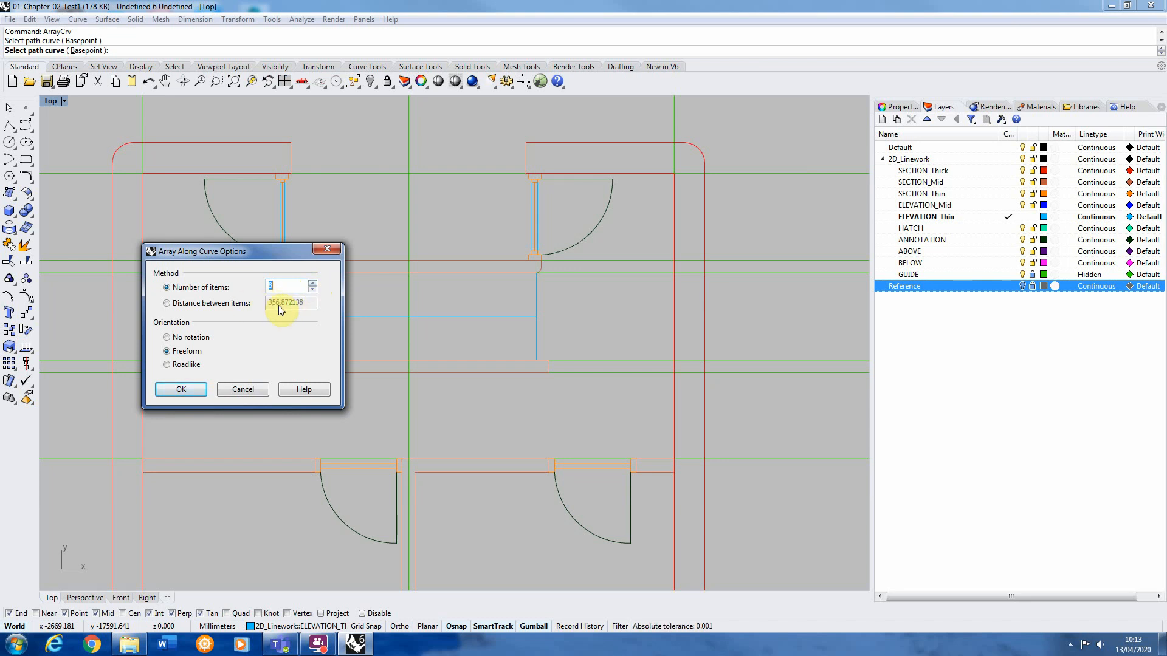
click(314, 287)
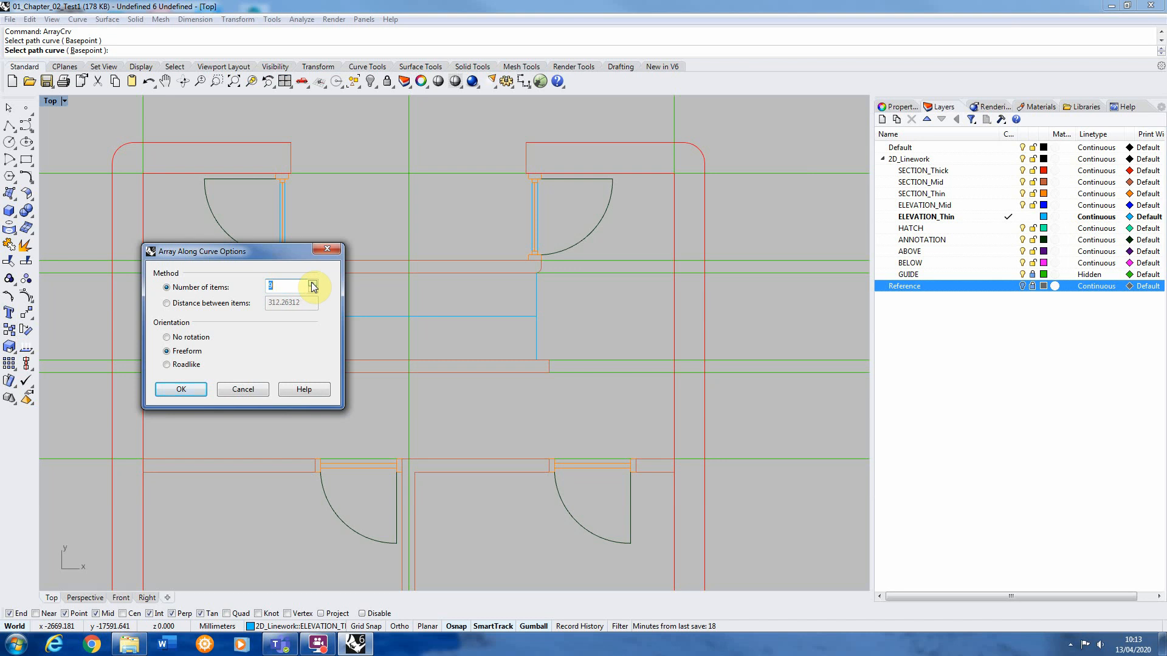
click(312, 284)
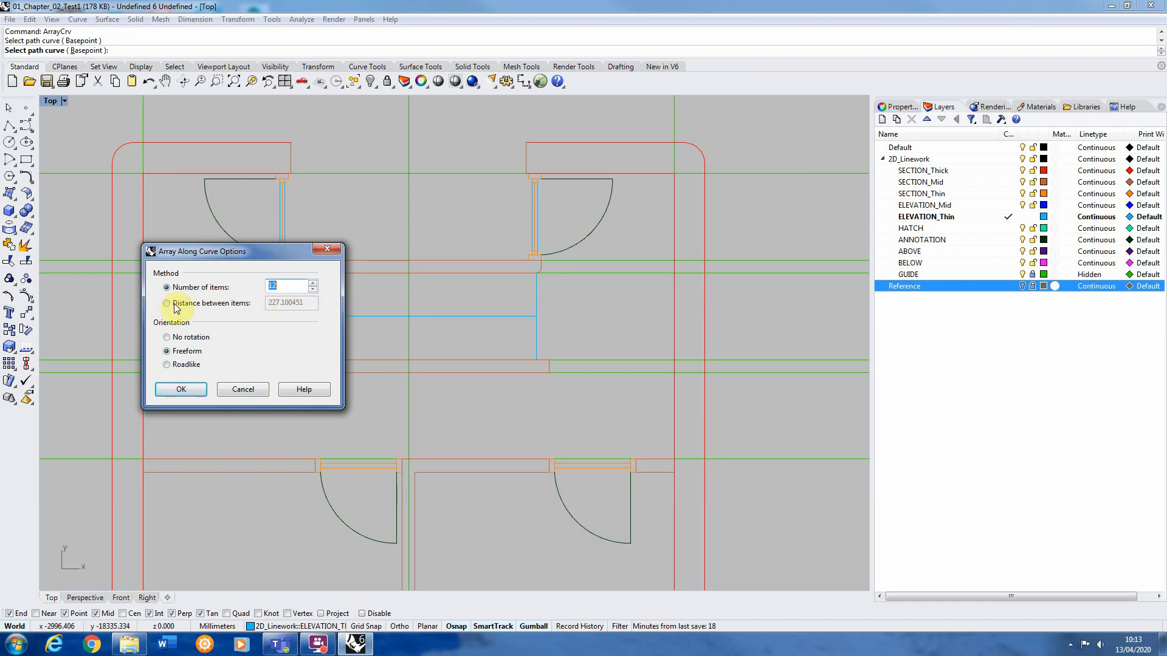
Step: Space the arrayed treads by a distance of 220 mm and confirm the array
click(166, 288)
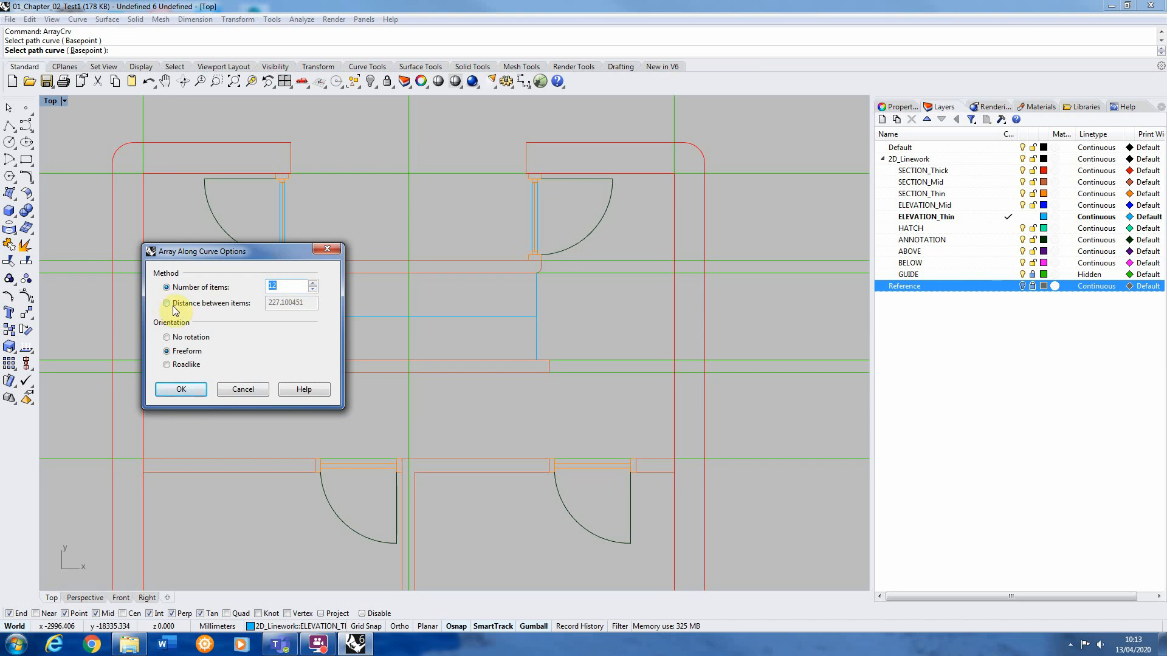
click(166, 303)
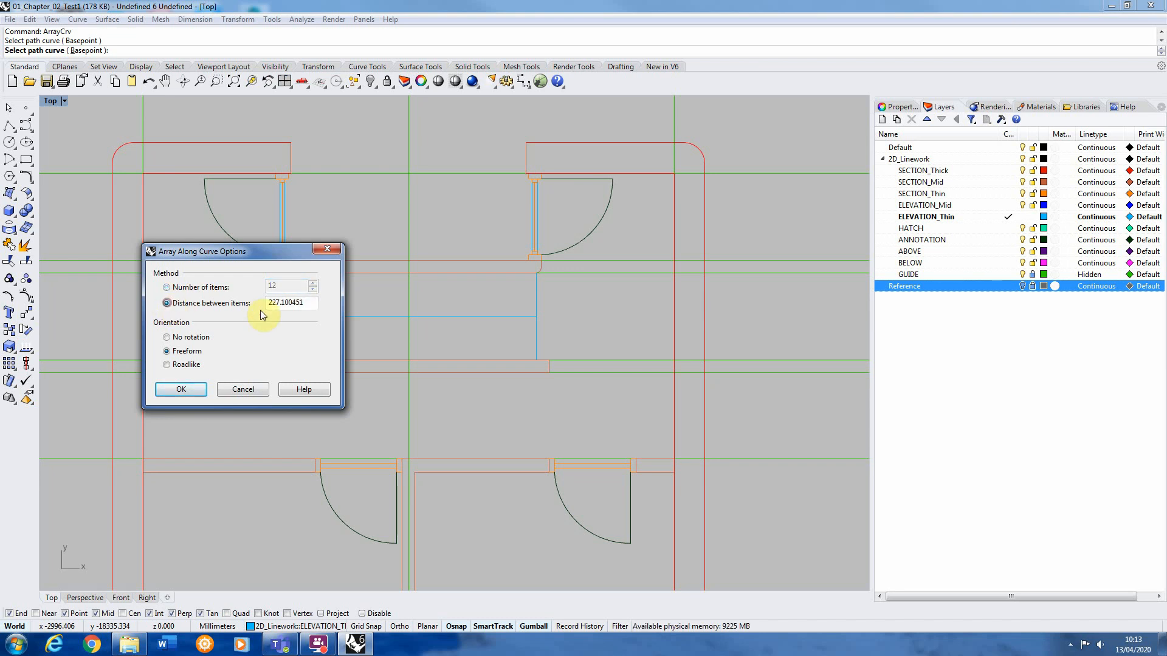
triple_click(290, 302)
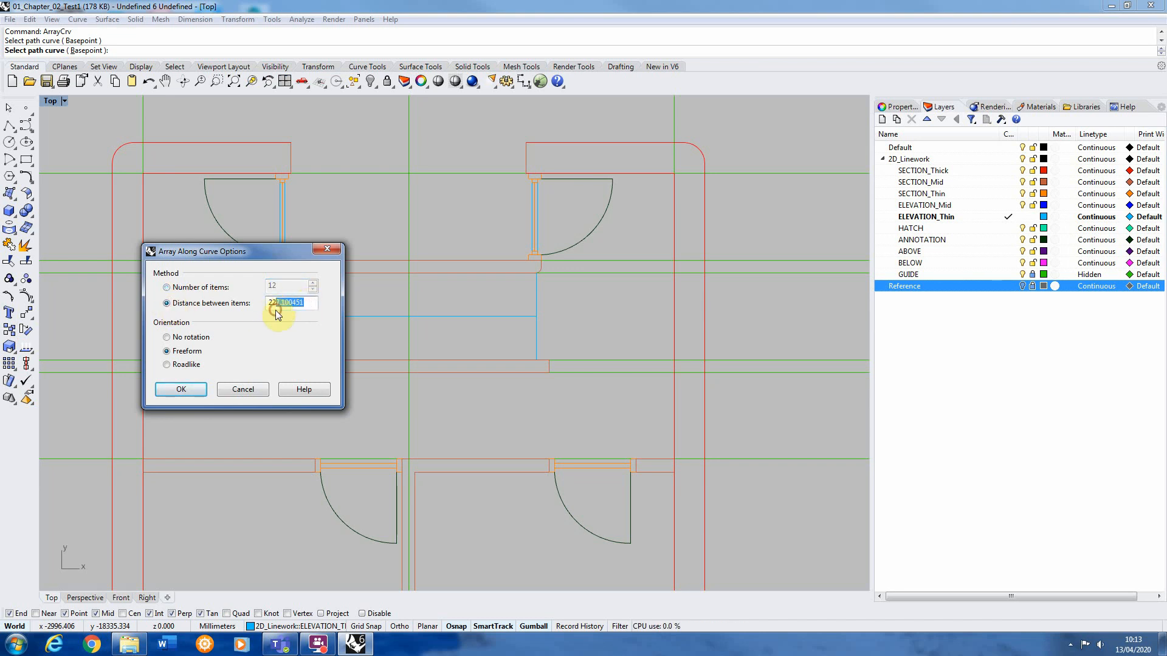
text(220)
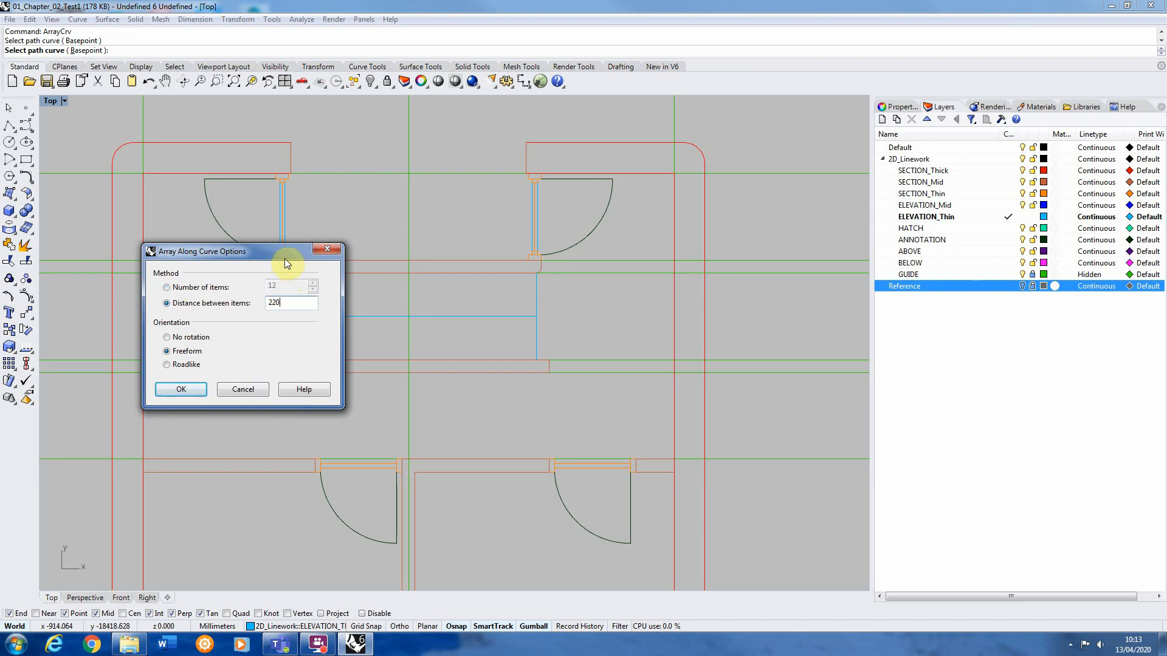
click(180, 389)
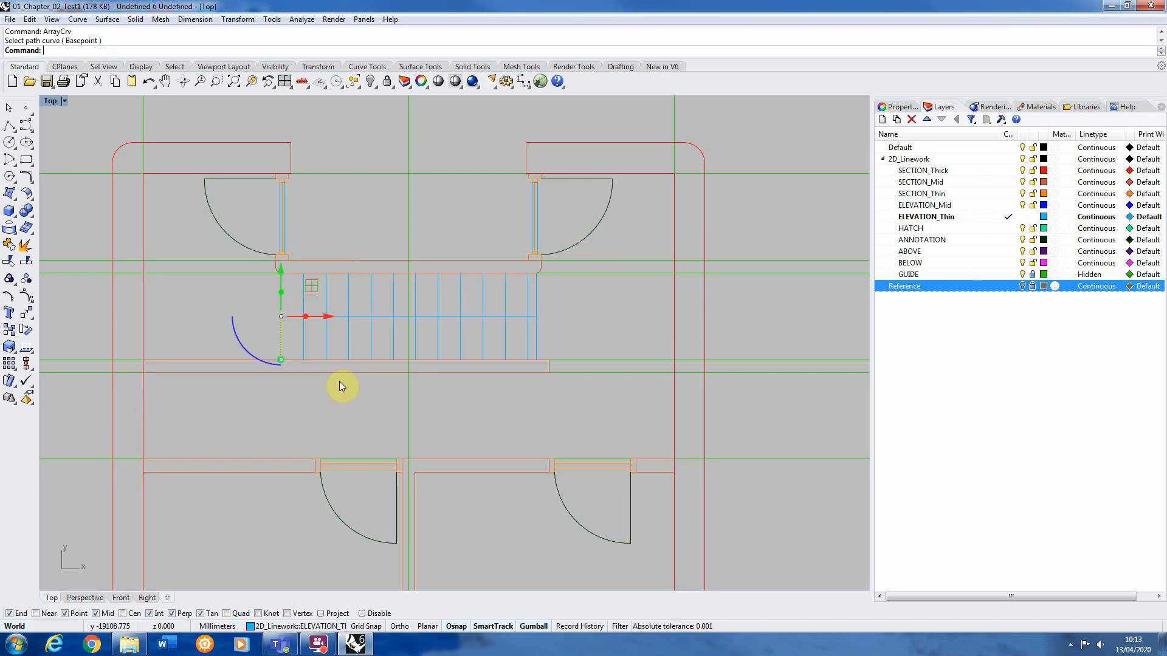
mouse_move(542, 314)
text(Trim)
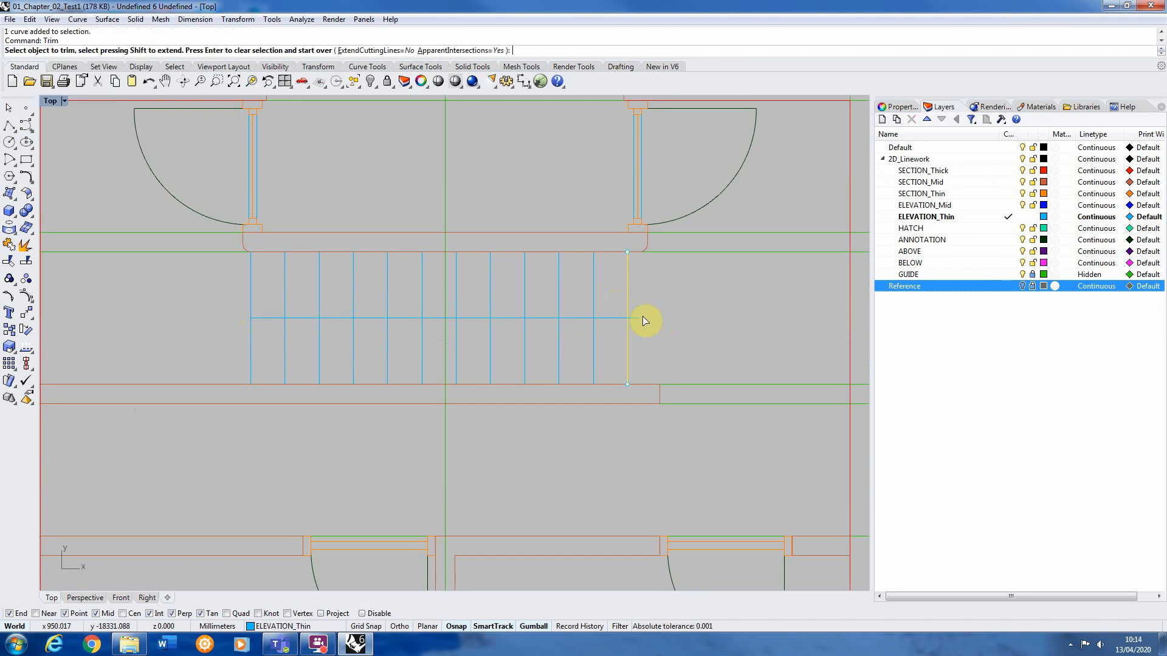
Step: Trim the surplus tread line ends and move the treads 109 mm into the flight
click(627, 319)
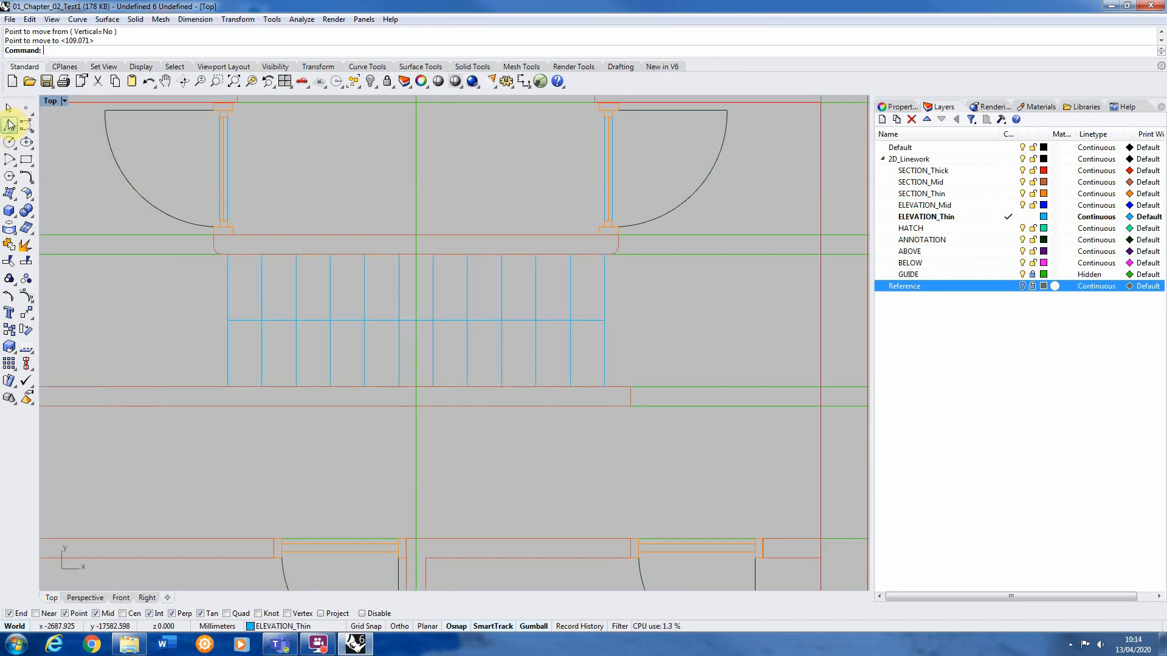
click(226, 320)
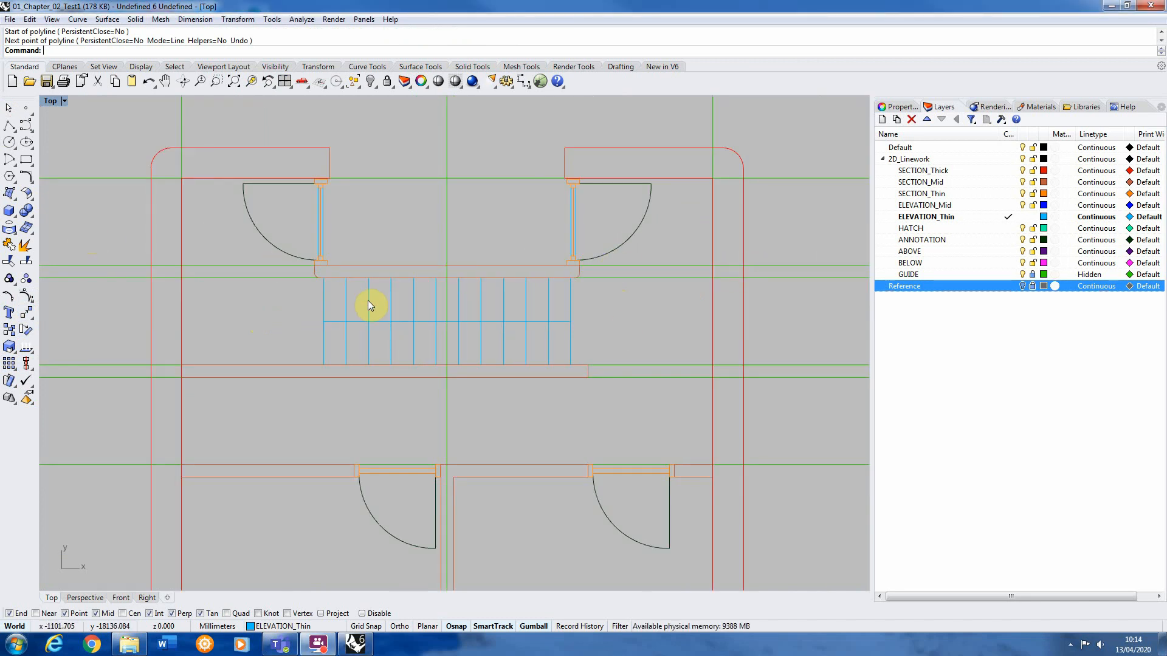
mouse_move(486, 312)
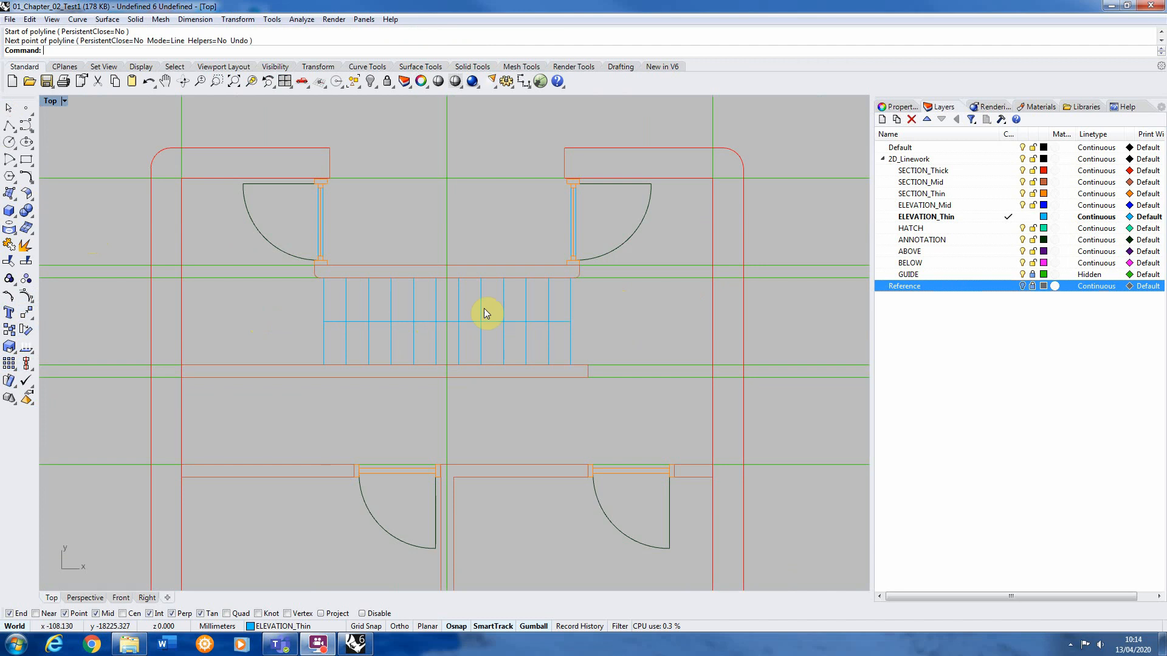
mouse_move(568, 331)
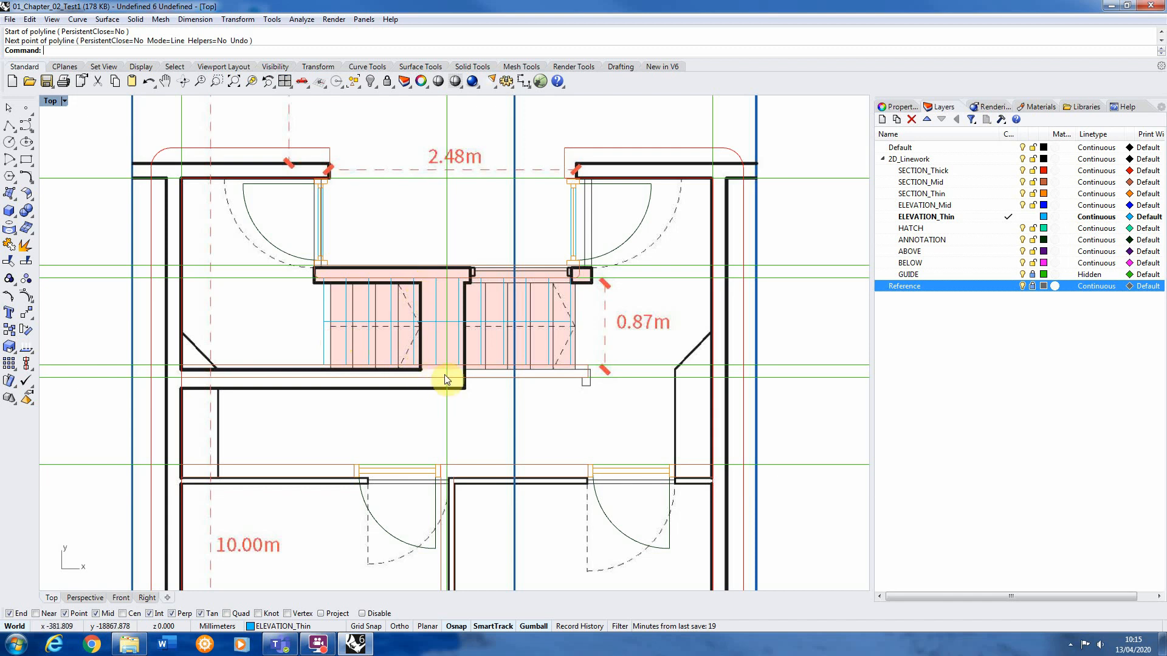
mouse_move(459, 370)
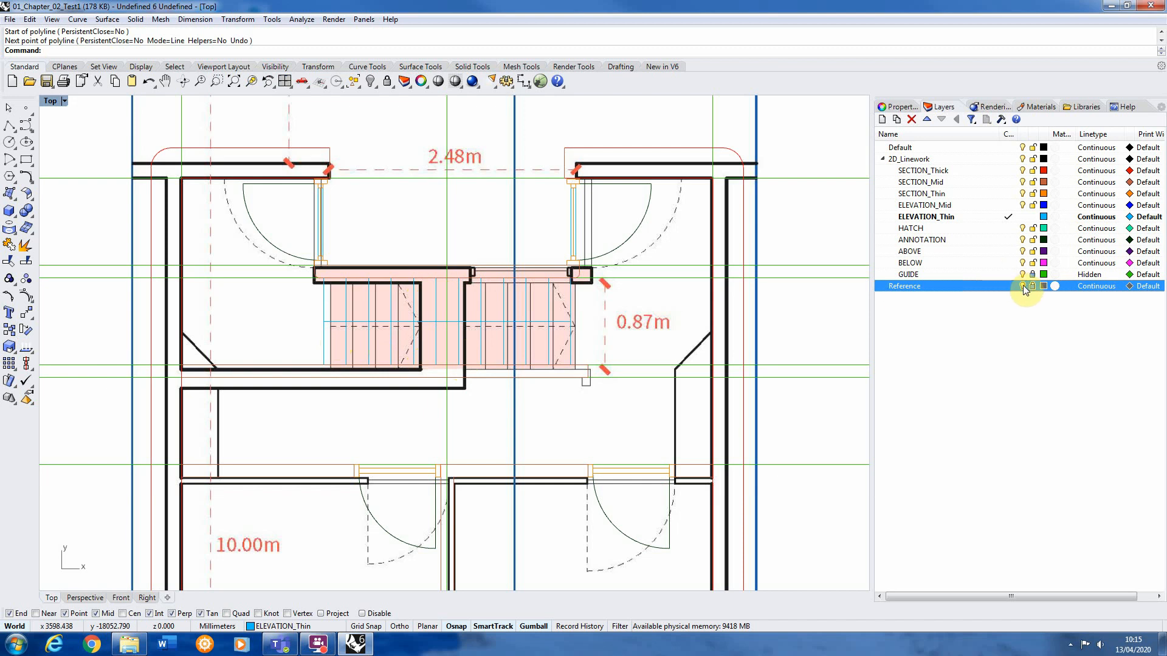
mouse_move(1024, 289)
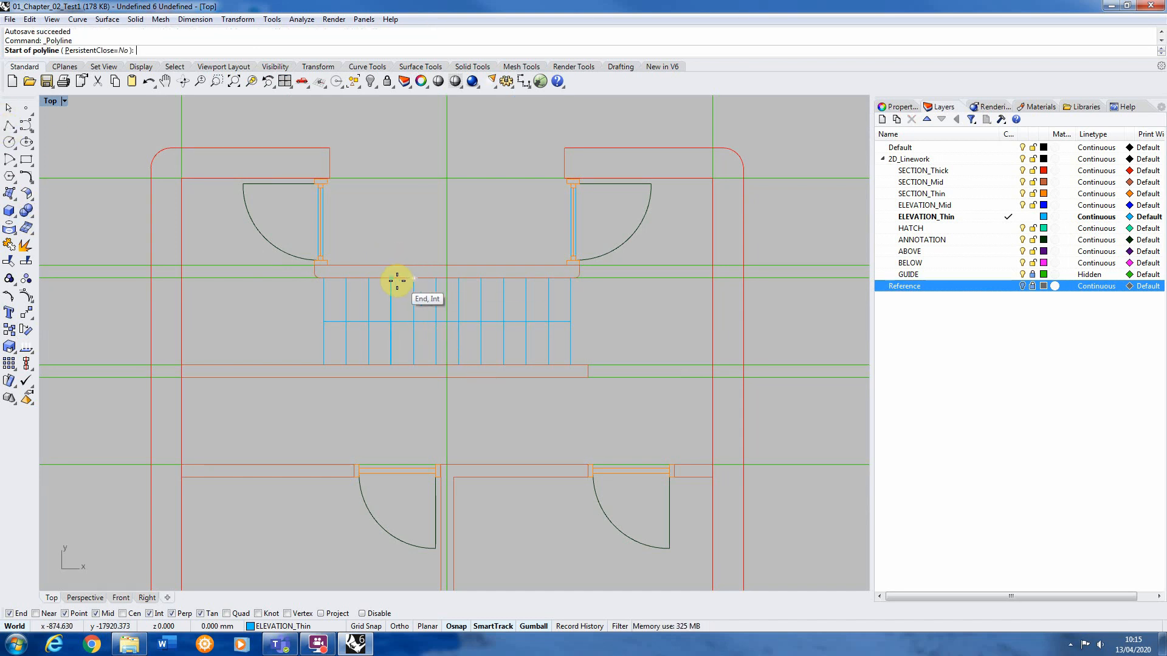
Step: Start the diagonal break line at the top tread end of the stair
click(397, 281)
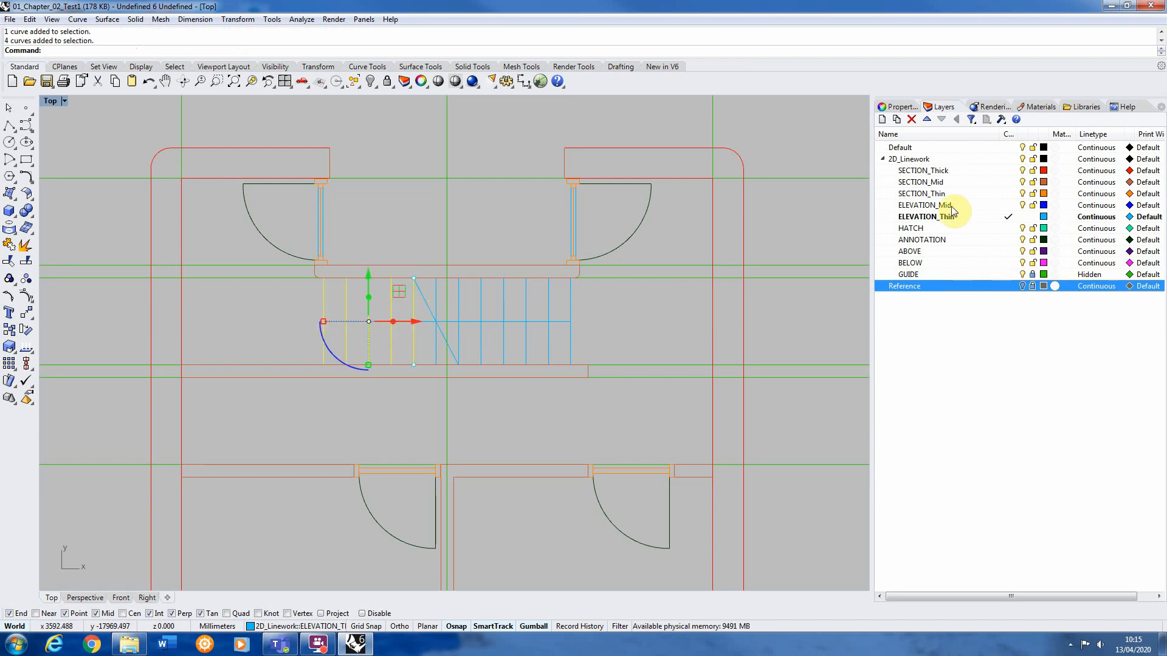
mouse_move(877, 182)
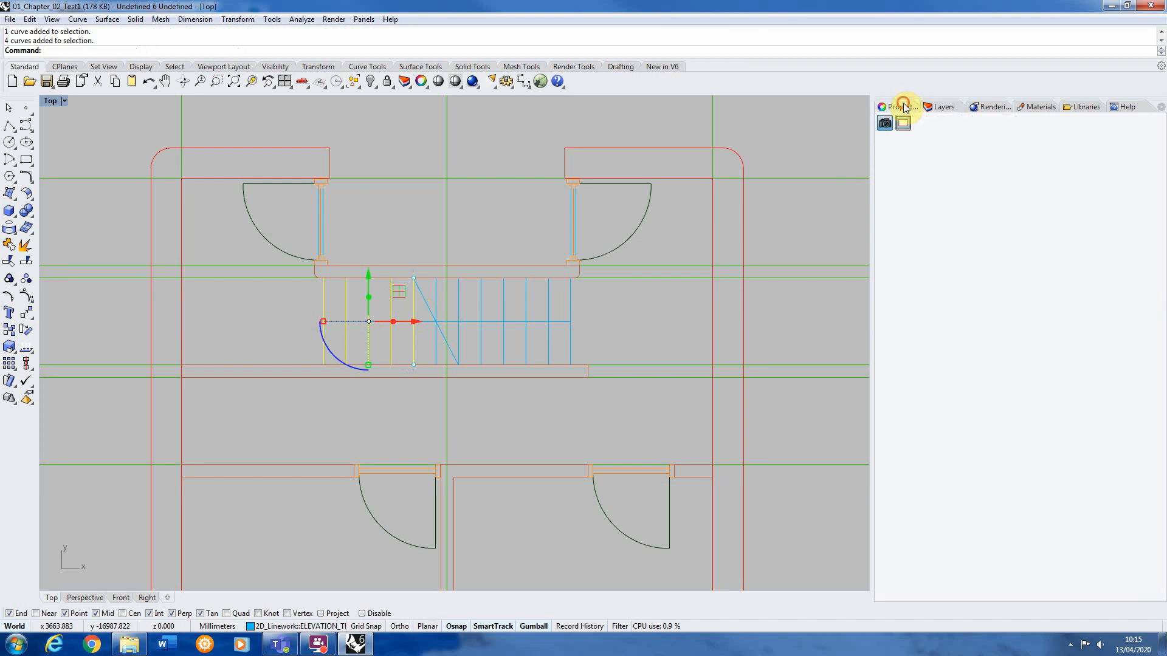
Step: Move the treads left of the break line onto the ELEVATION_Mid layer
click(897, 106)
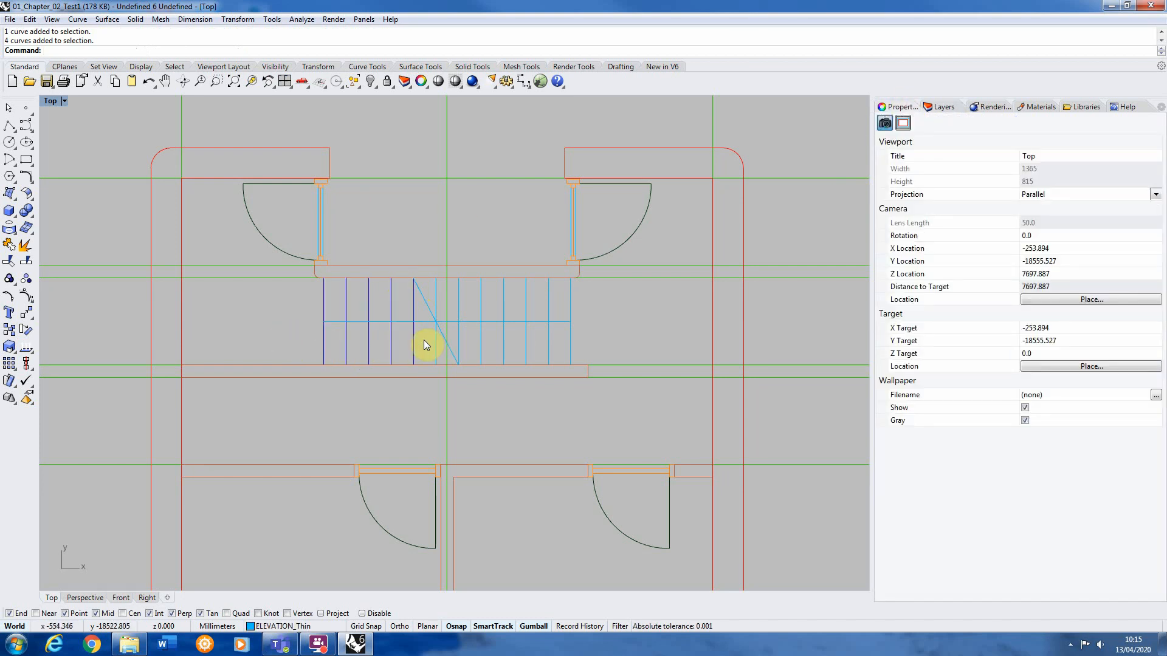
click(424, 350)
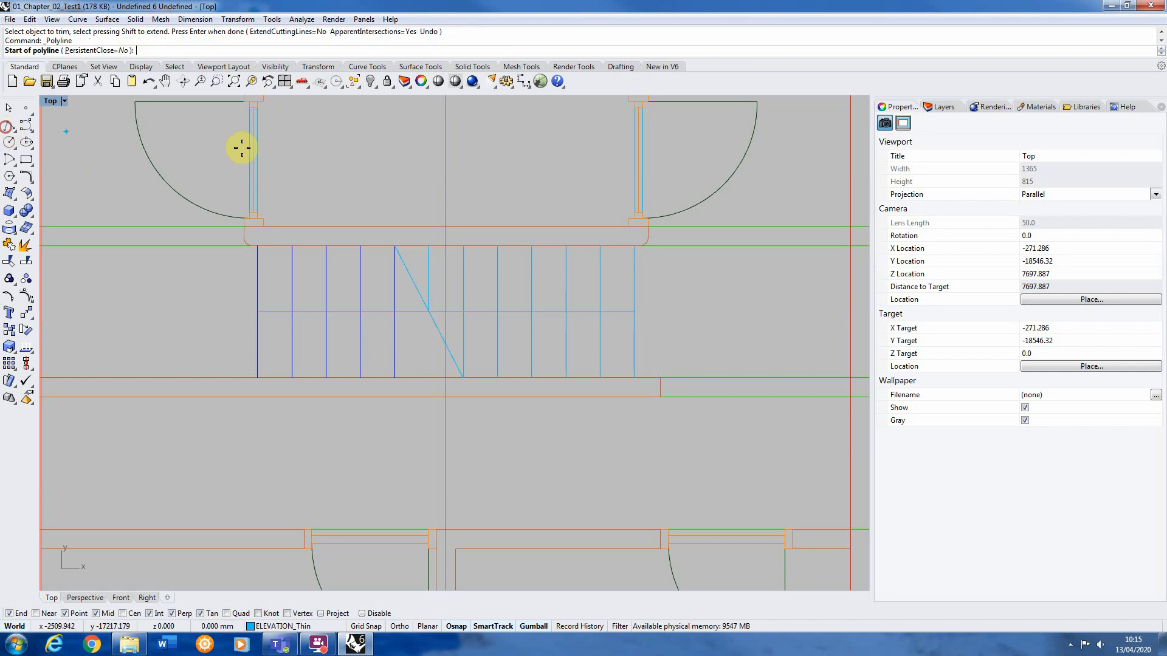
click(942, 106)
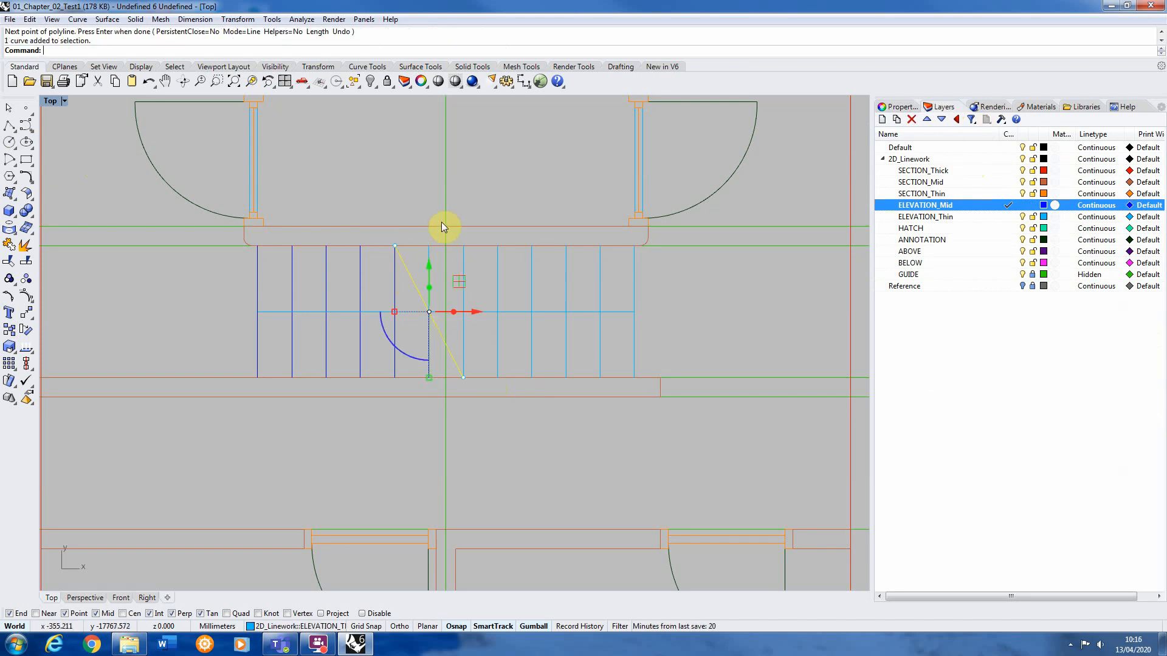
Step: Select the diagonal break line and show its properties to assign it to SECTION_Mid
click(898, 106)
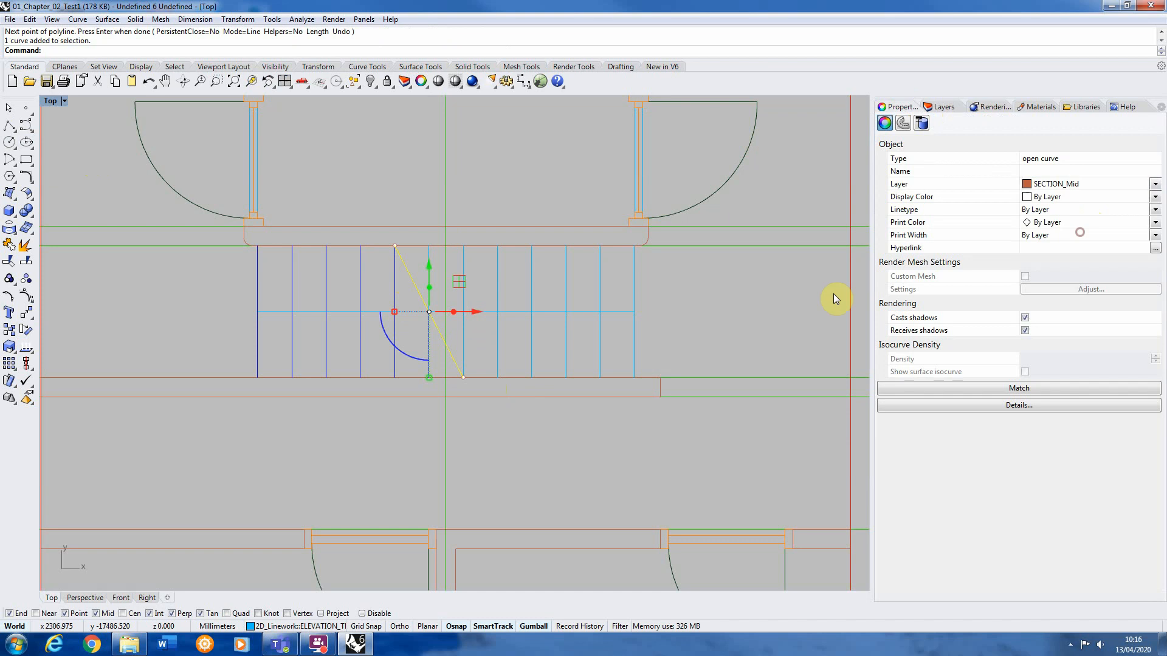
mouse_move(533, 498)
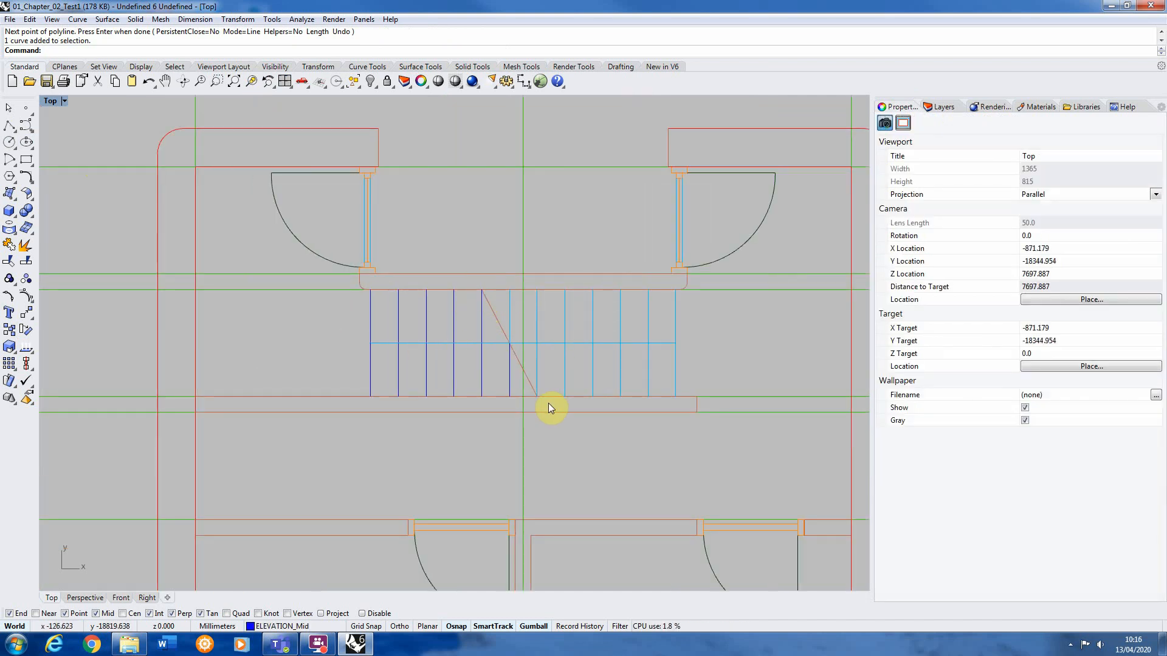
mouse_move(700, 315)
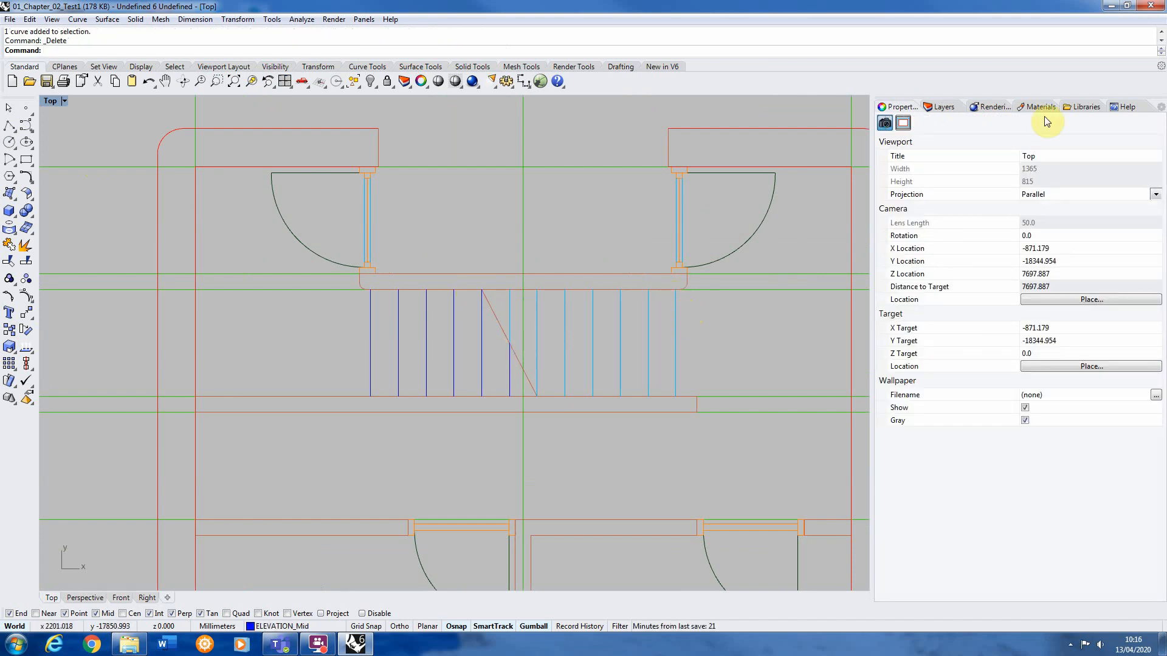
Step: Show the layer list to make ANNOTATION the current layer
click(942, 106)
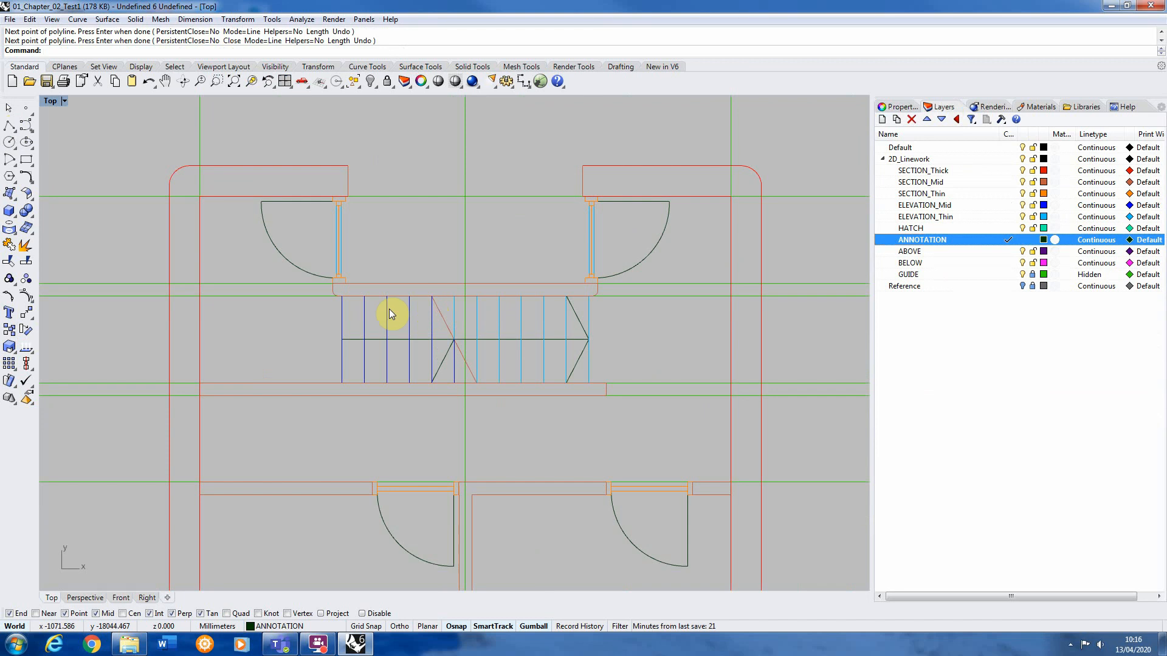
mouse_move(353, 307)
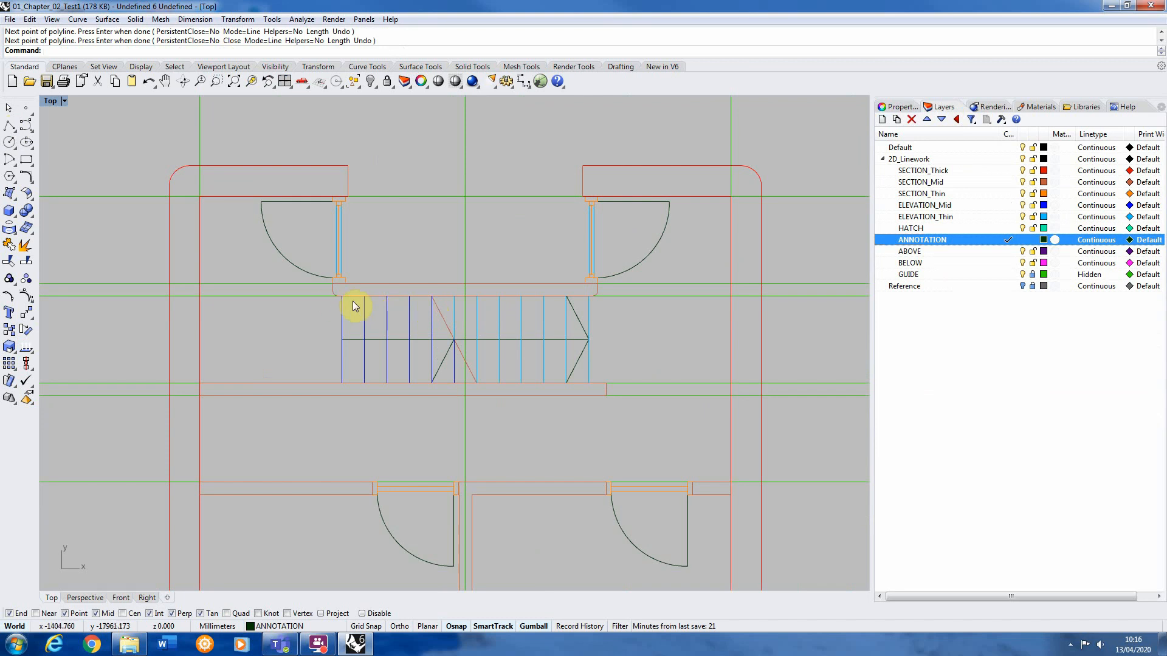
mouse_move(424, 375)
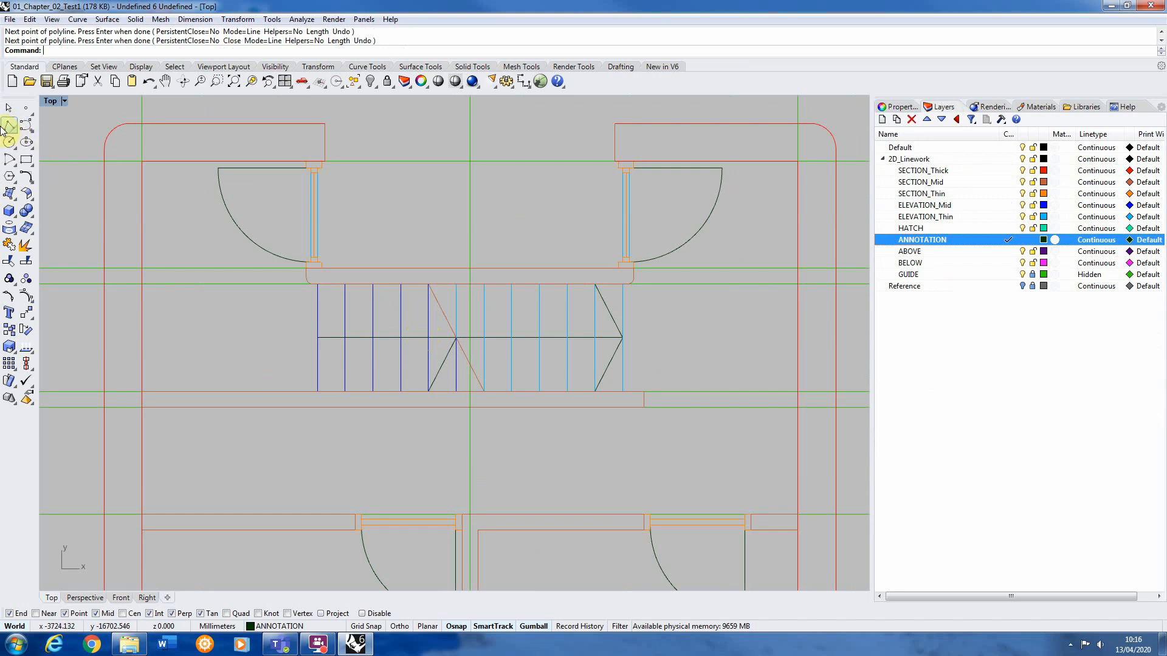
mouse_move(254, 357)
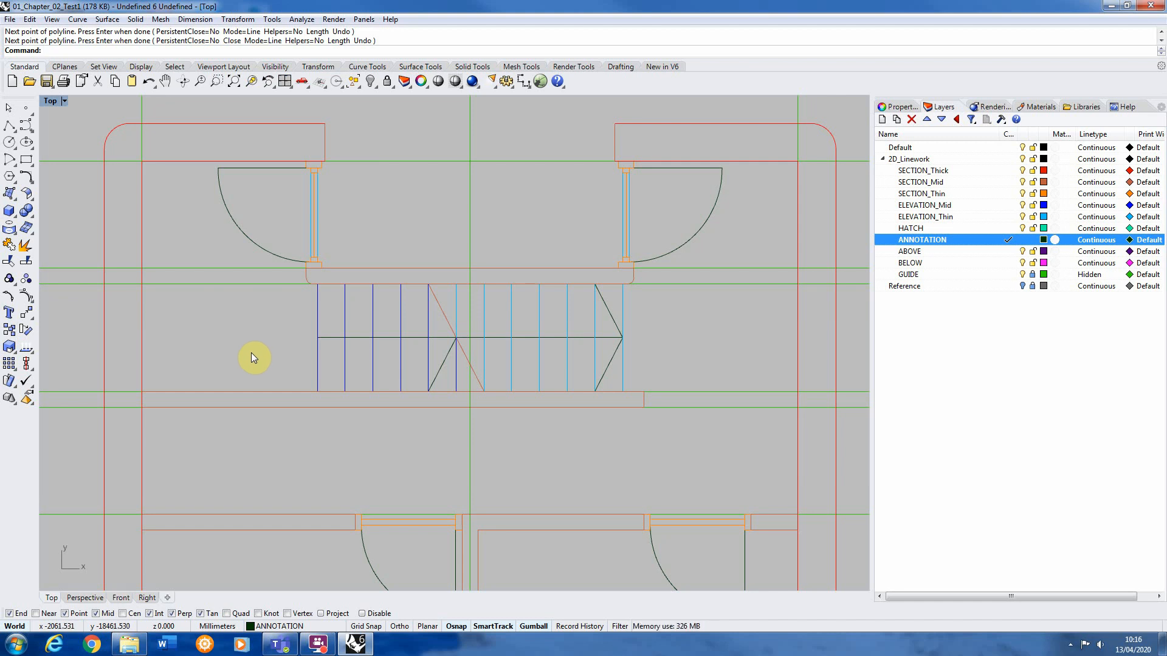
mouse_move(182, 389)
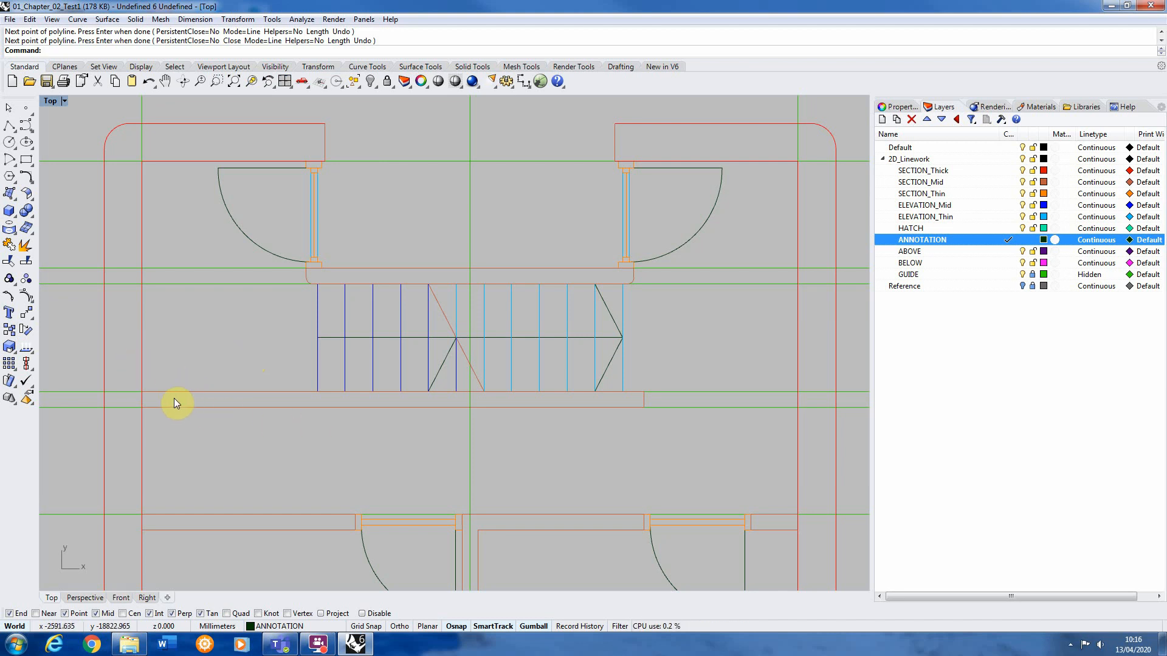
mouse_move(677, 399)
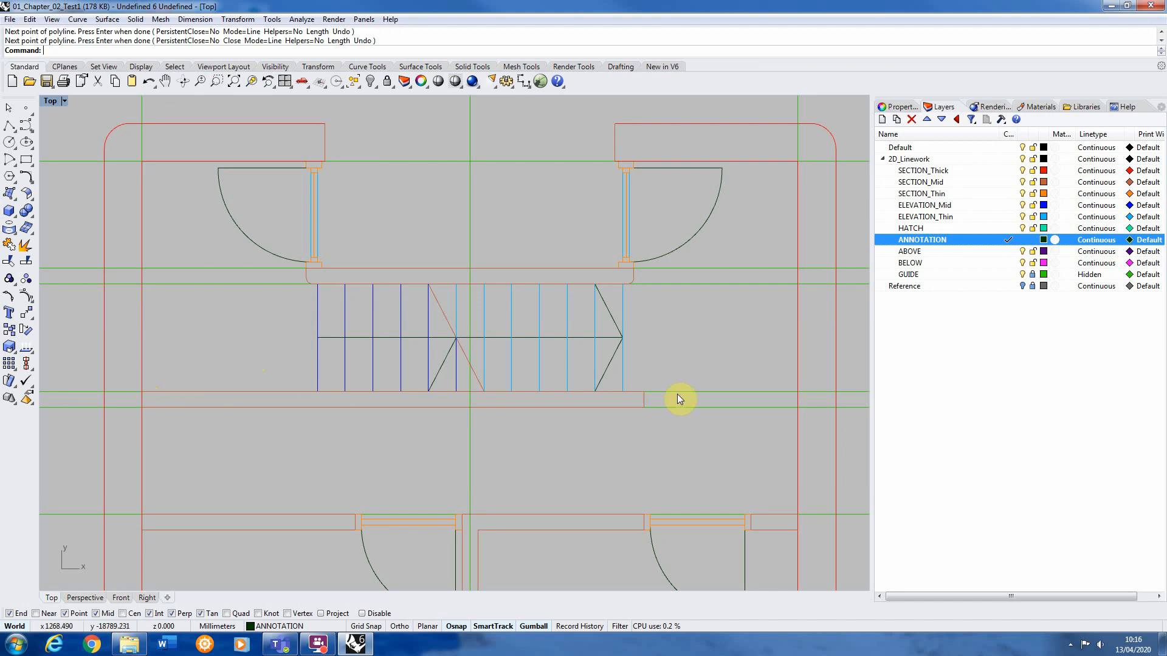
mouse_move(156, 402)
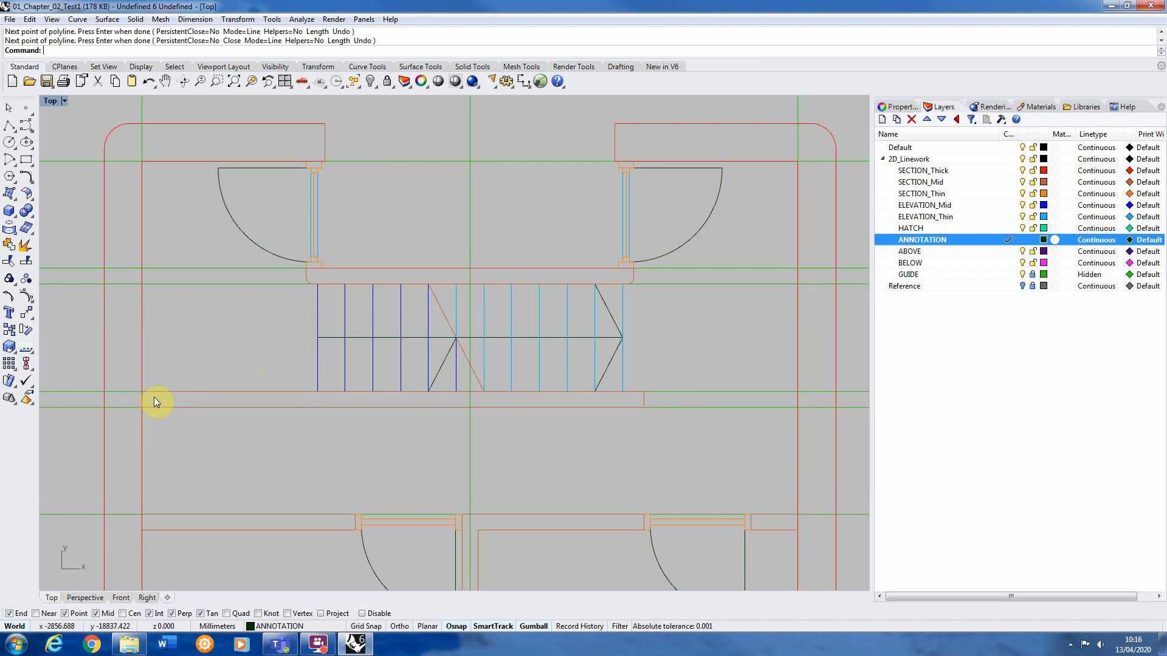
mouse_move(319, 395)
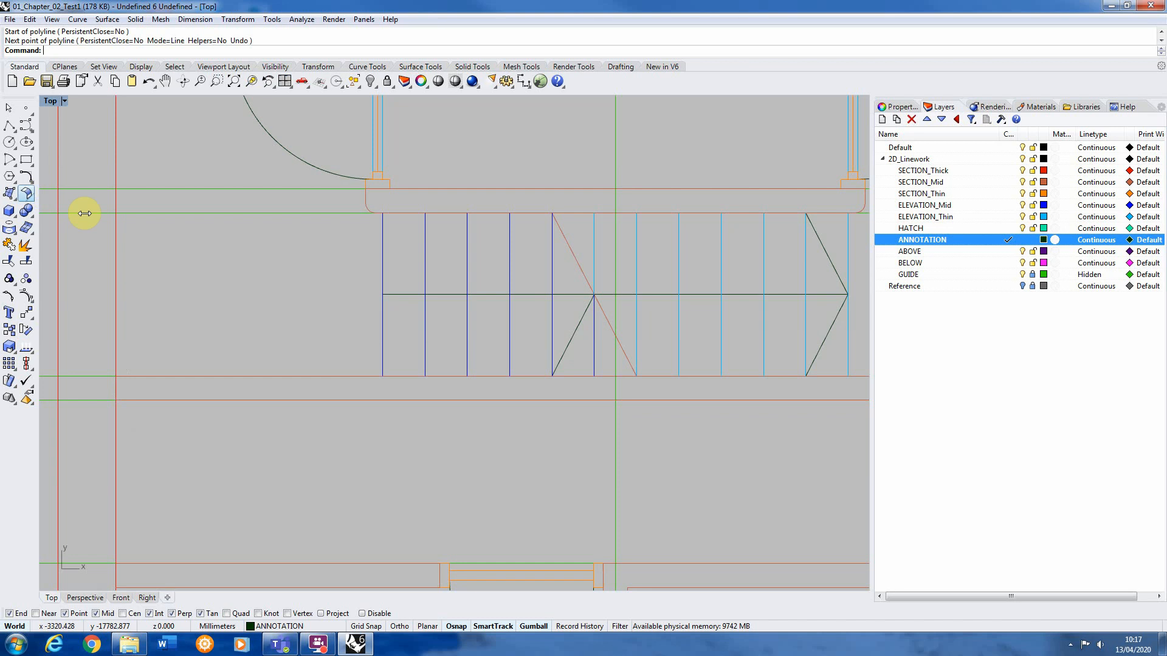
mouse_move(129, 393)
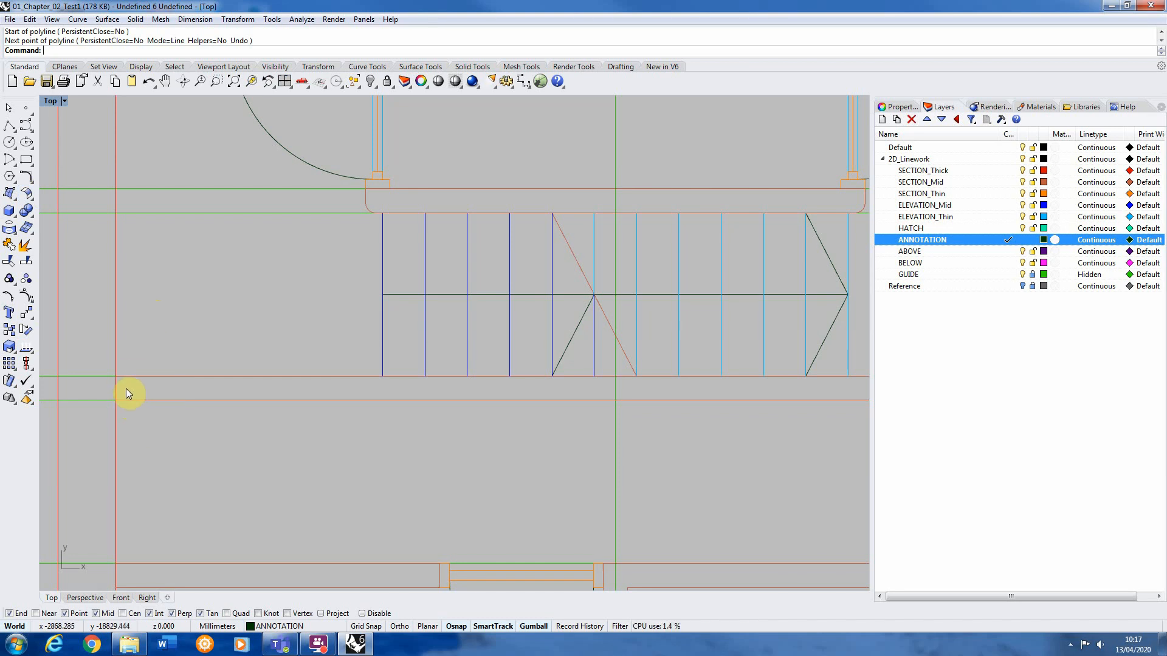
mouse_move(142, 389)
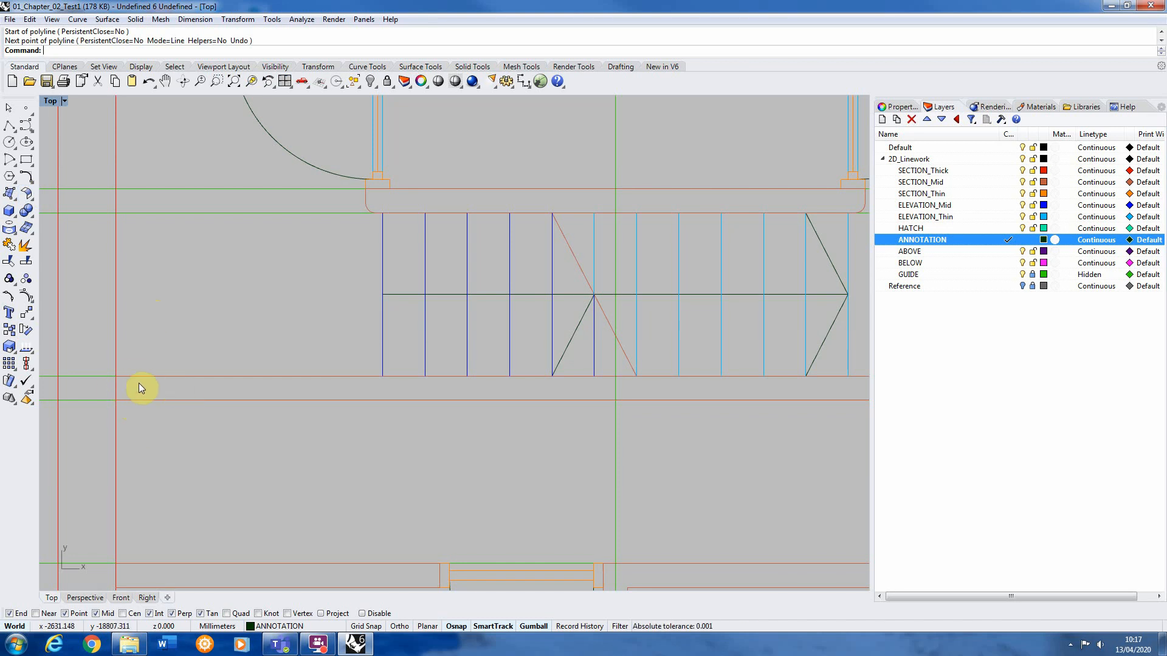
mouse_move(142, 378)
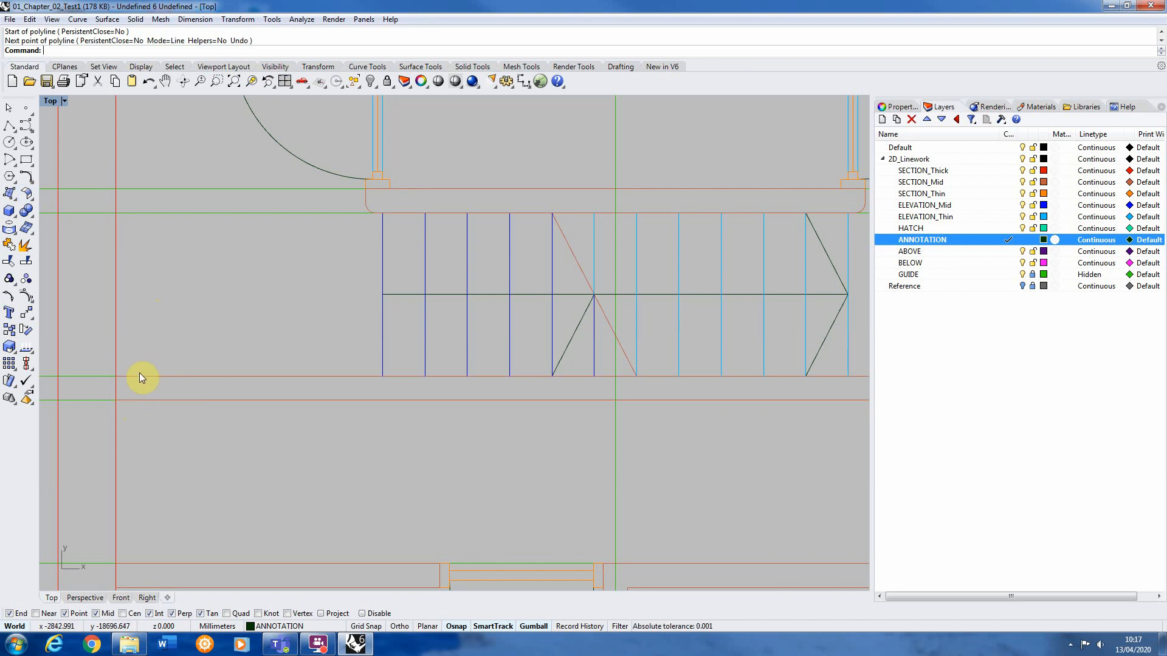
mouse_move(10, 130)
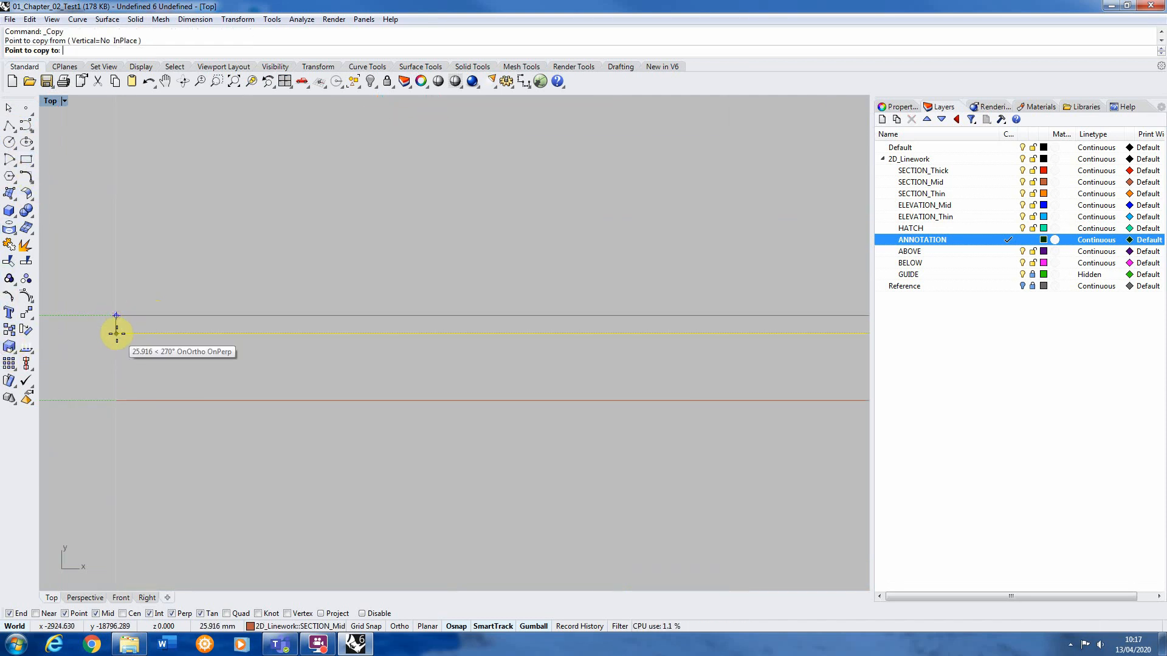
Step: Offset the wall lines 12.5 inward and start the block outline at the wall-end corner
text(12.5)
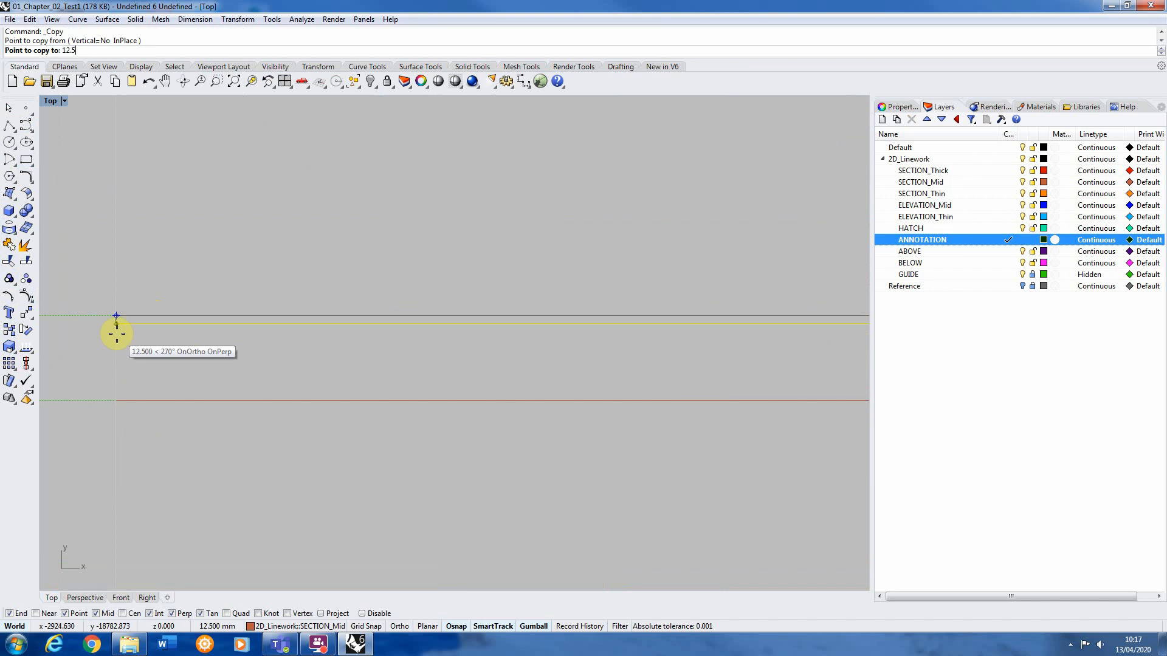
click(139, 402)
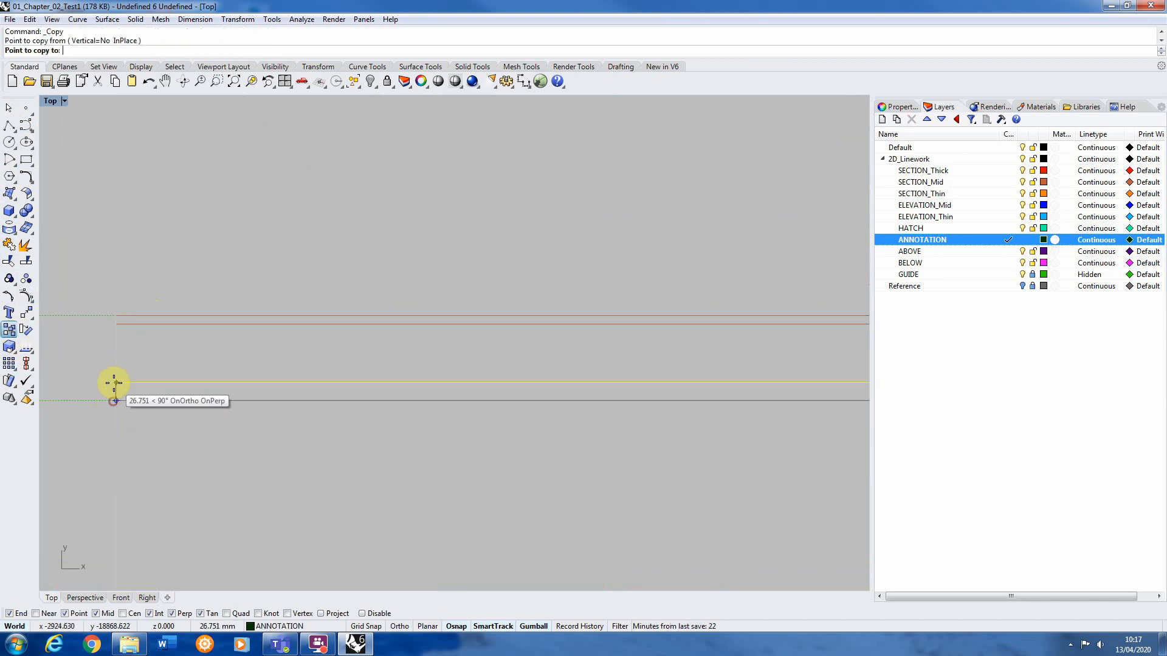
text(12.5)
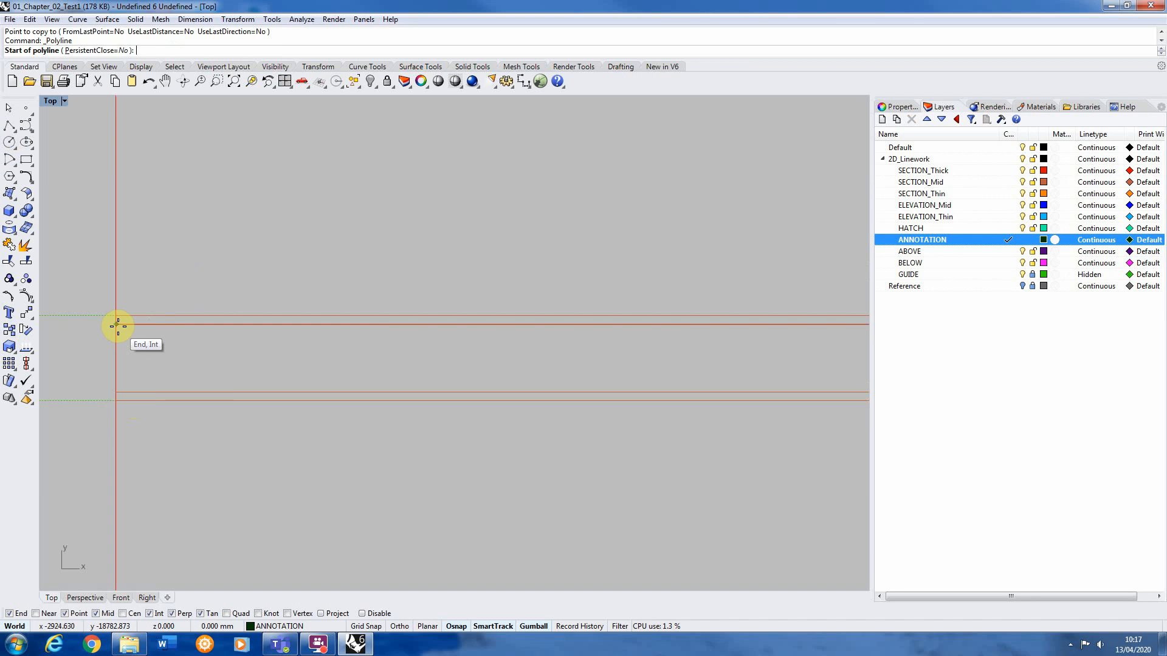
click(116, 328)
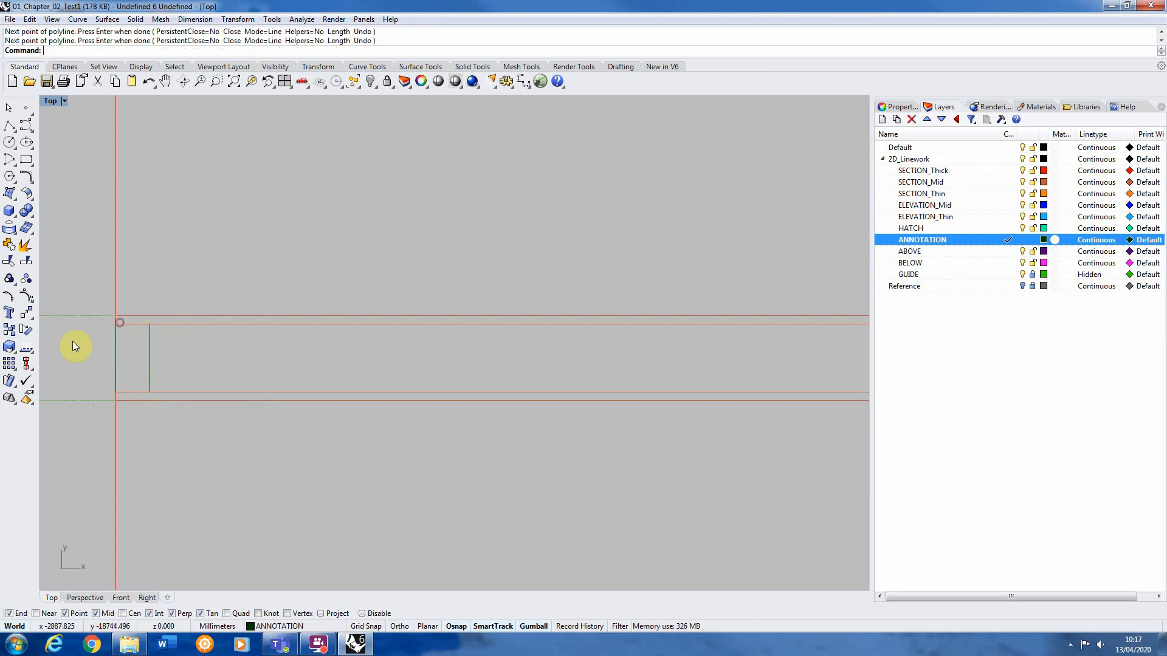
mouse_move(361, 371)
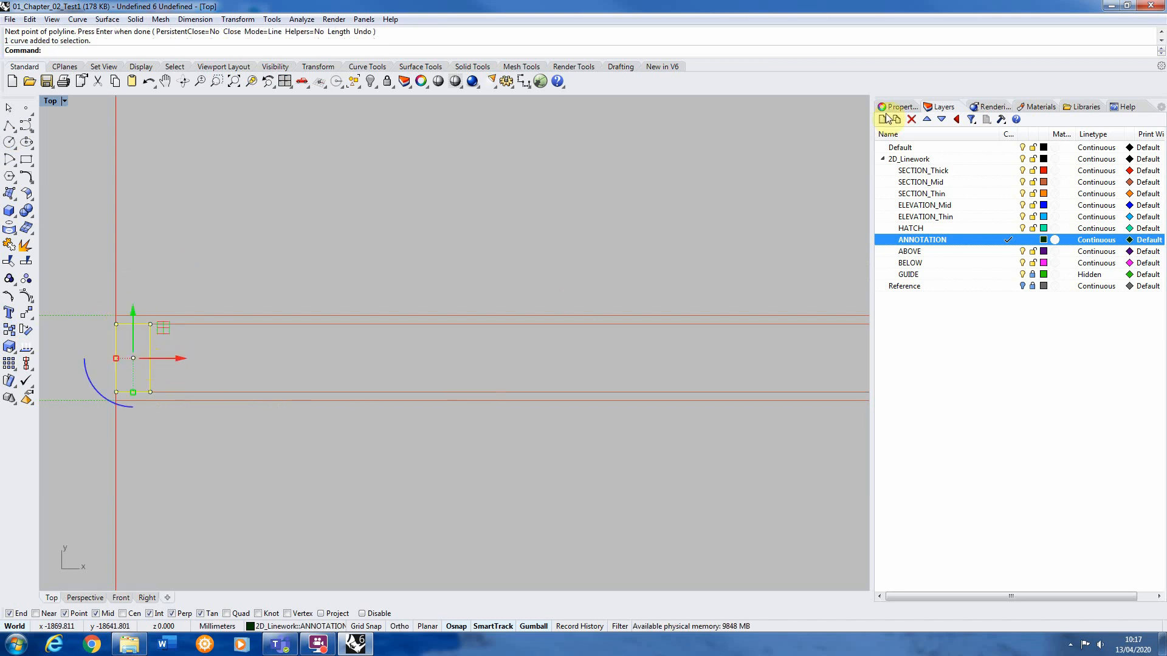
Step: Check the outline and wall lines' layers in Properties, then return to the layer list
click(902, 107)
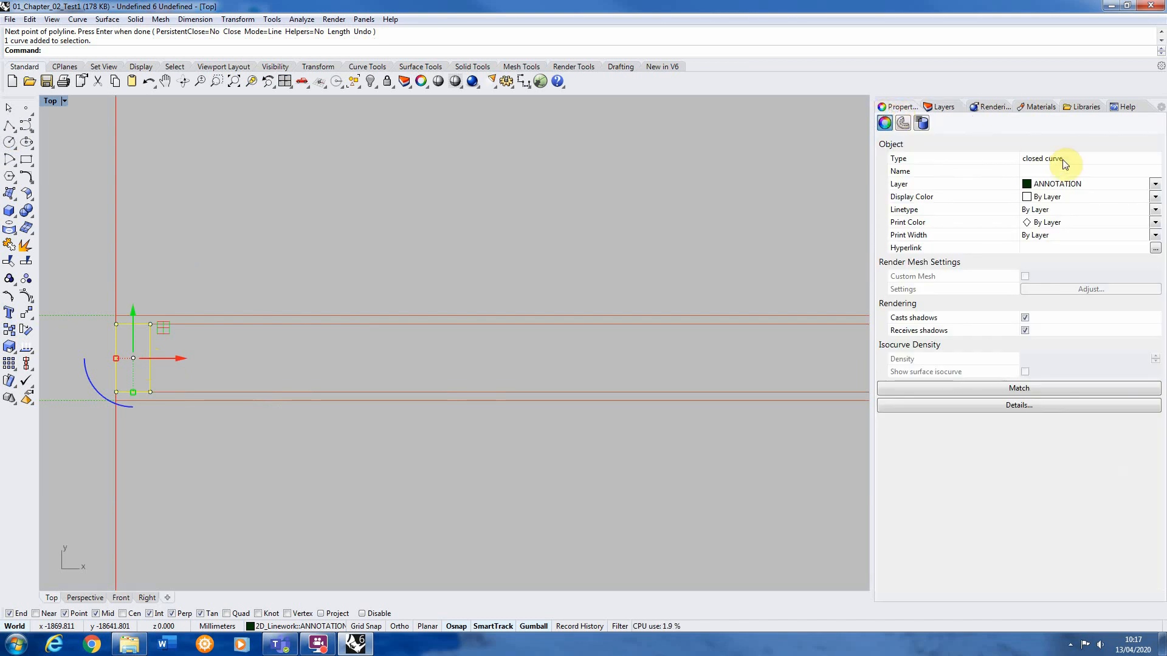
click(1154, 183)
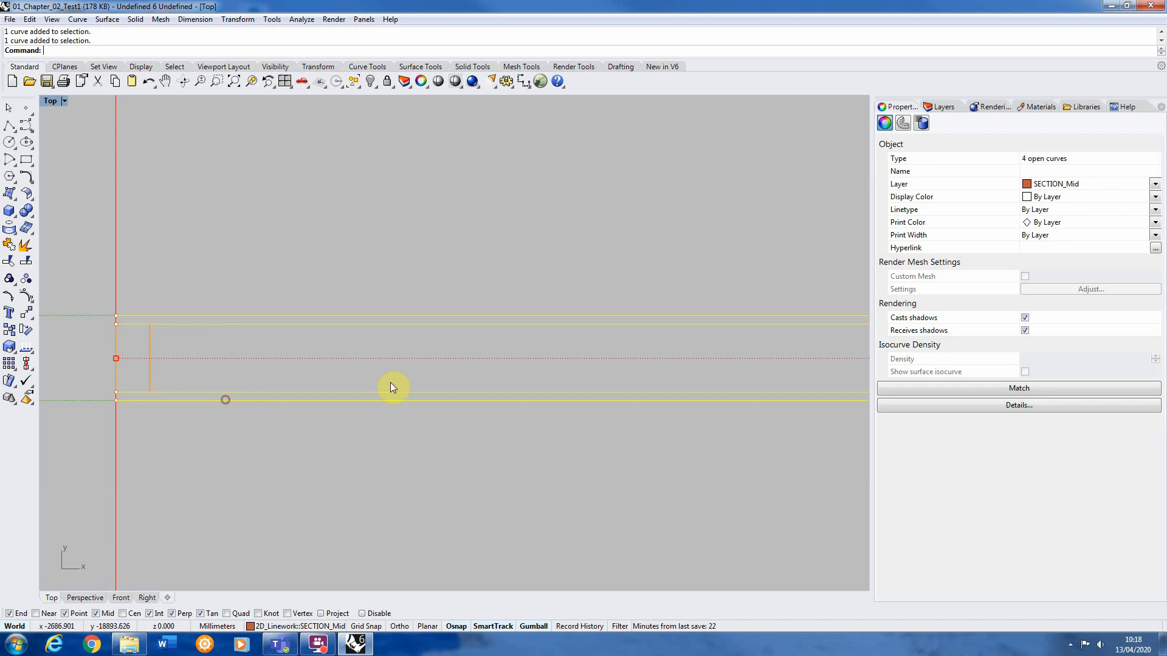
click(1153, 184)
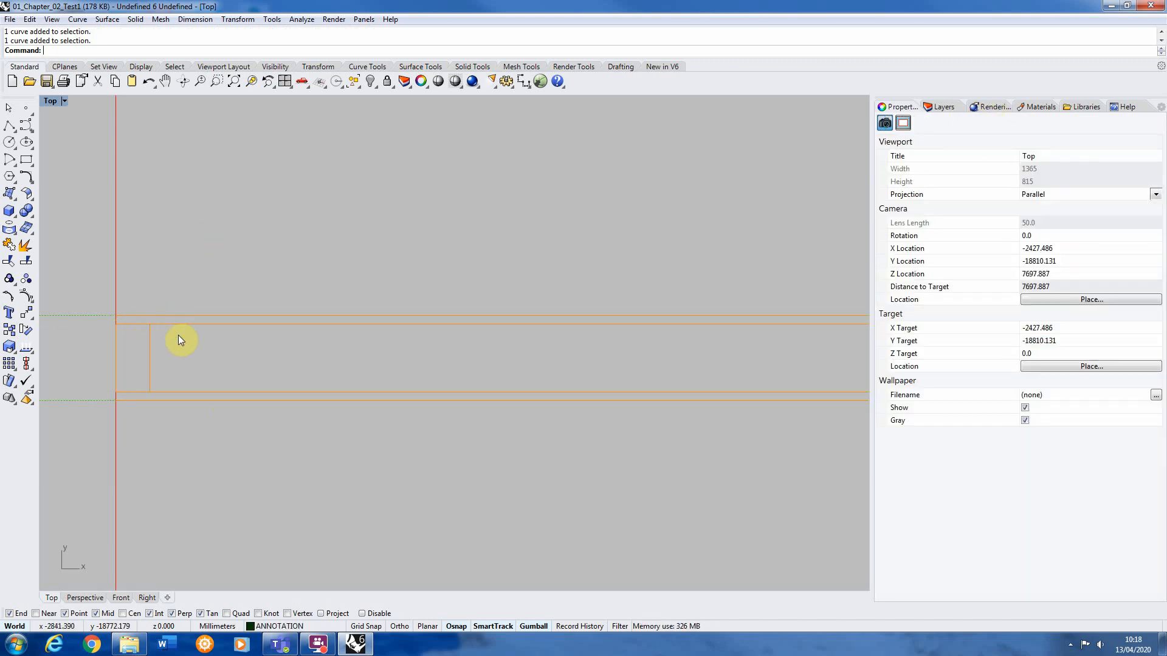
mouse_move(350, 345)
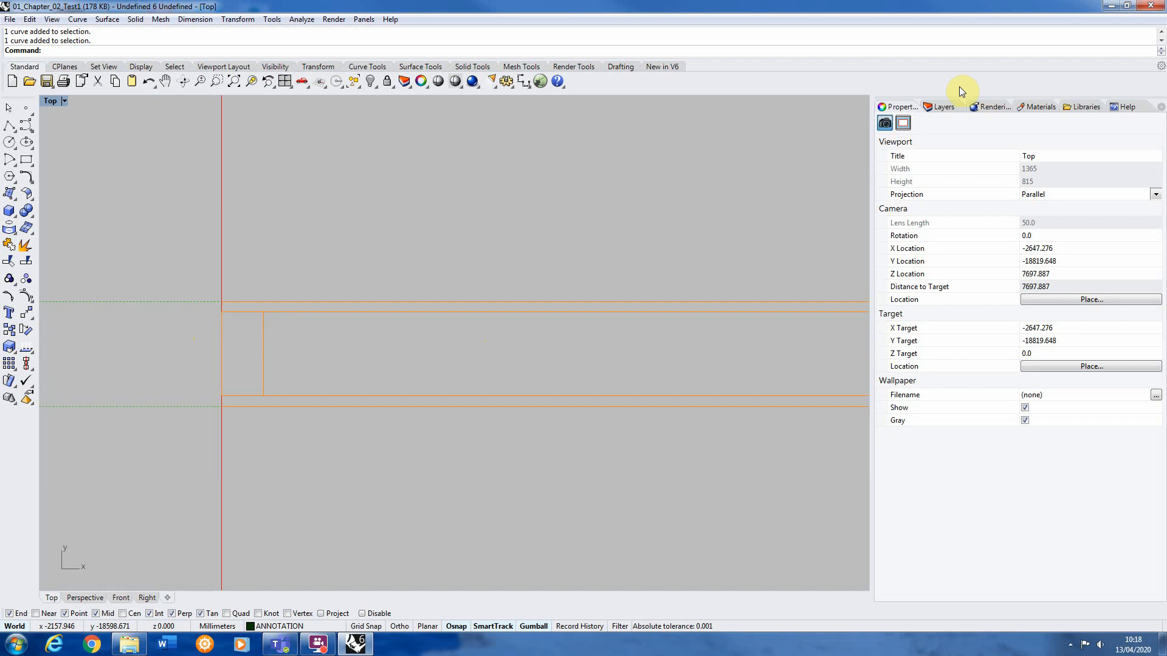
click(941, 107)
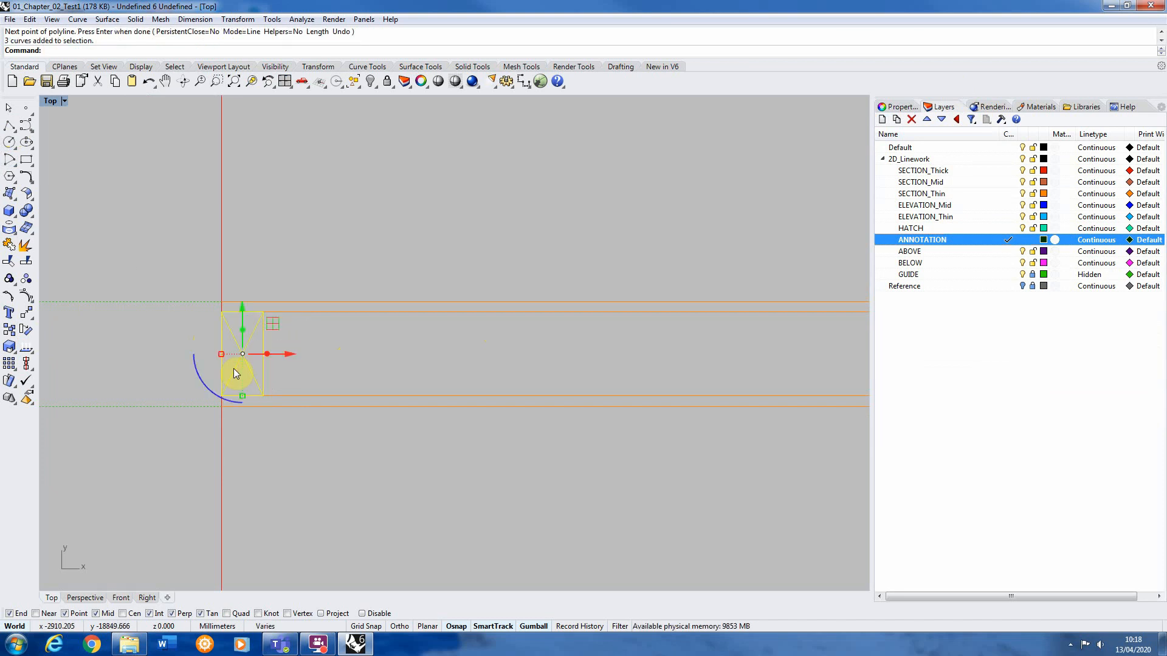
Step: Define the outline and cross as block 'Timber', replacing the existing definition
text(Block)
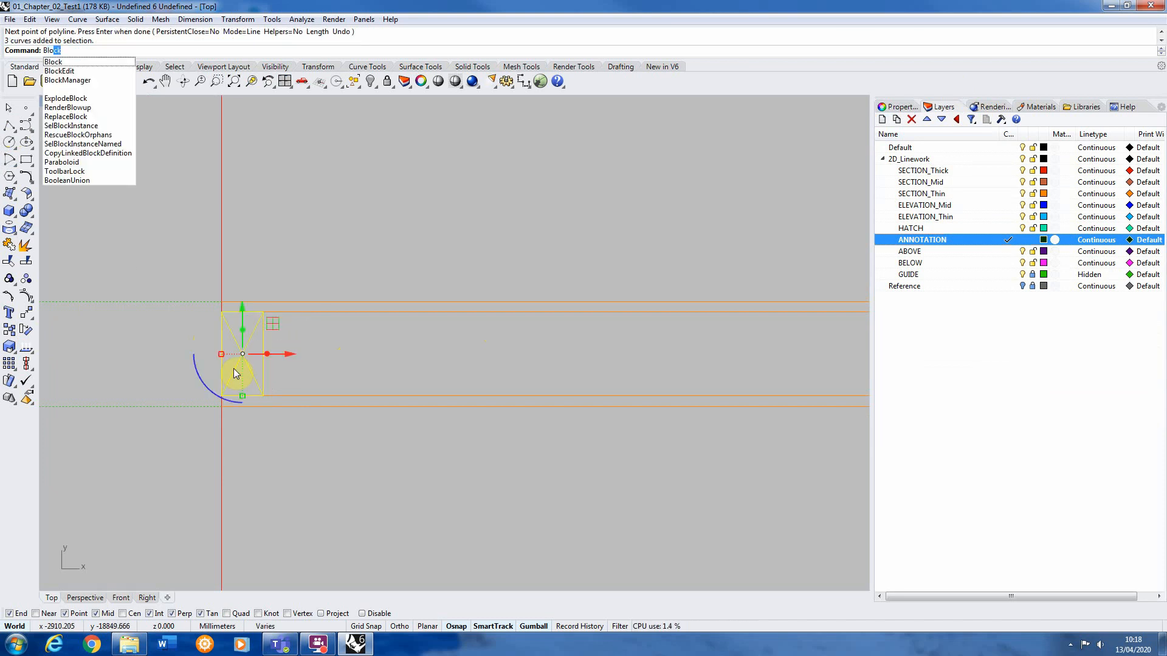
click(53, 60)
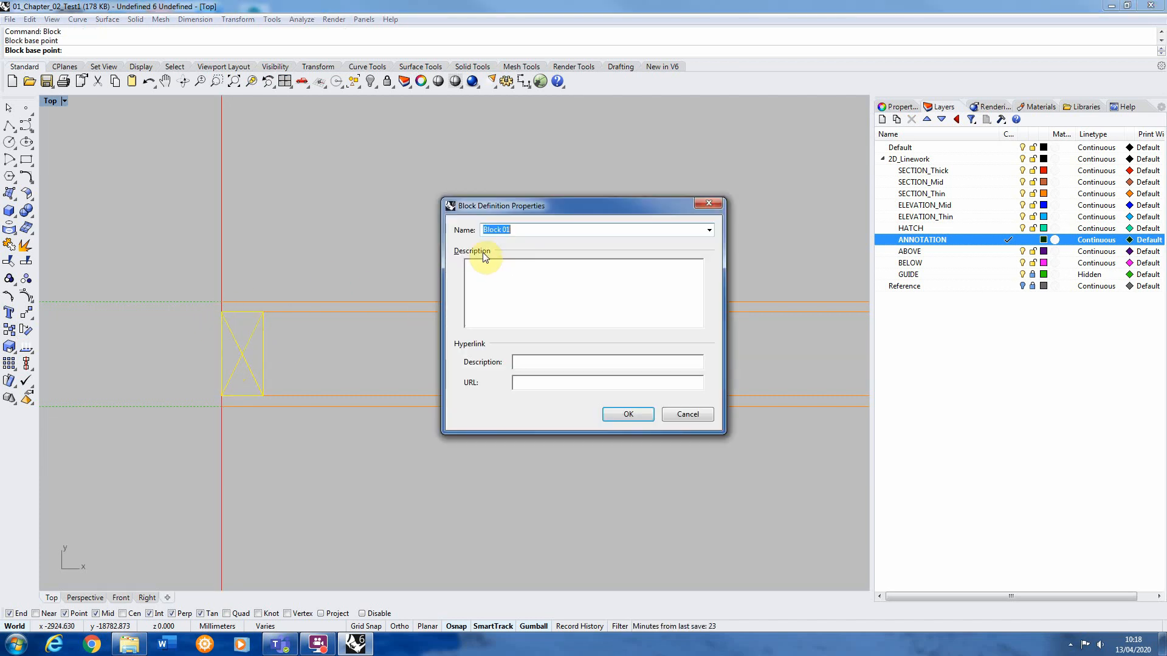
text(Tim)
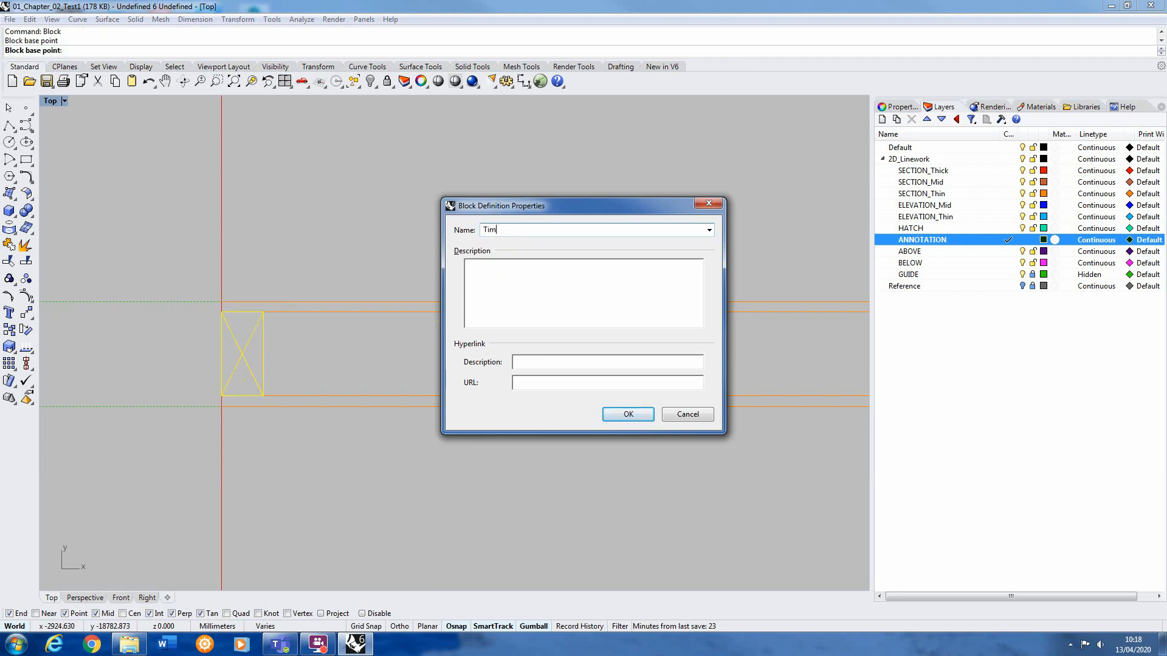
click(627, 414)
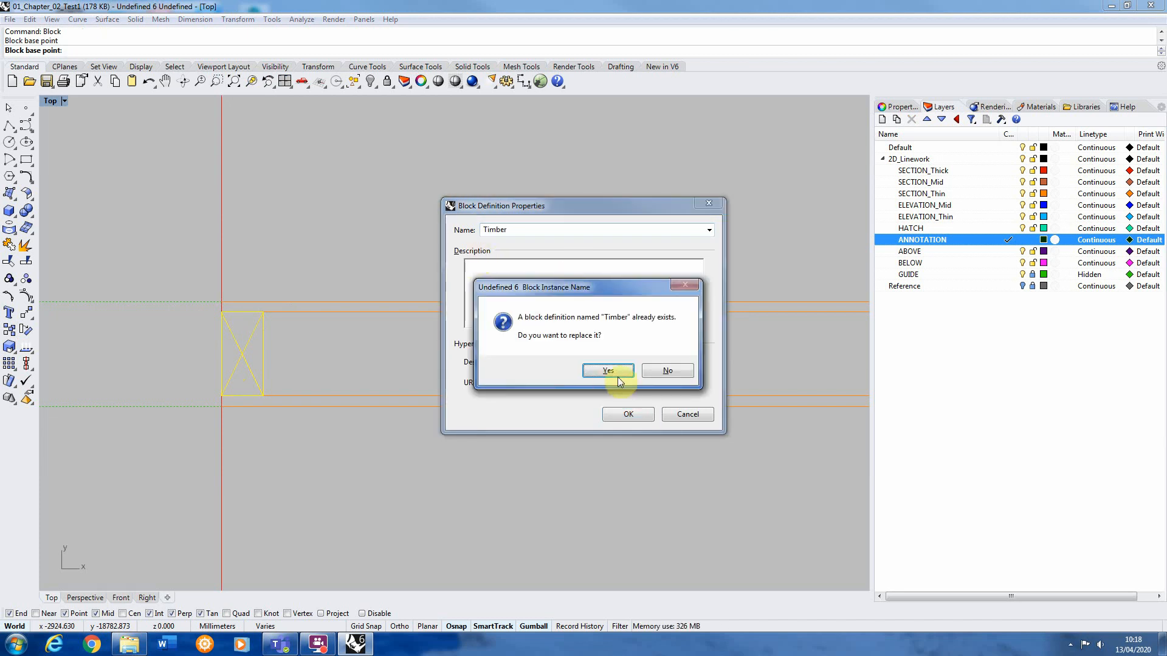
click(608, 371)
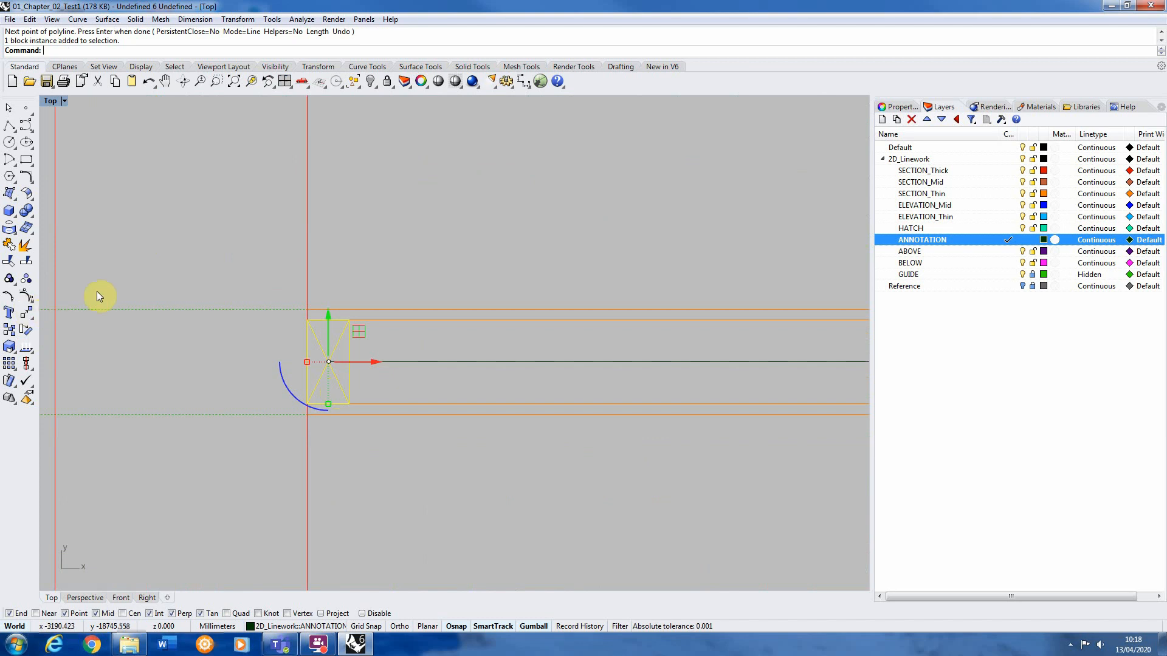
Step: Array the Timber block along the wall path every 400 mm with ArrayCrv
text(ArrayCrv)
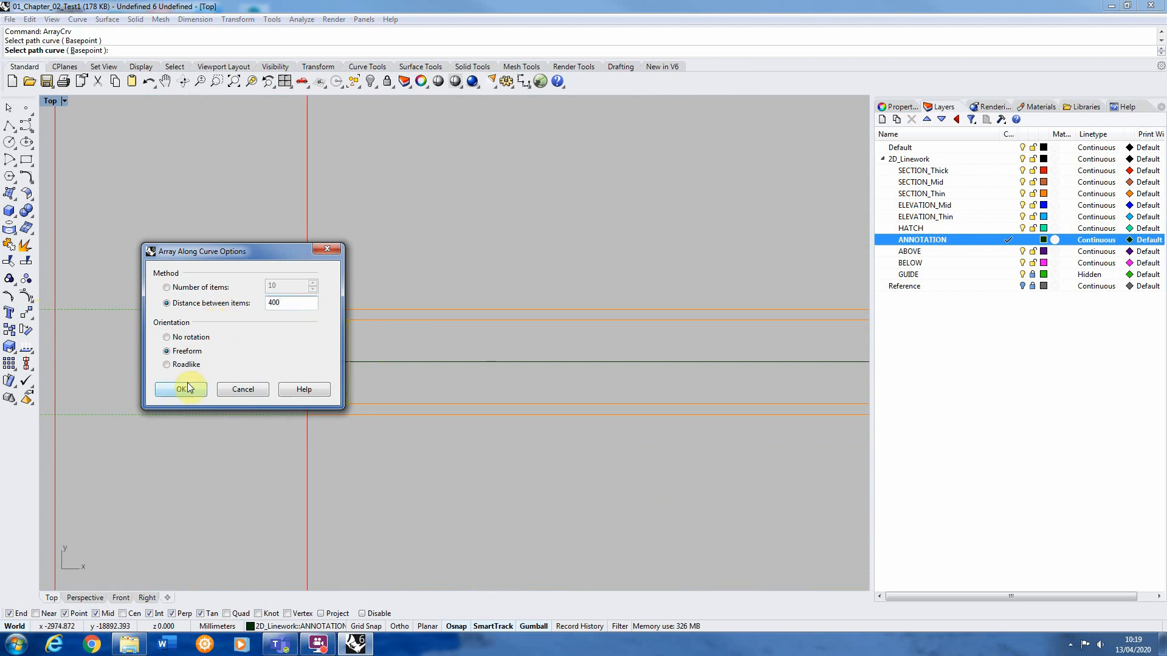
click(180, 389)
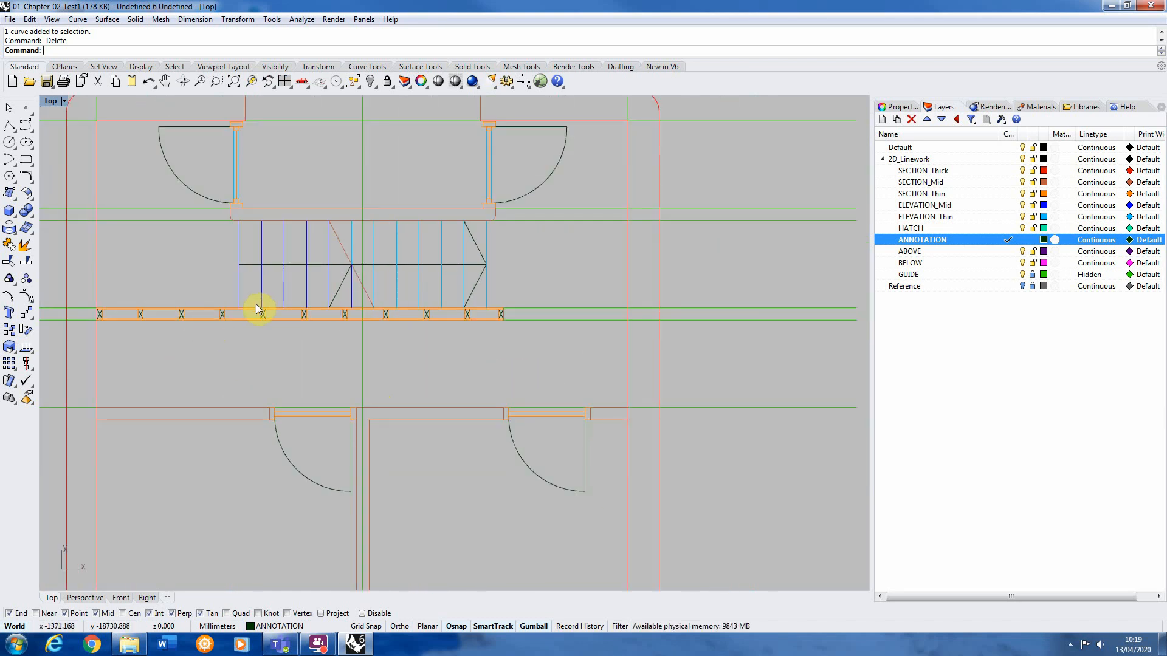
mouse_move(266, 311)
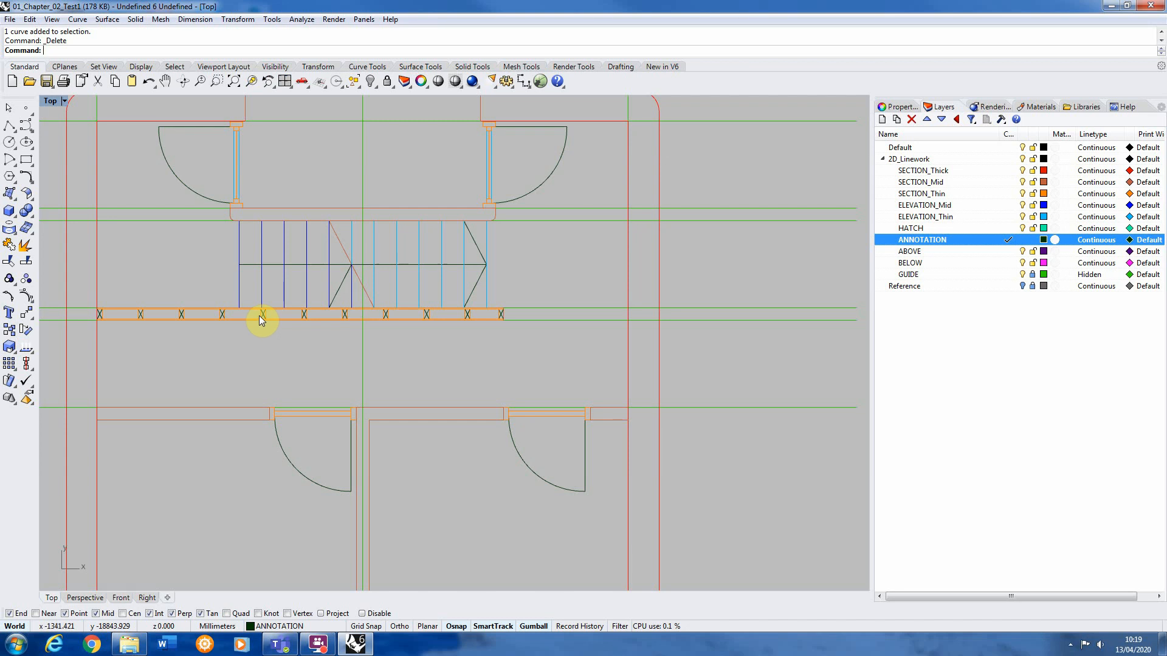
mouse_move(301, 229)
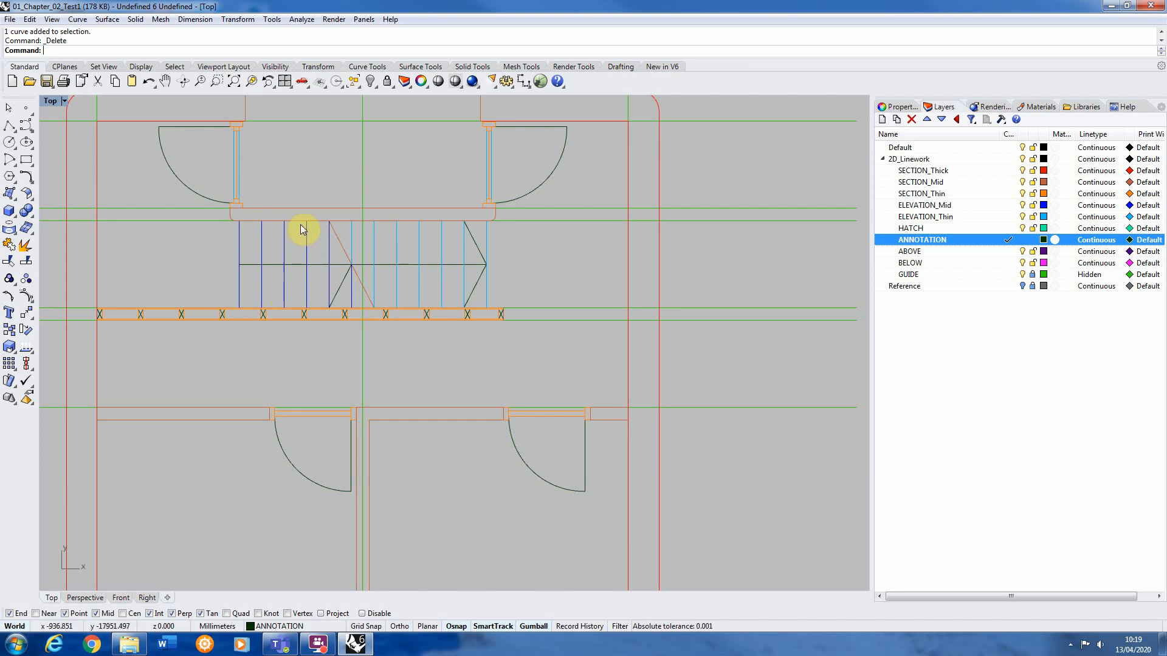